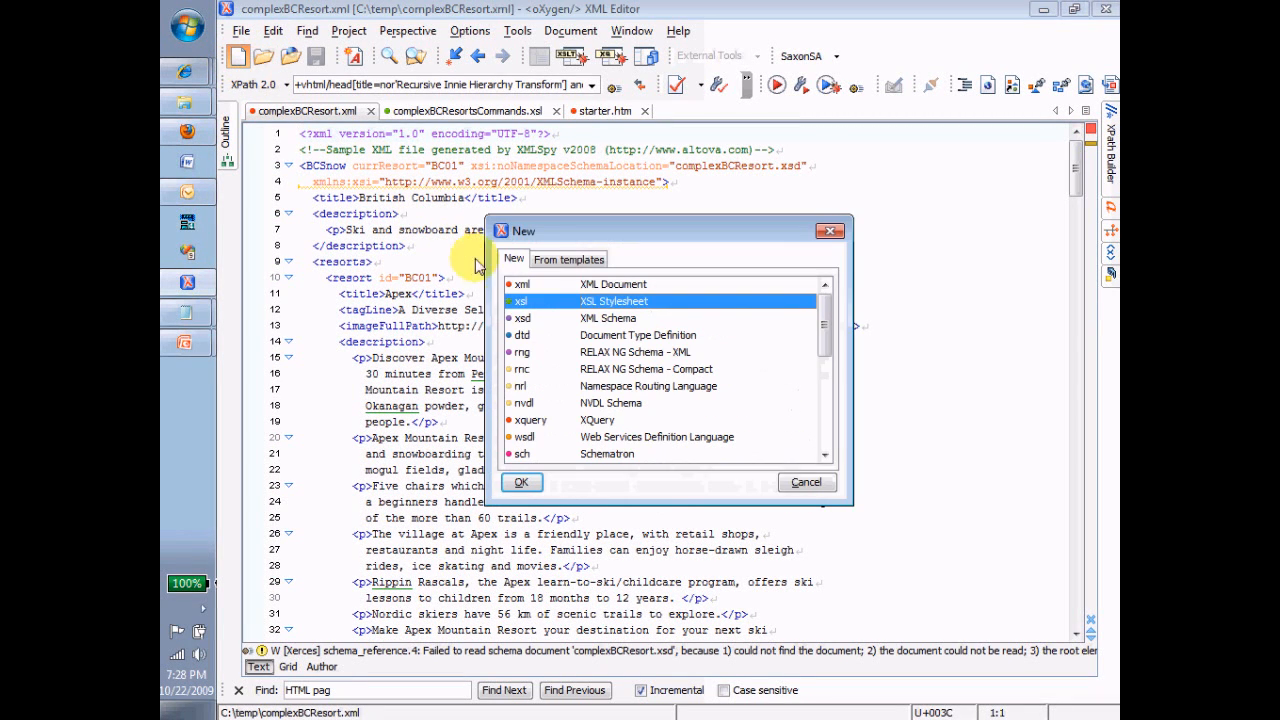
Create a new XSL stylesheet with an xsl:template match="/" containing 'this is a test'
left_click(805, 482)
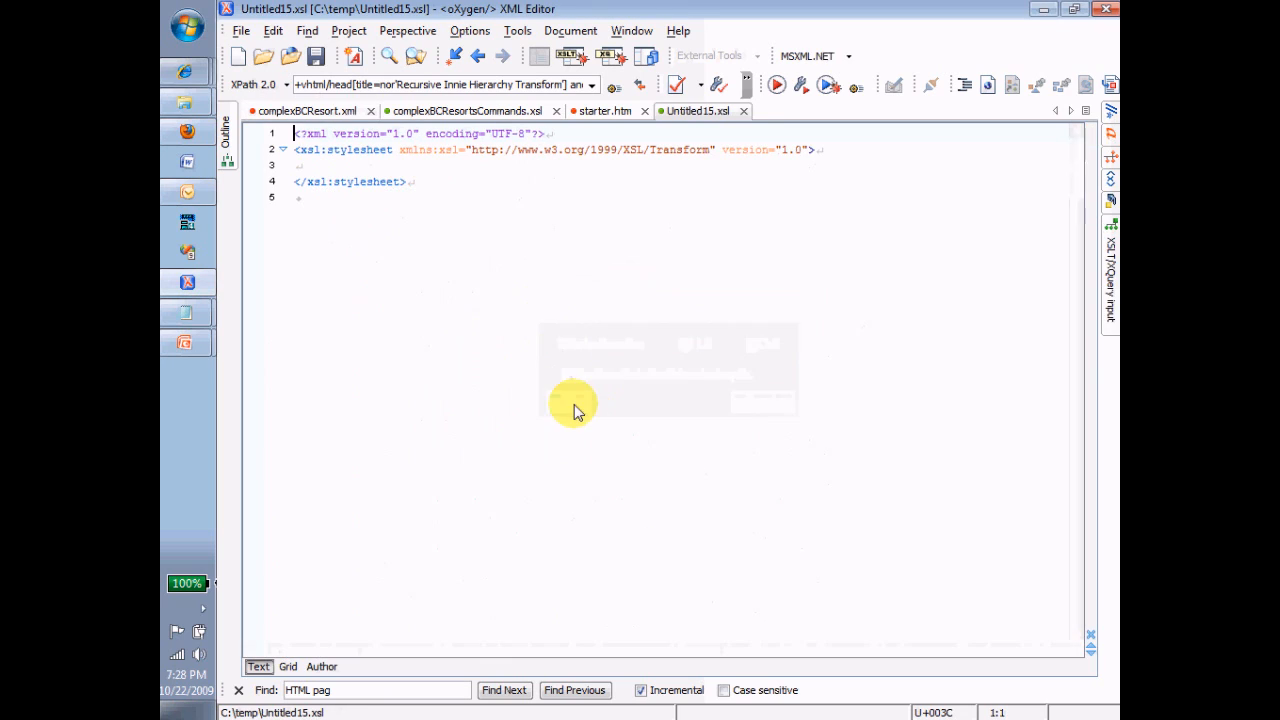
left_click(365, 165)
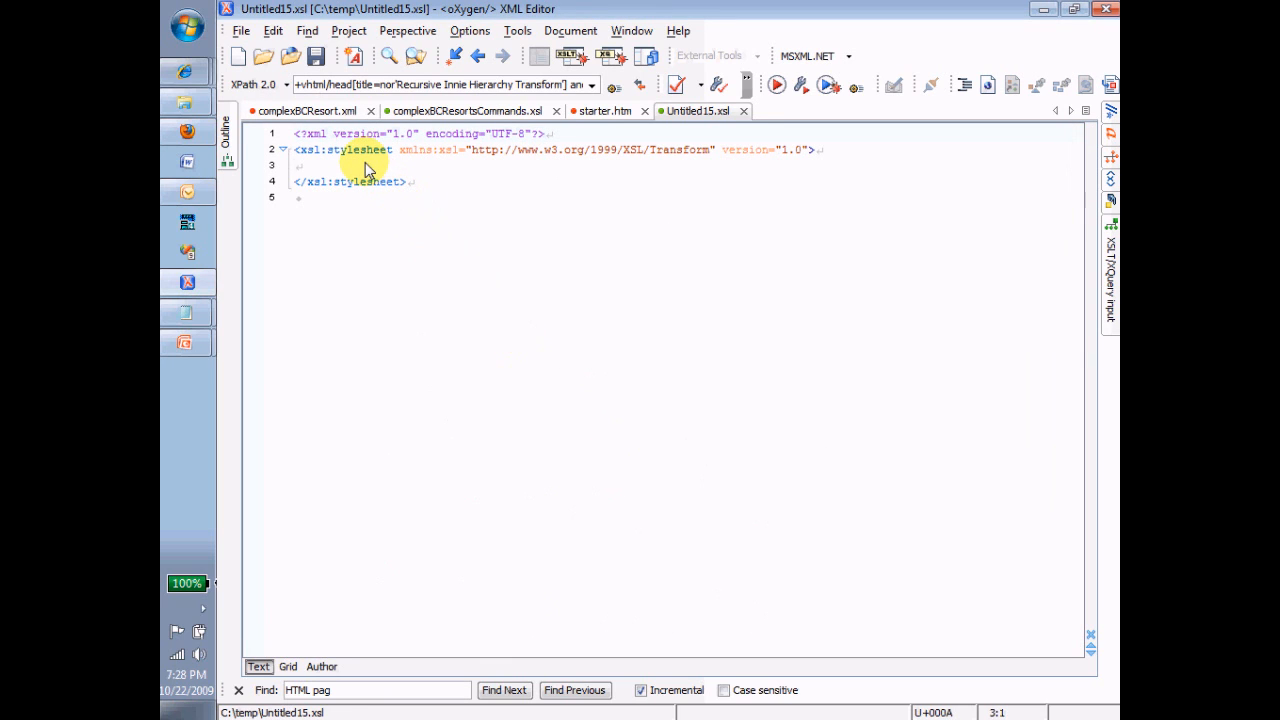
type("<")
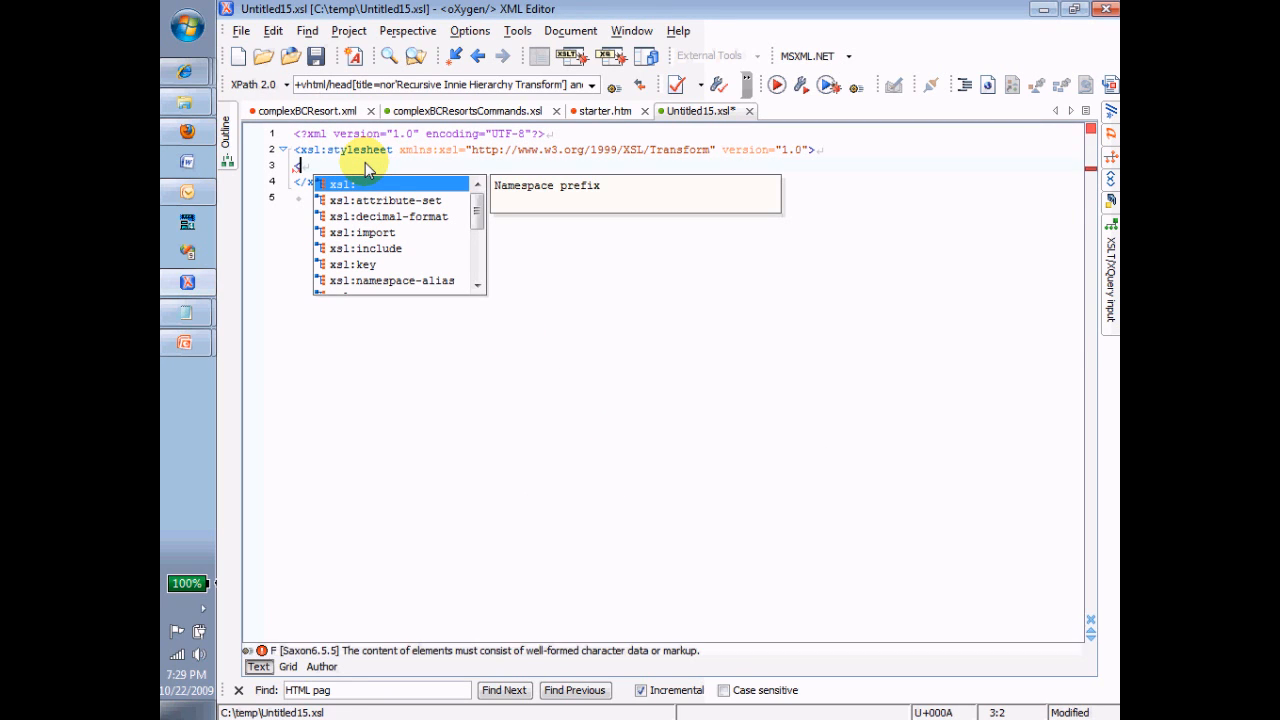
type("xsl:template match=\"/\">")
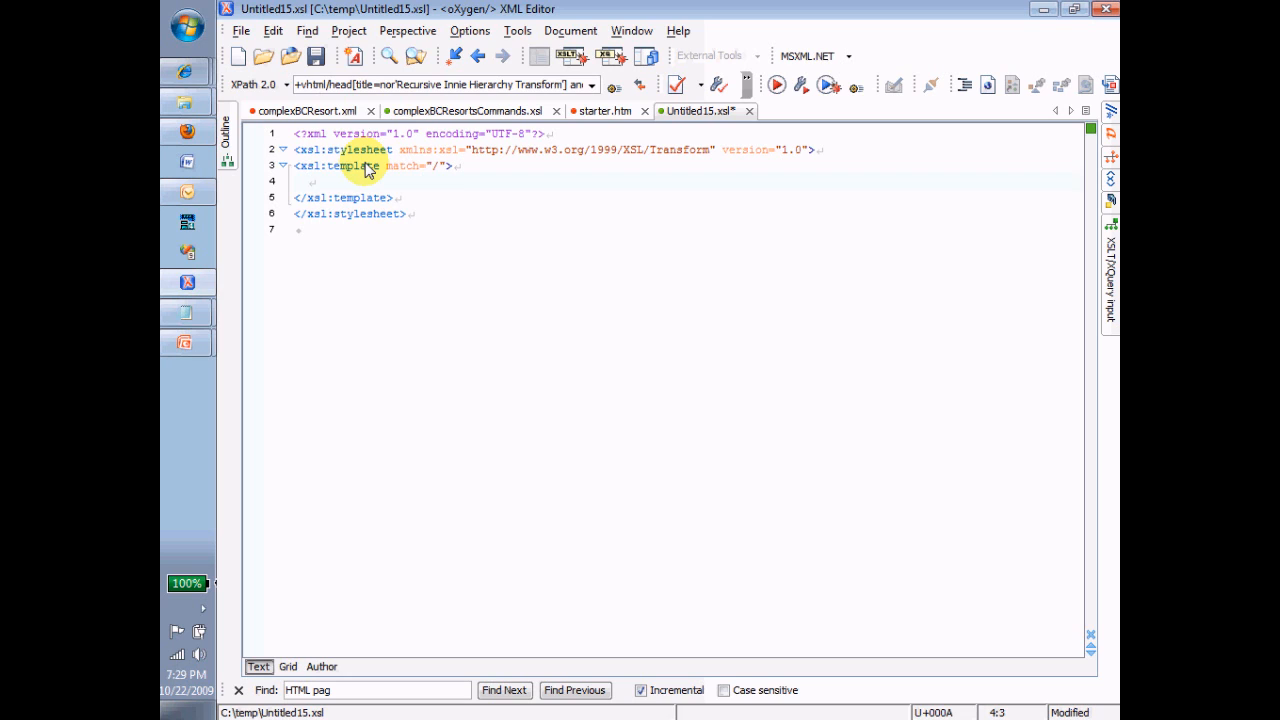
type("this is a tes")
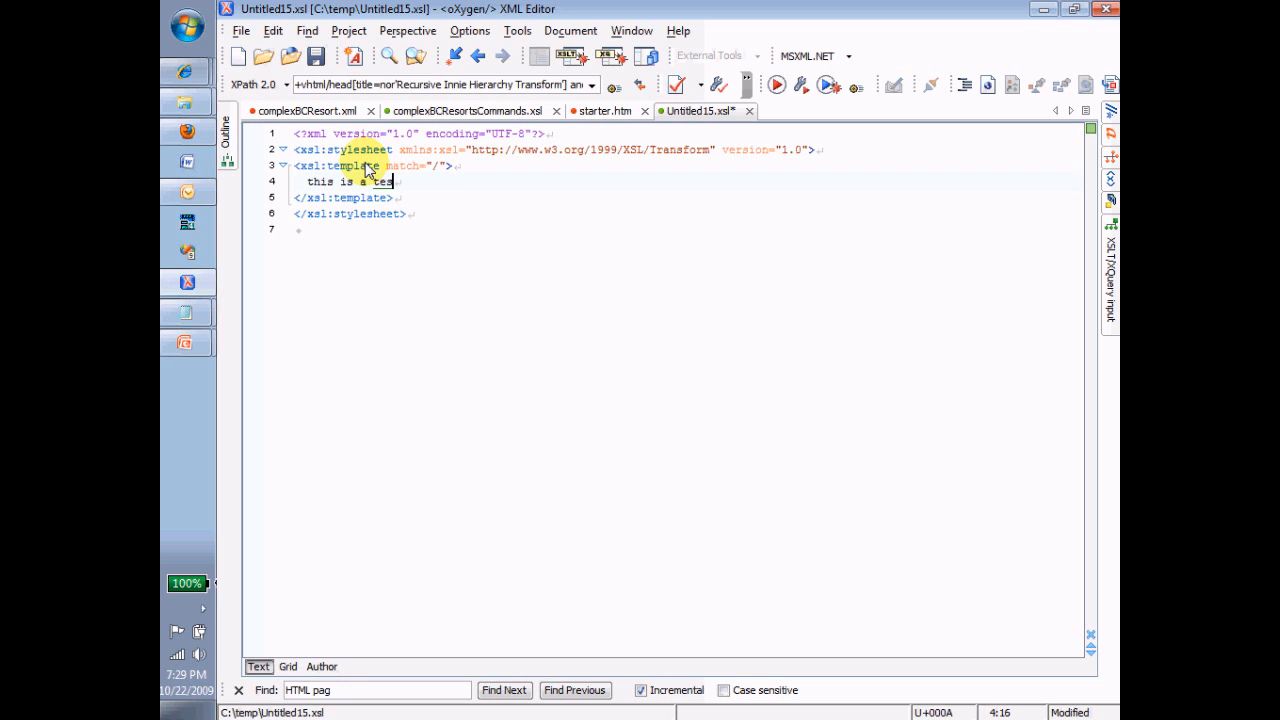
type("template match=\"/\">")
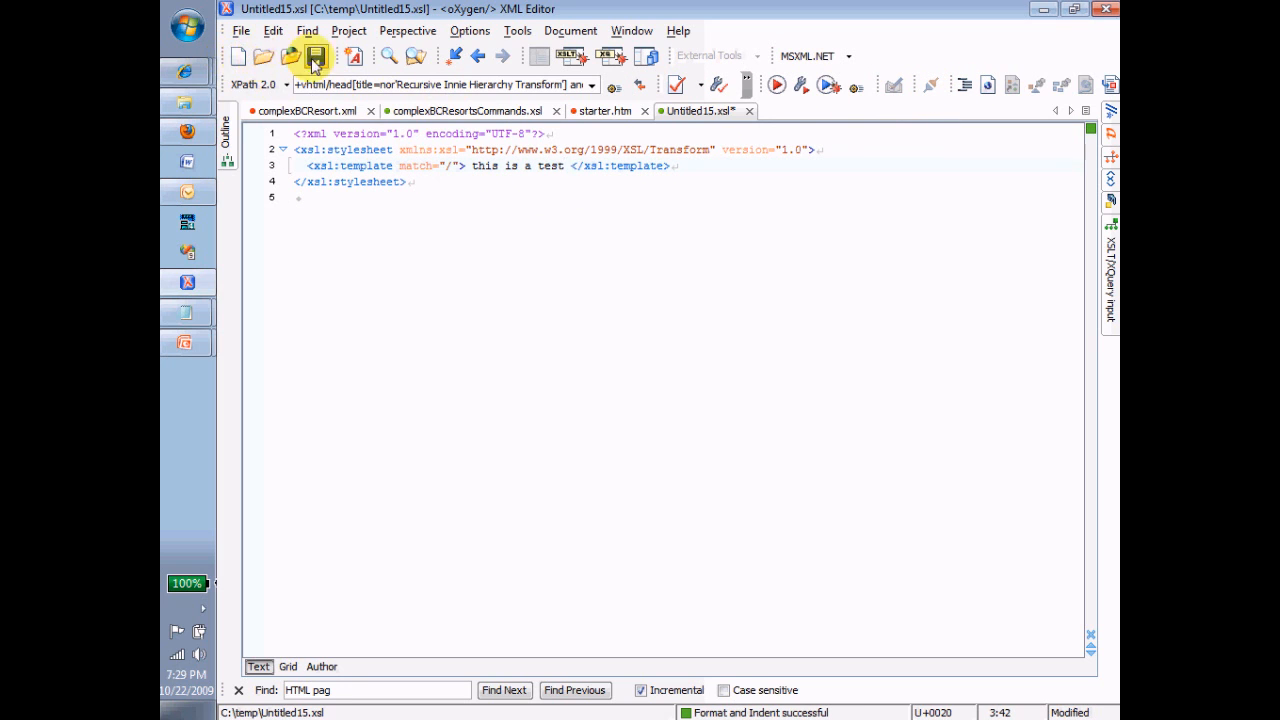
mouse_move(547, 285)
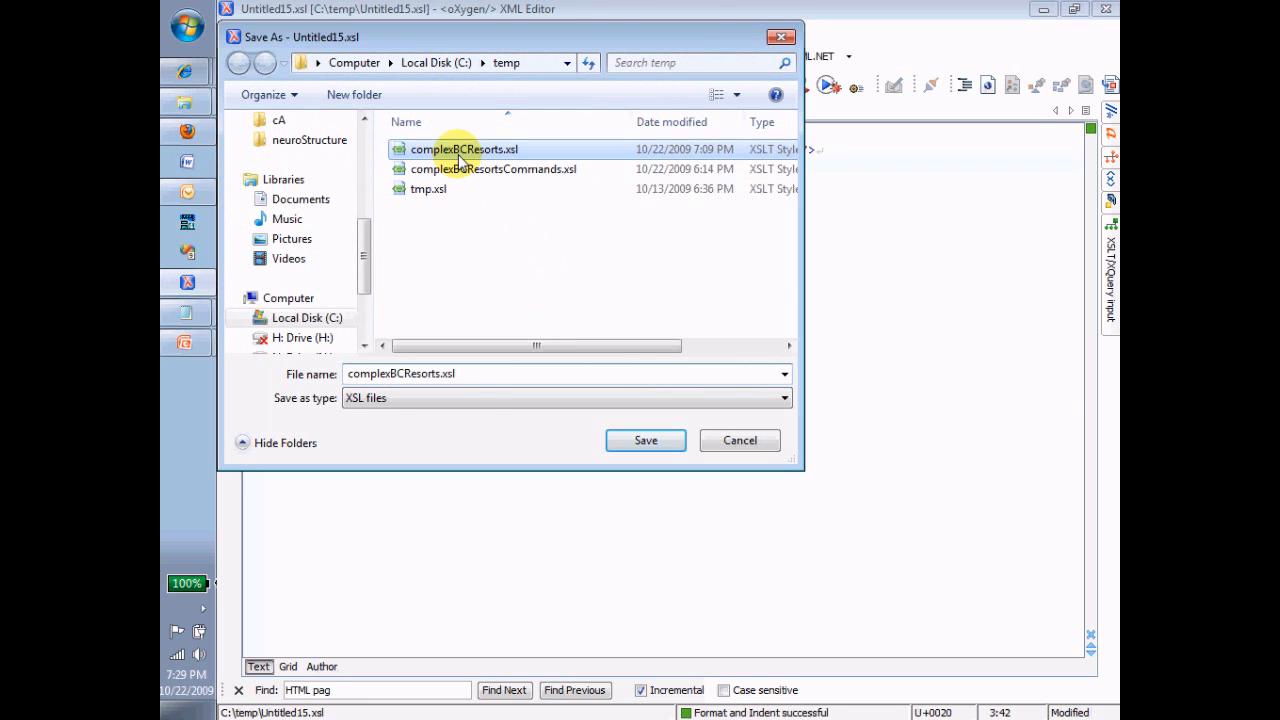
Save the stylesheet over the existing complexBCResorts.xsl in C:\temp
left_click(645, 440)
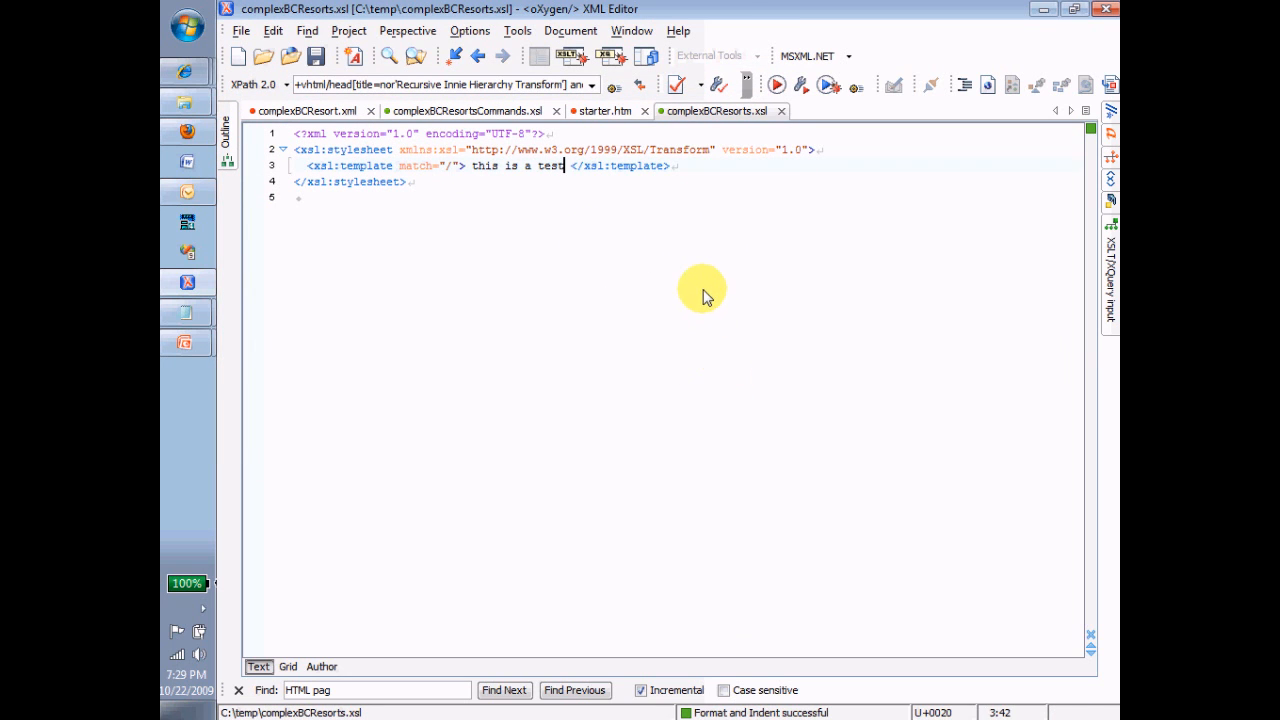
mouse_move(718, 120)
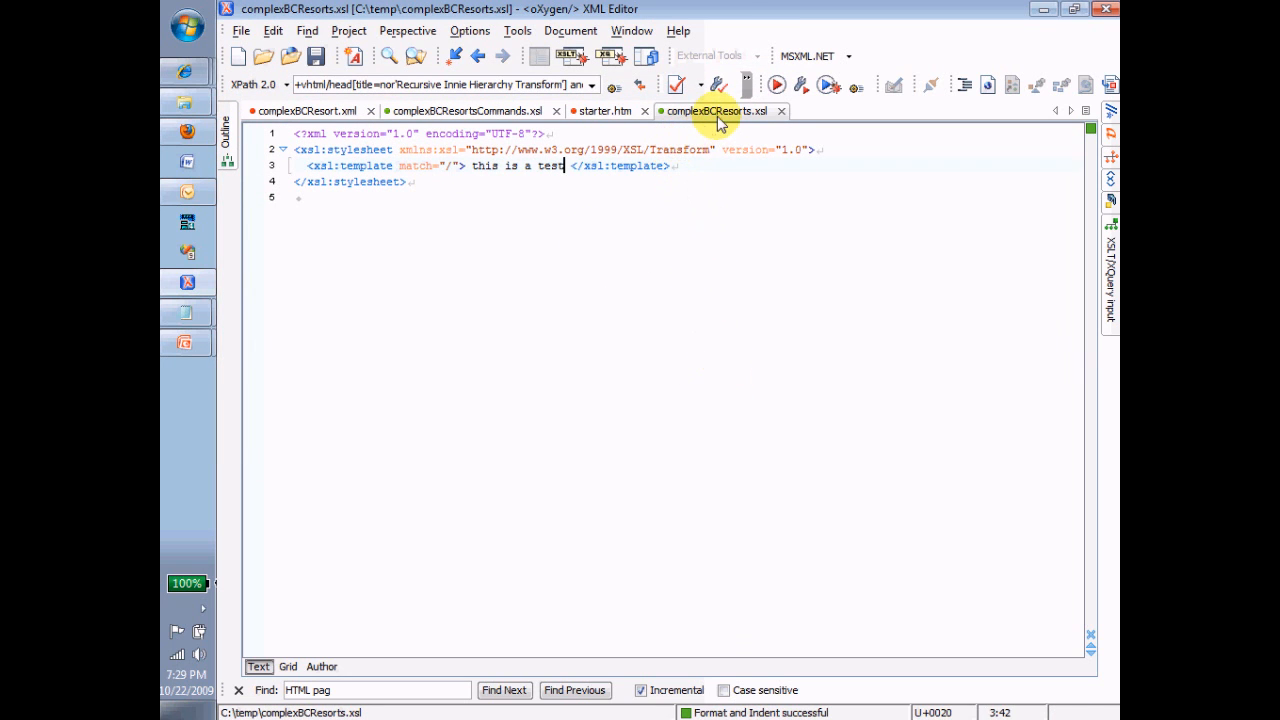
mouse_move(443, 108)
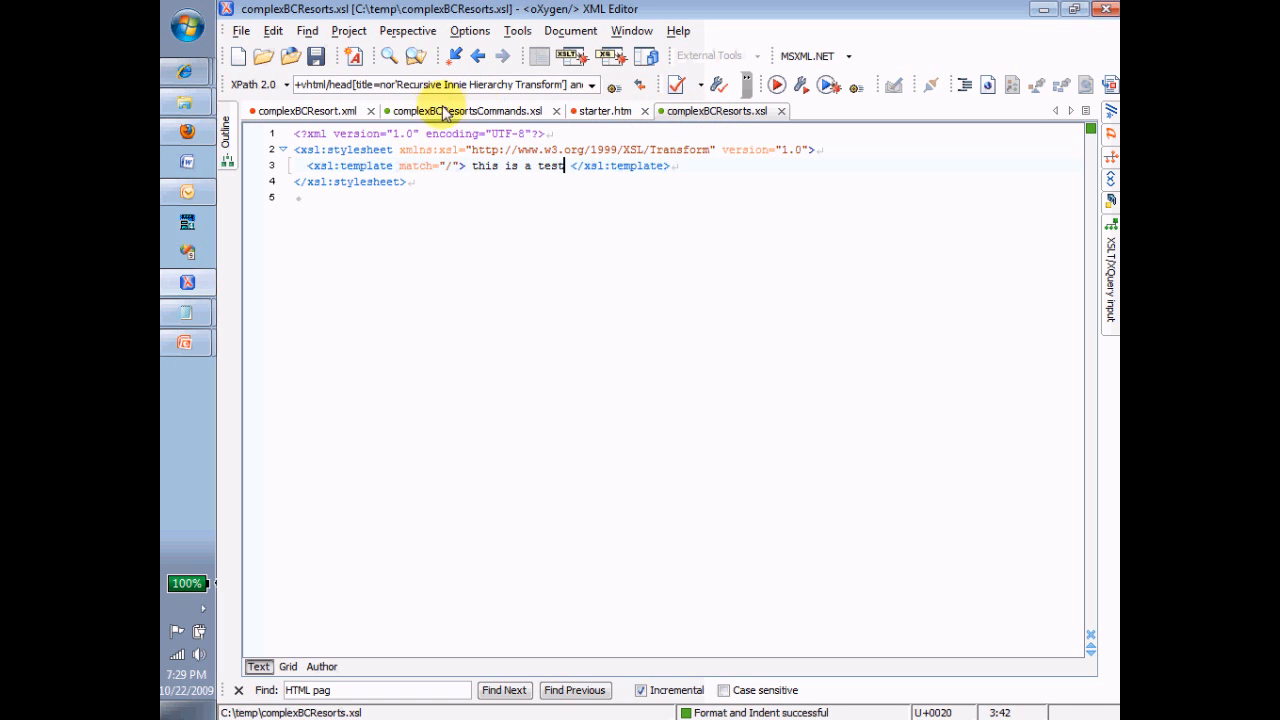
On complexBCResort.xml, create a new transformation scenario that applies complexBCResorts.xsl
left_click(305, 111)
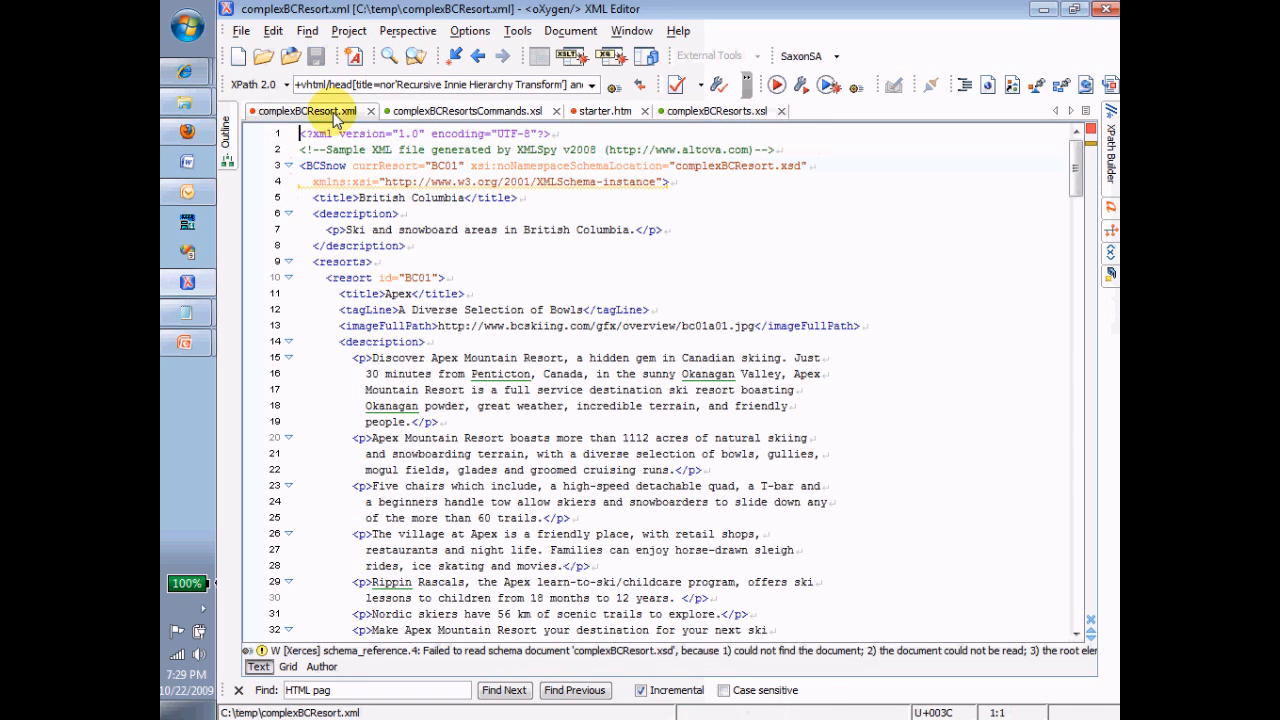
mouse_move(878, 84)
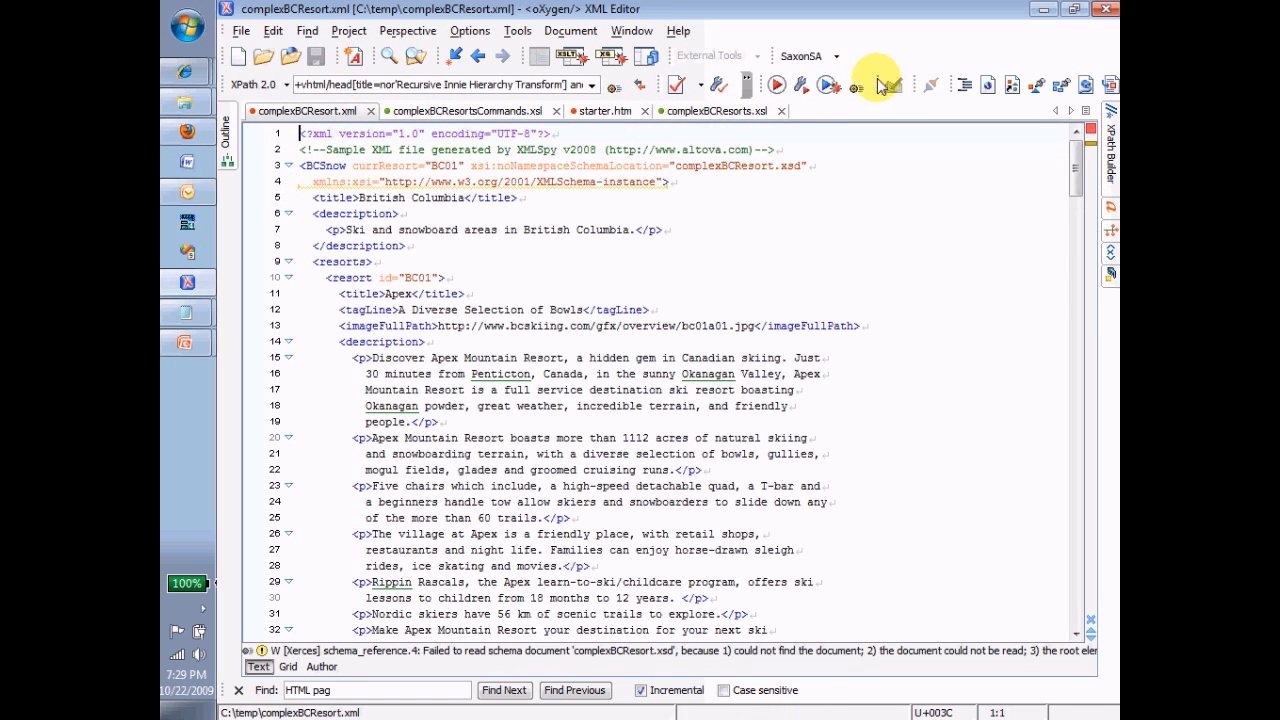
left_click(800, 84)
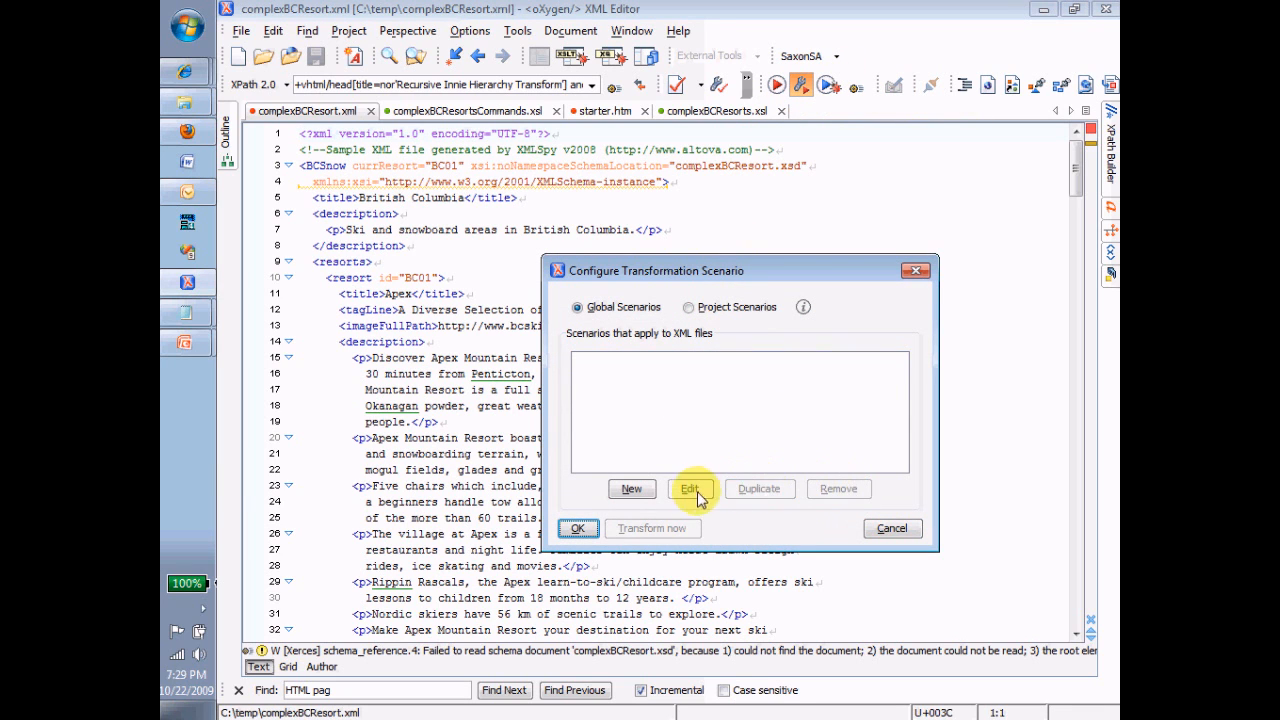
left_click(691, 489)
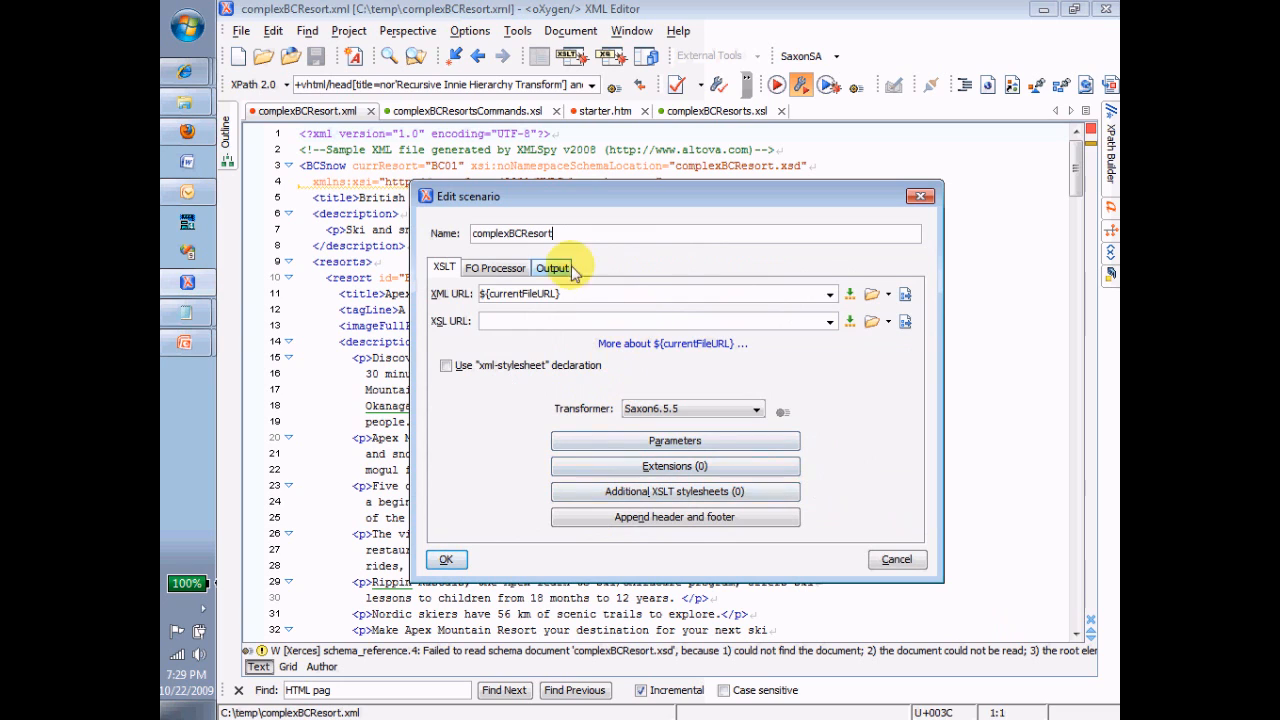
mouse_move(820, 320)
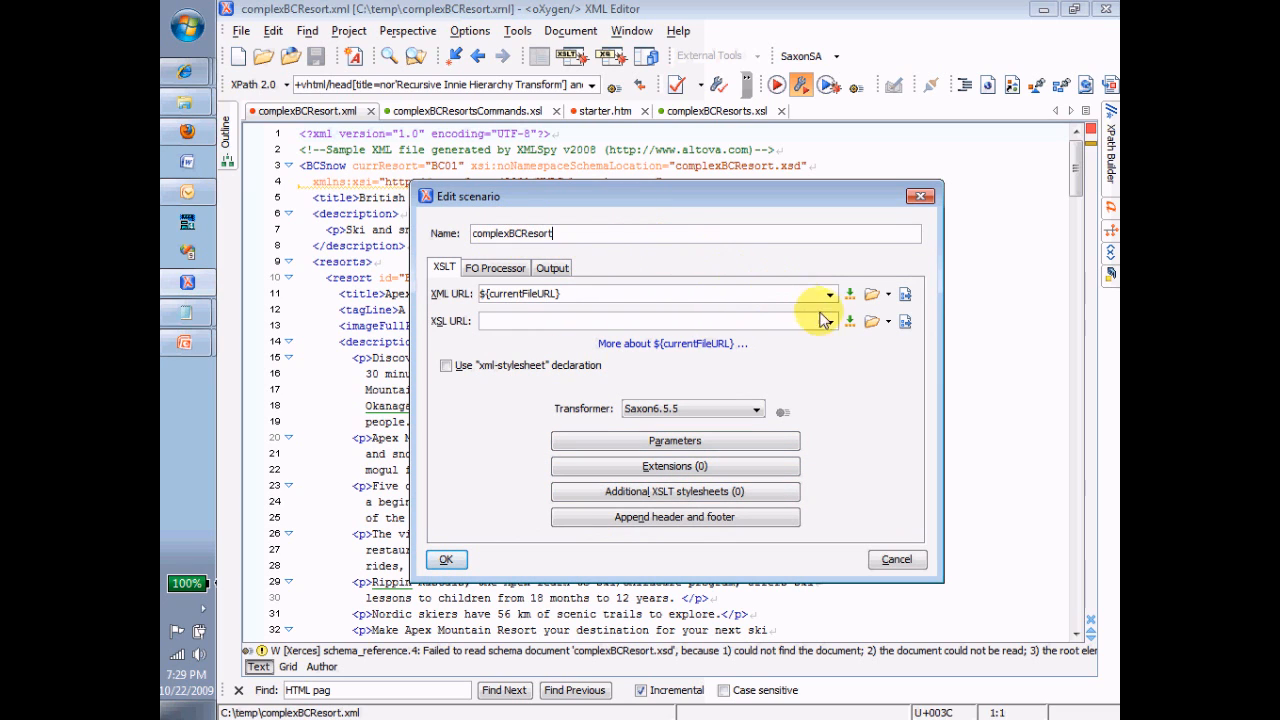
mouse_move(888, 322)
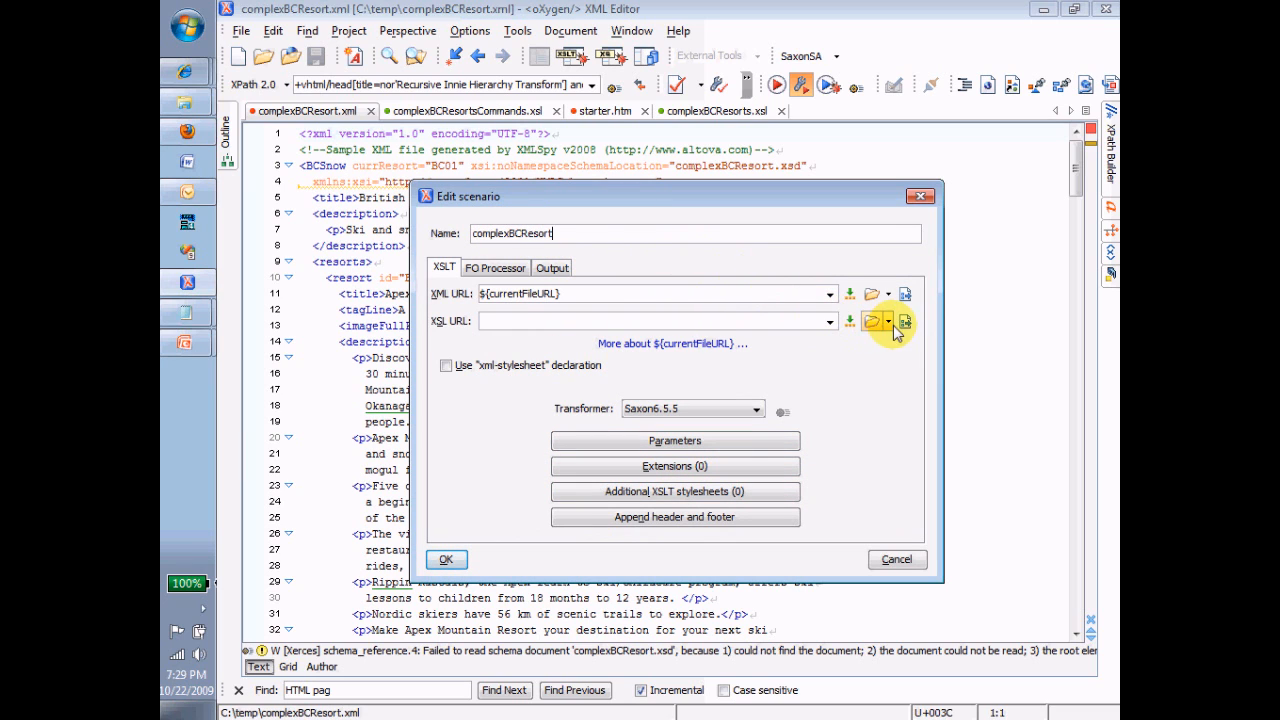
left_click(871, 321)
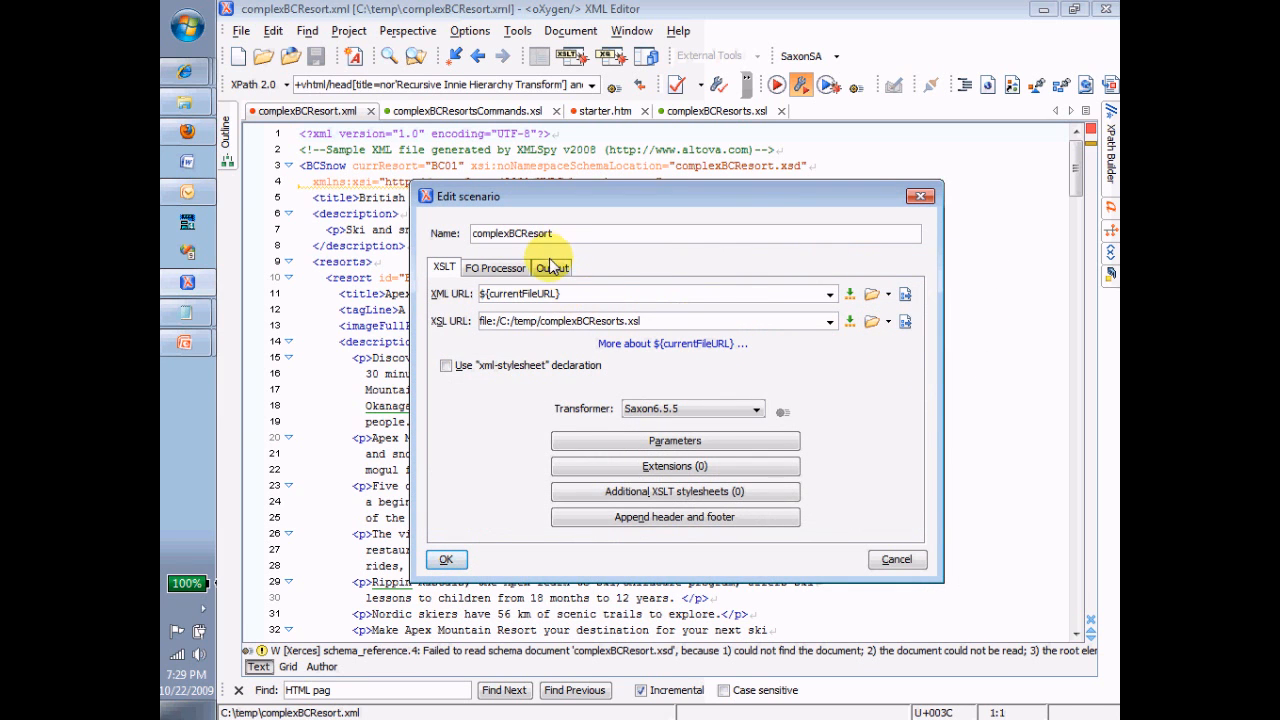
Save the scenario output to C:\temp\complexBCResort.htm and open it in a browser
left_click(551, 267)
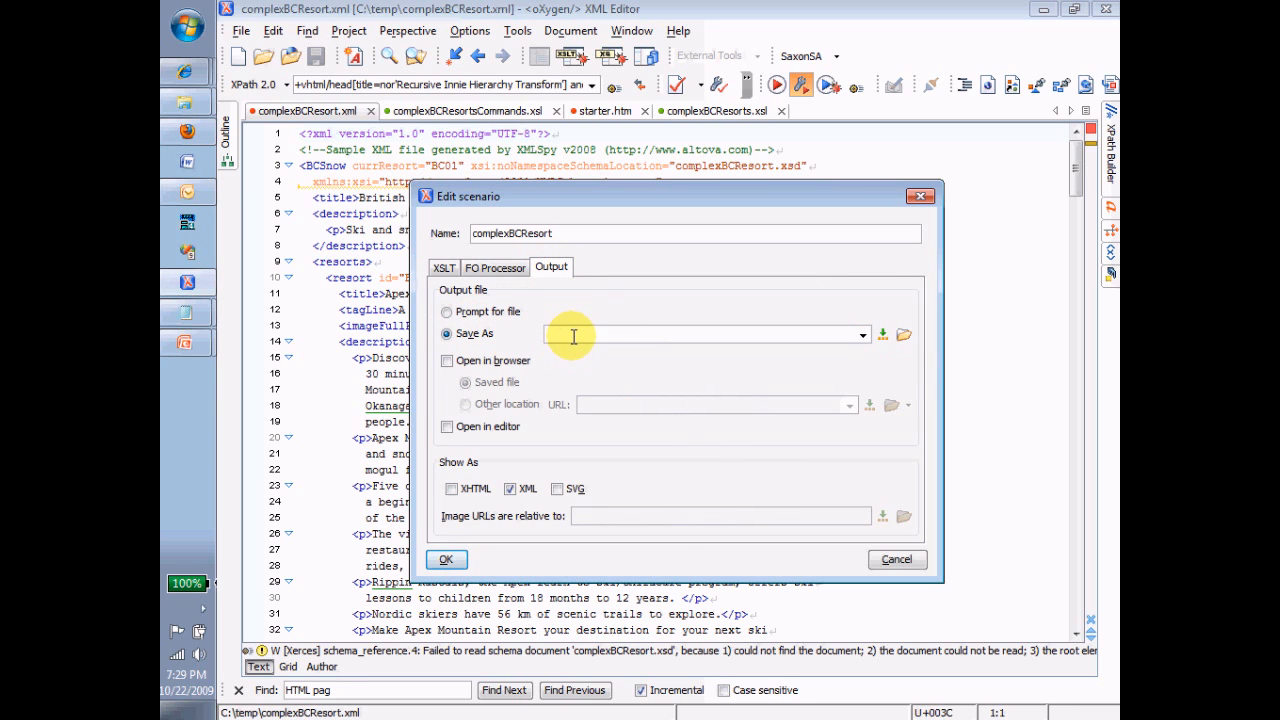
type("co")
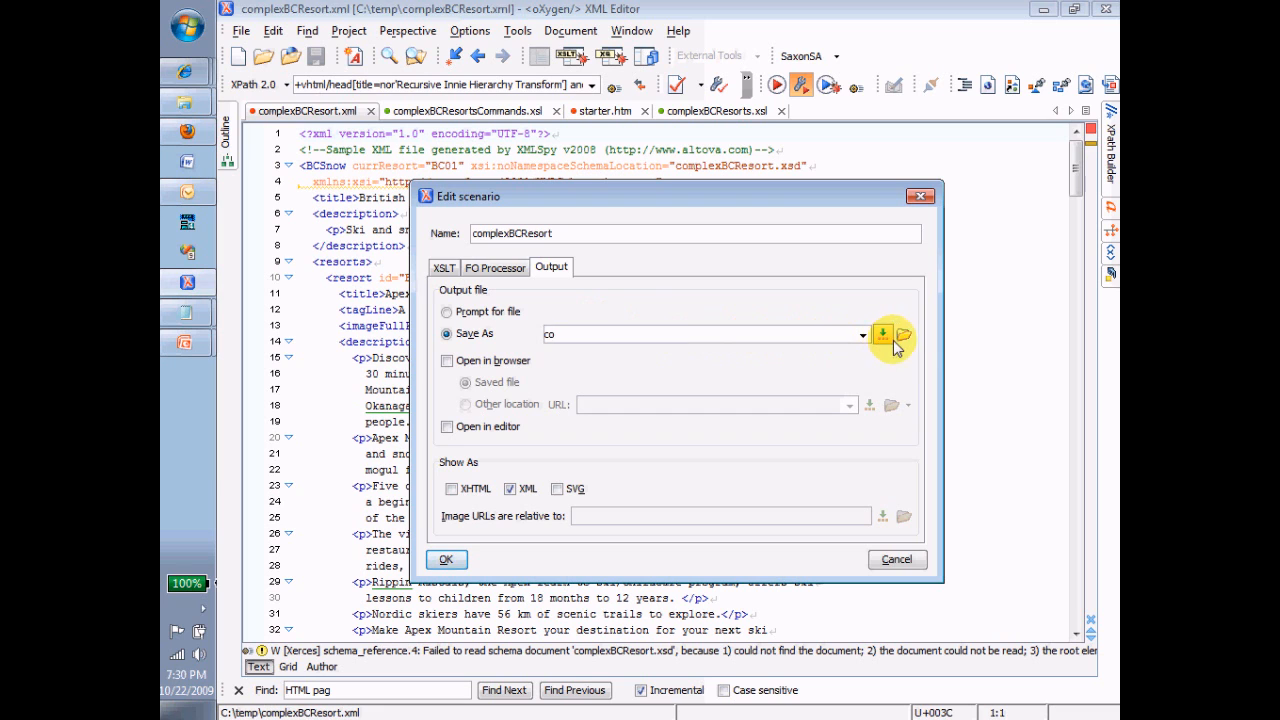
left_click(882, 334)
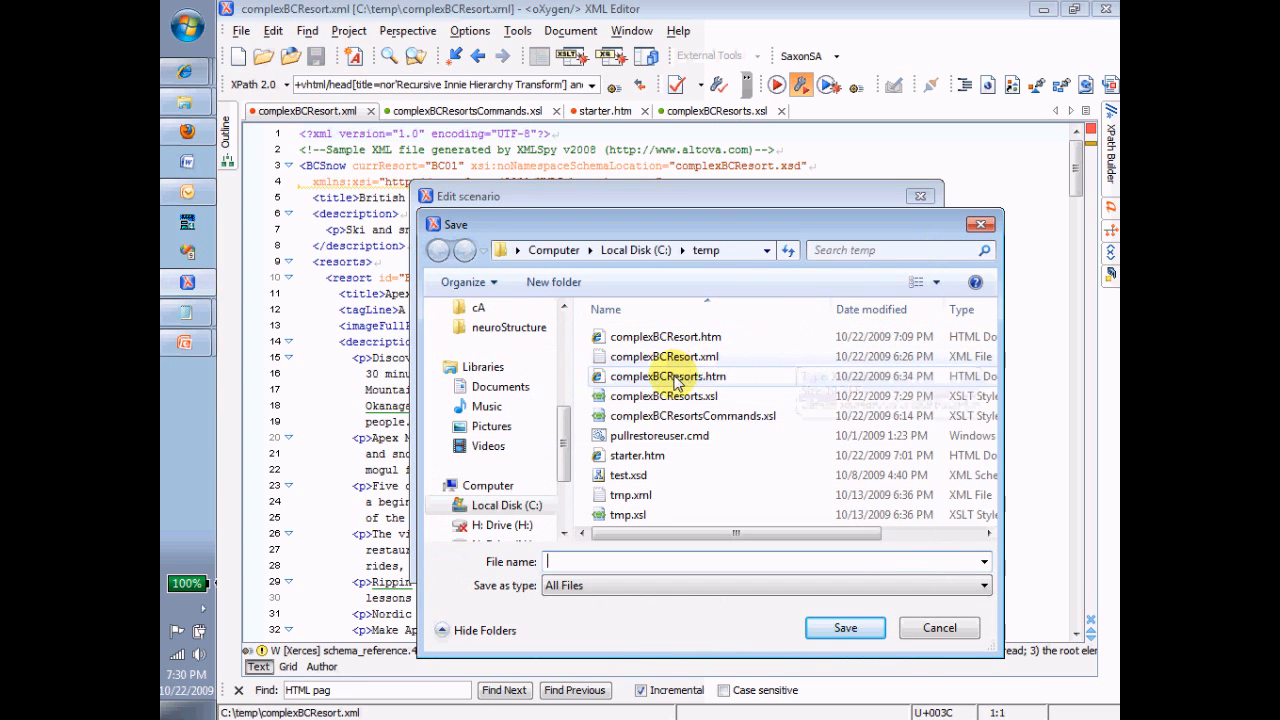
left_click(666, 336)
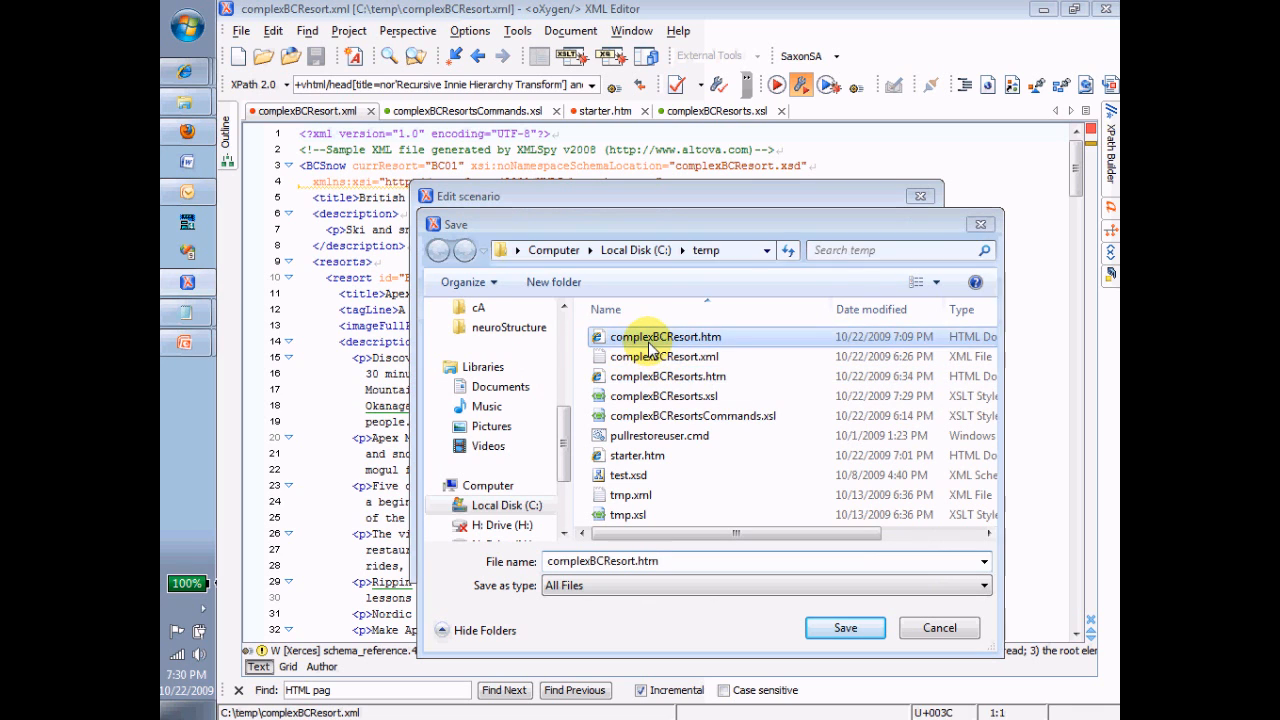
left_click(844, 627)
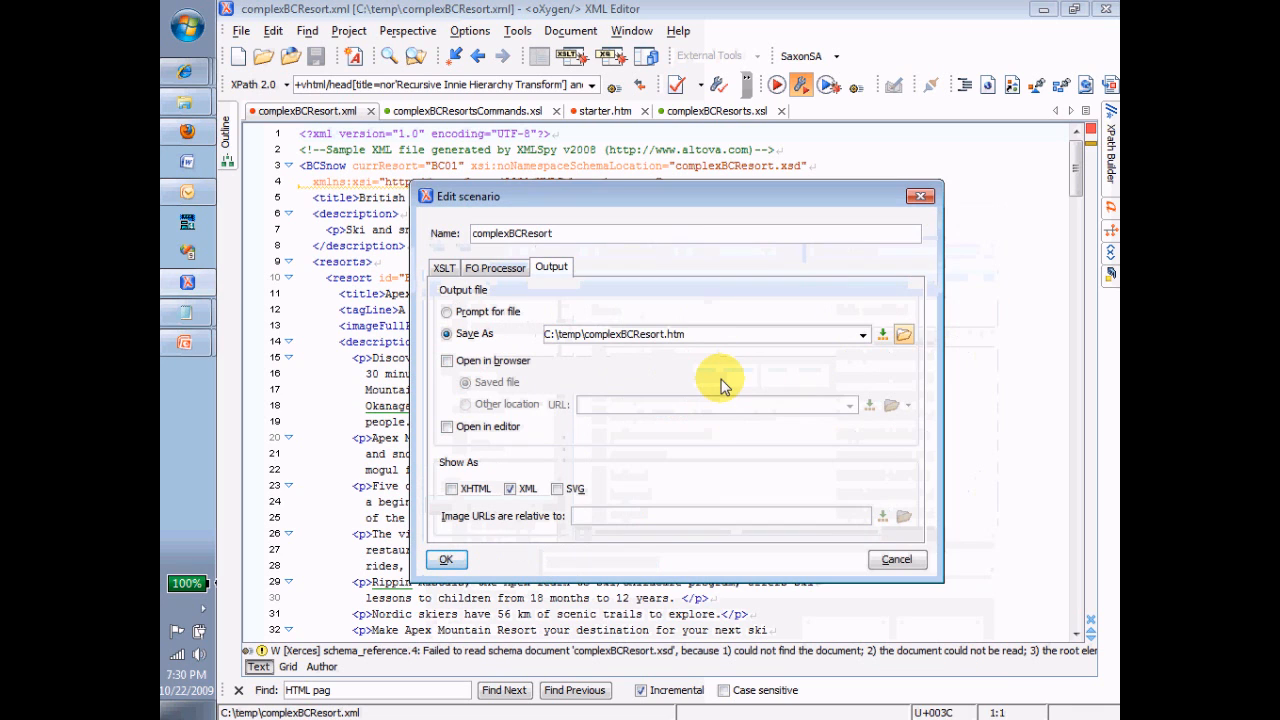
left_click(446, 360)
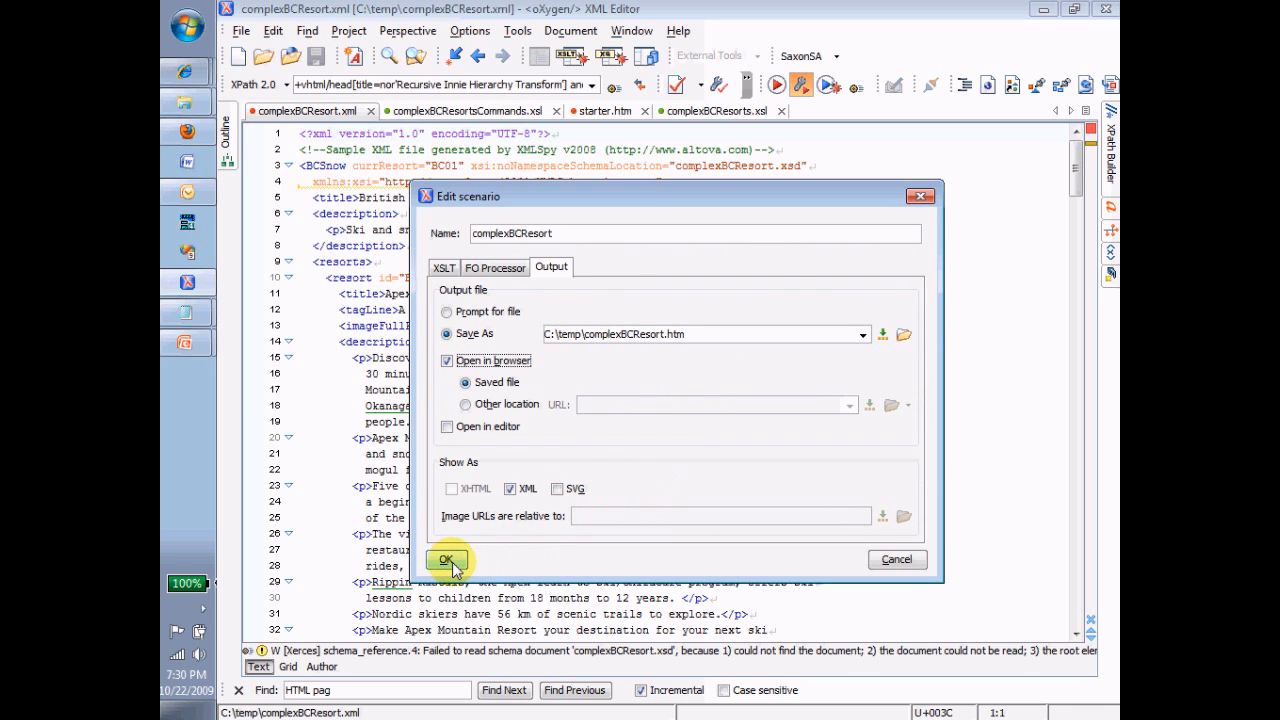
Save the complexBCResort scenario and transform, opening complexBCResort.htm showing 'this is a test'
left_click(446, 559)
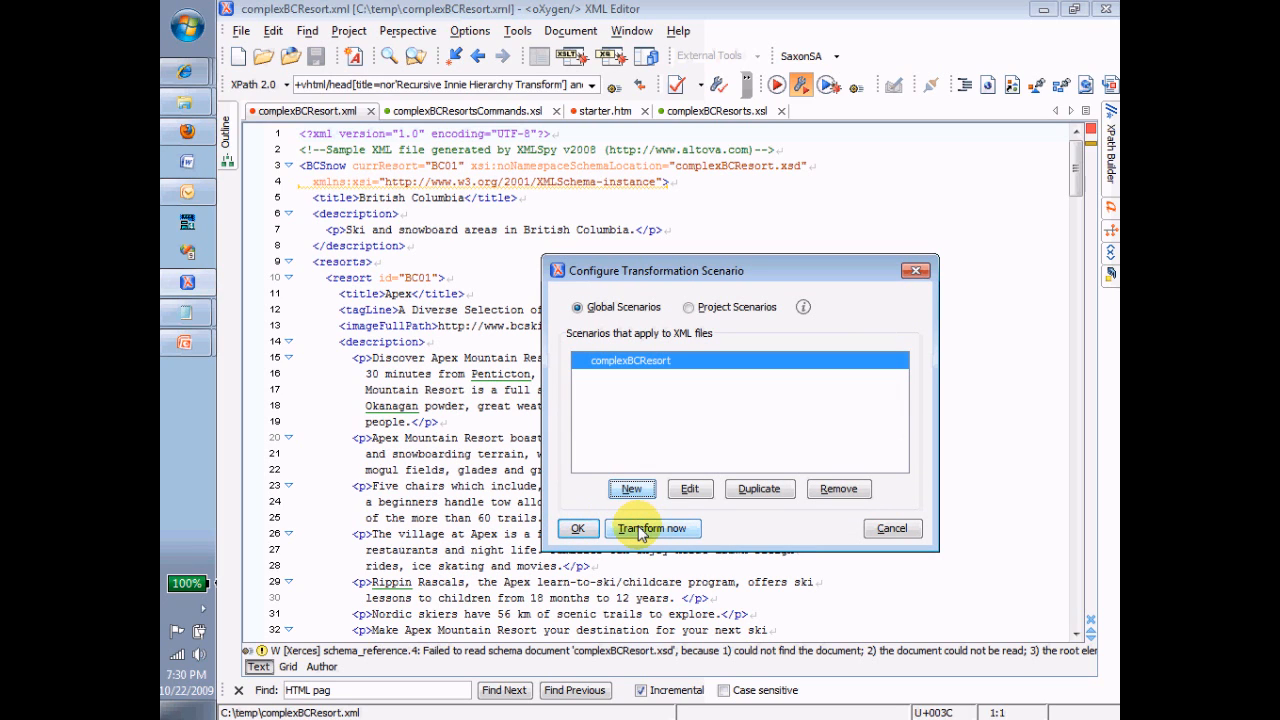
mouse_move(653, 528)
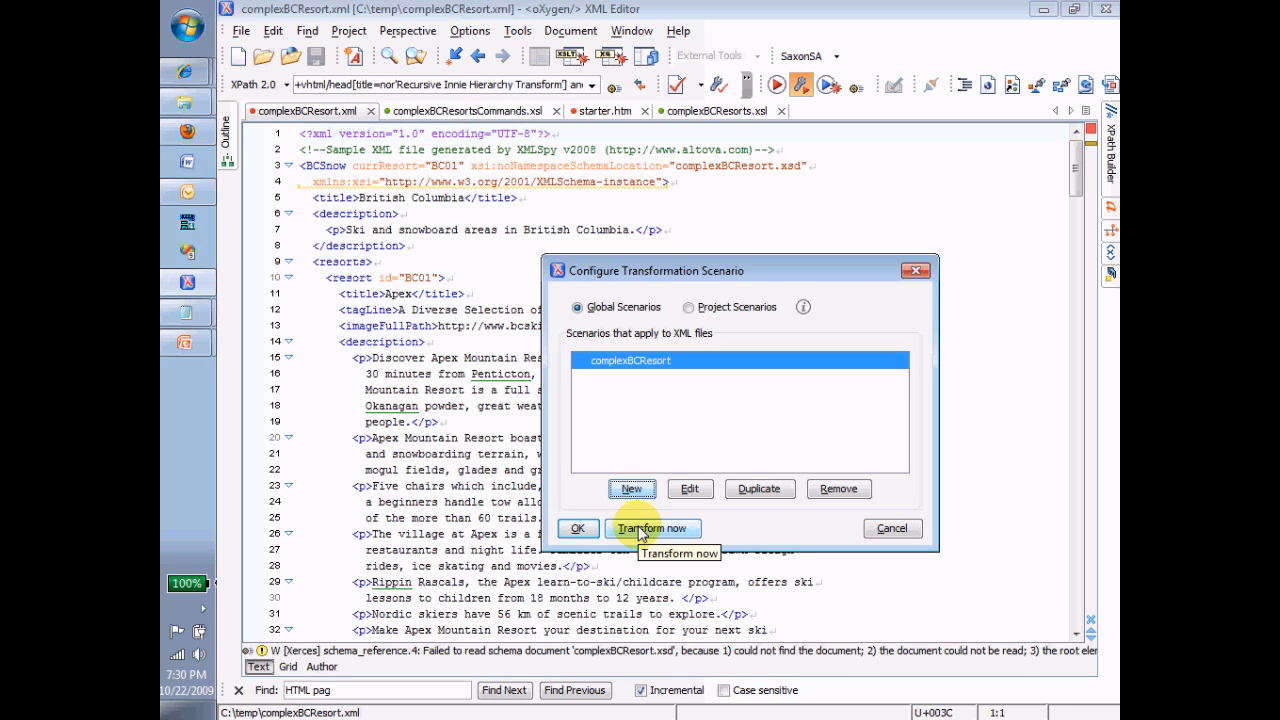
left_click(651, 528)
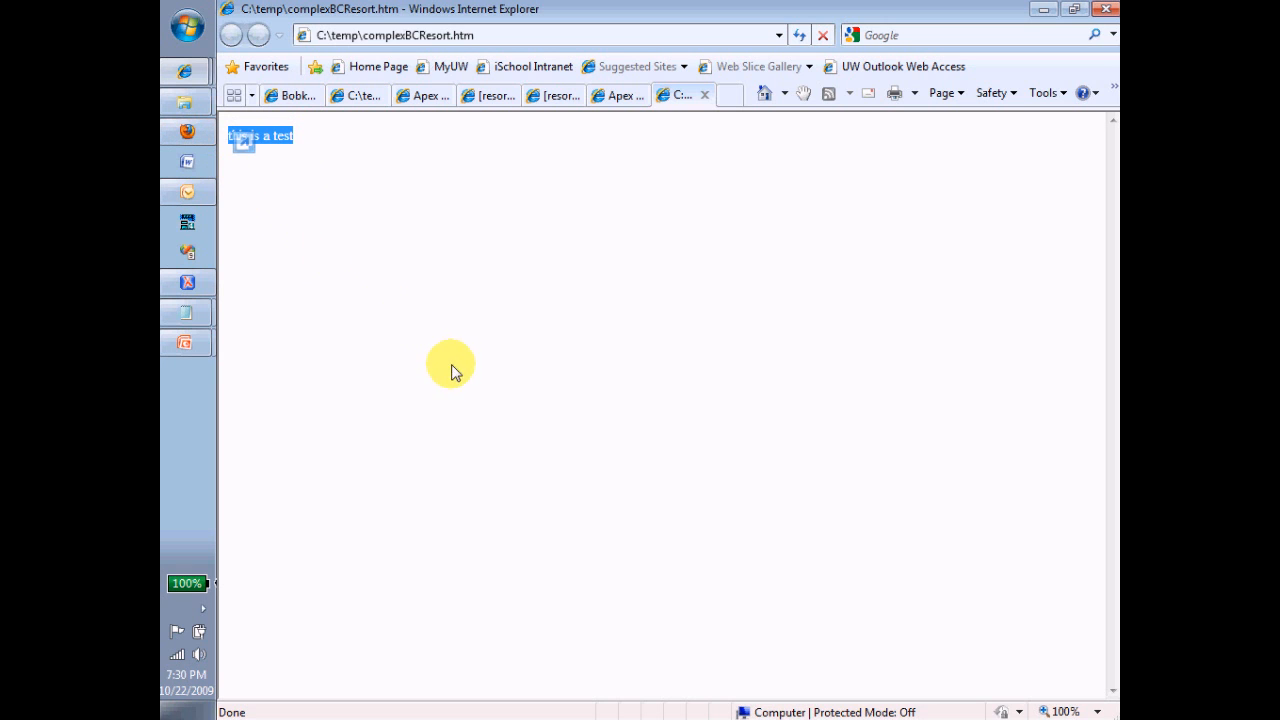
mouse_move(395, 243)
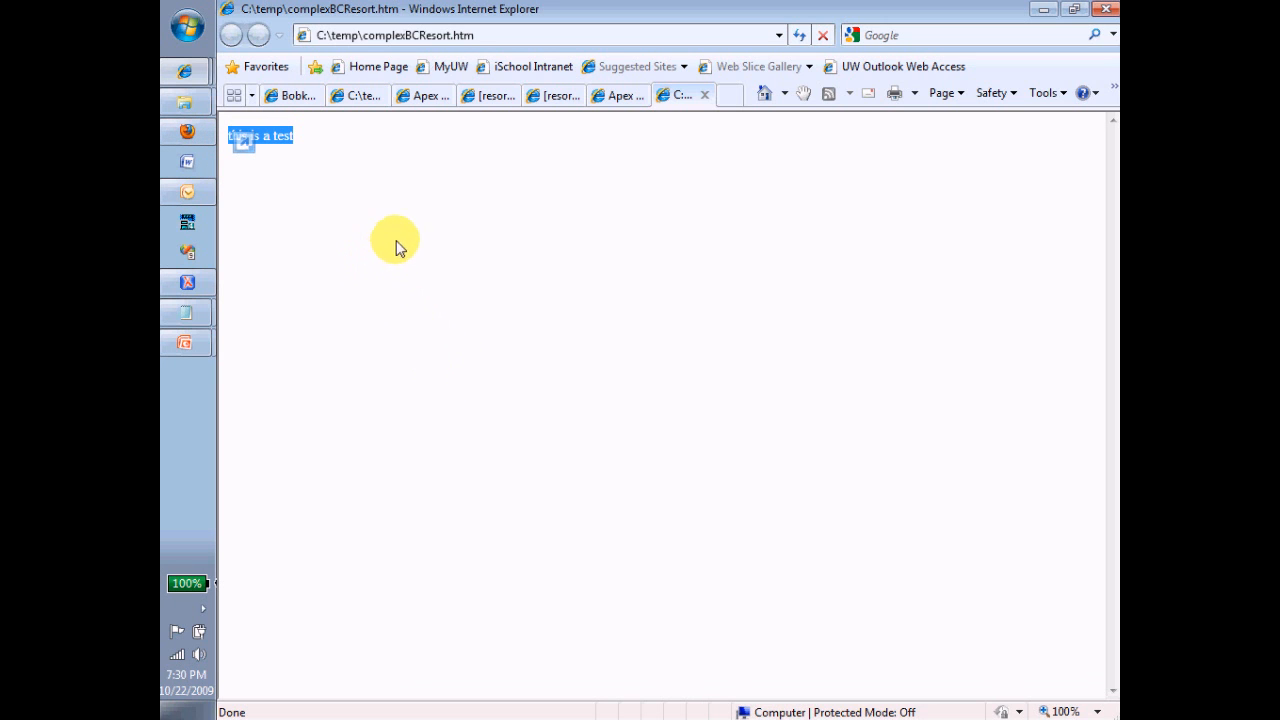
mouse_move(189, 285)
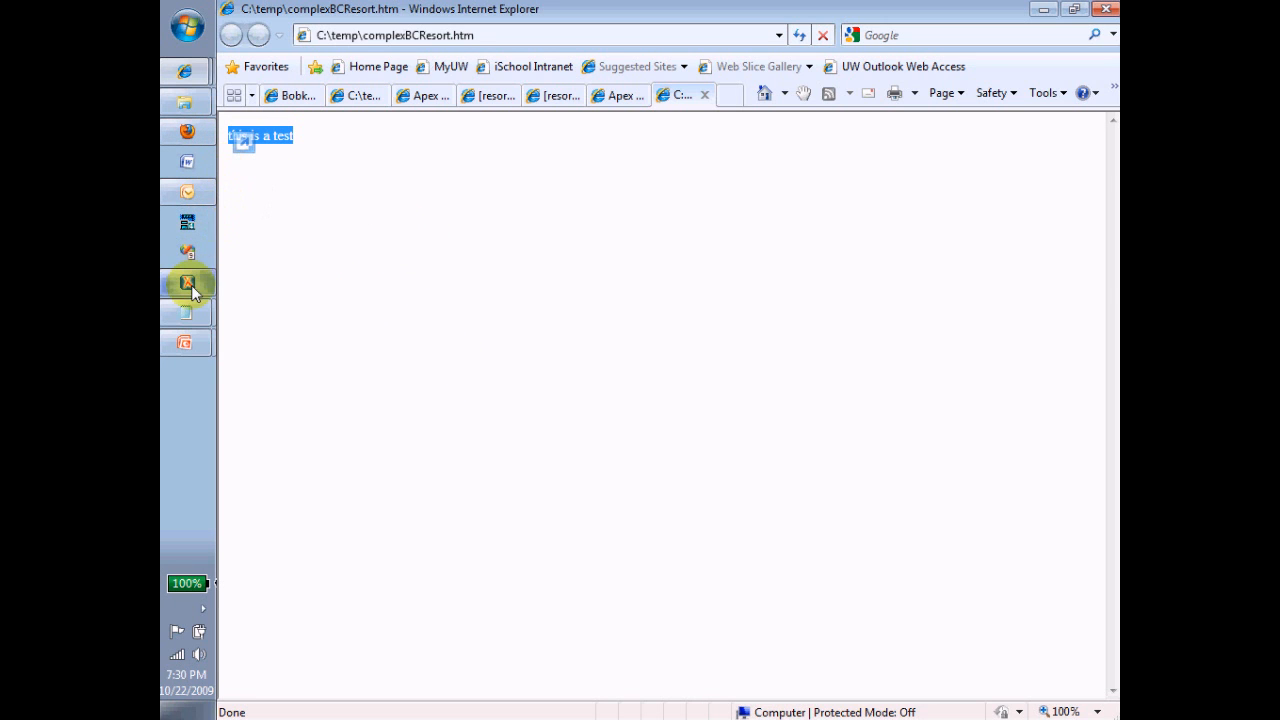
Return to oXygen and bring up the complexBCResorts.xsl stylesheet
left_click(187, 283)
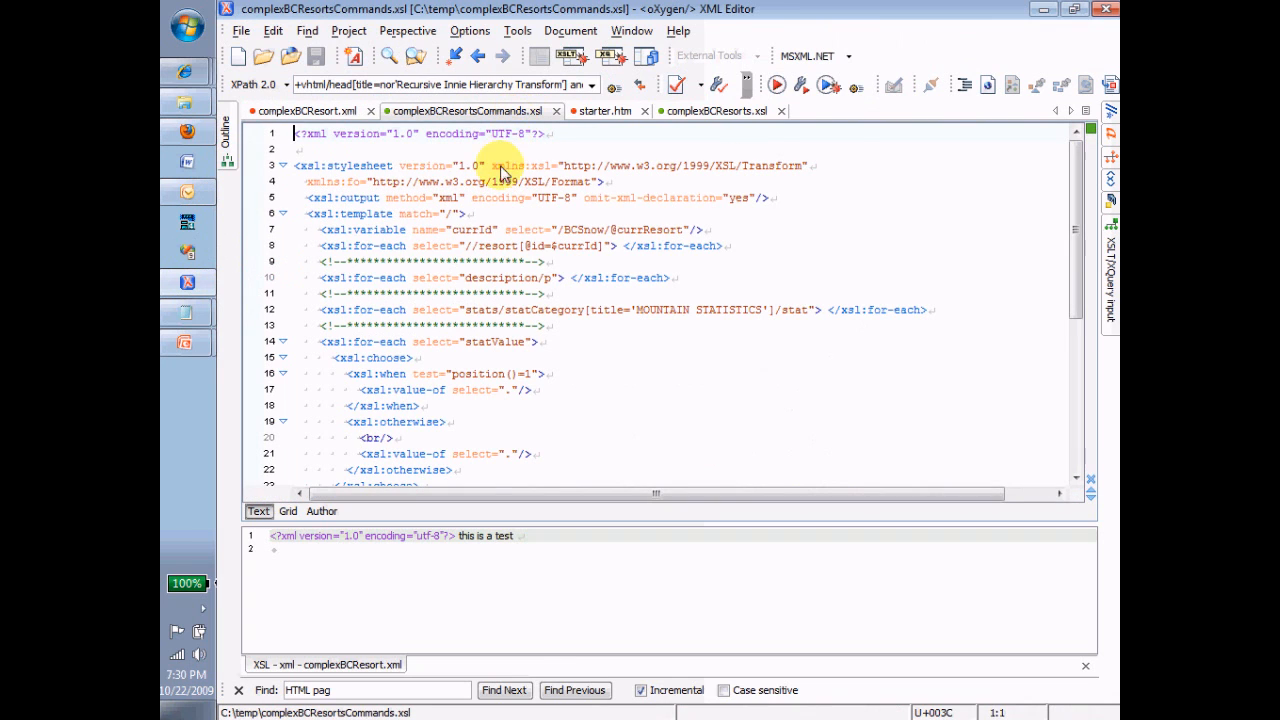
left_click(715, 110)
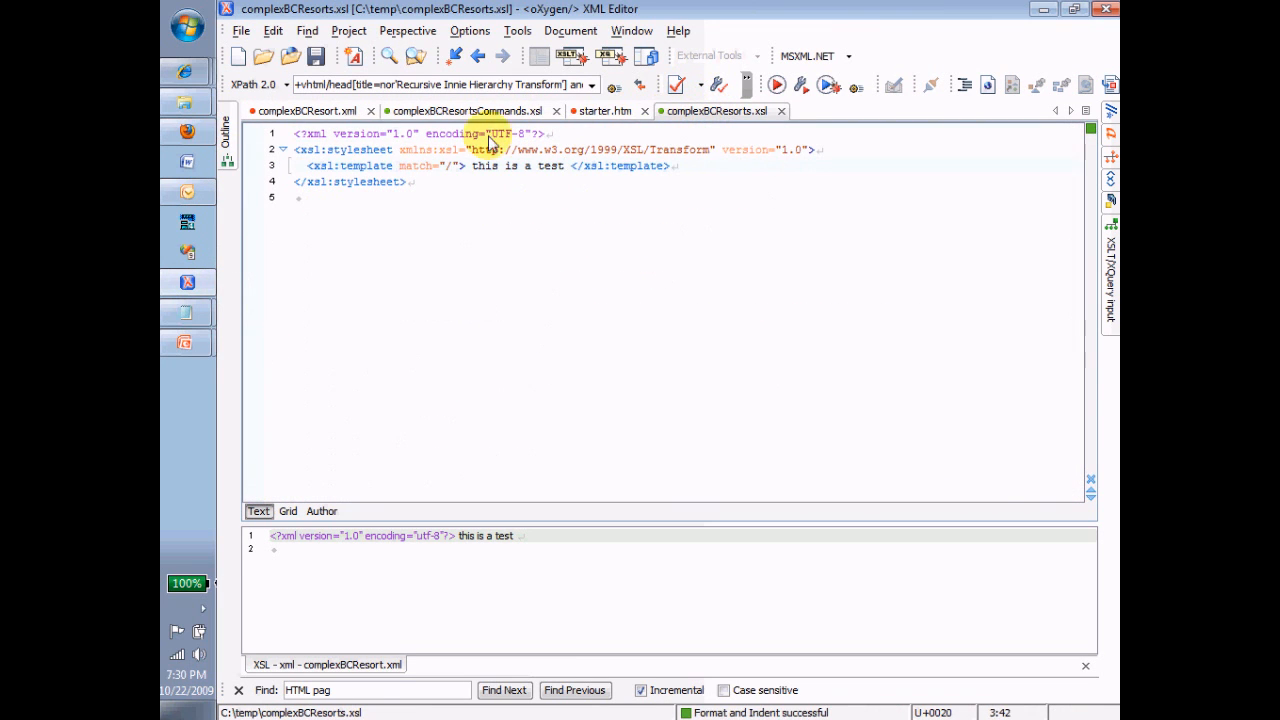
mouse_move(475, 186)
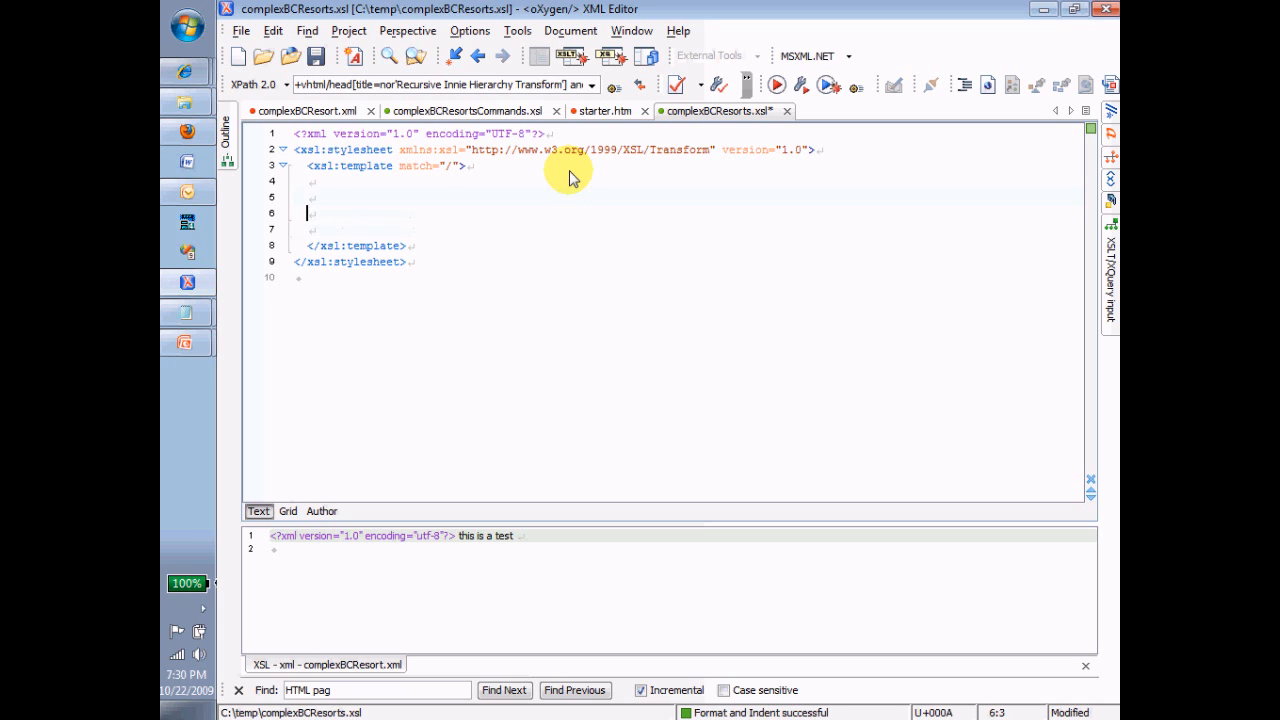
Open starter.htm, format and indent it, and fold its html element for copying
left_click(604, 111)
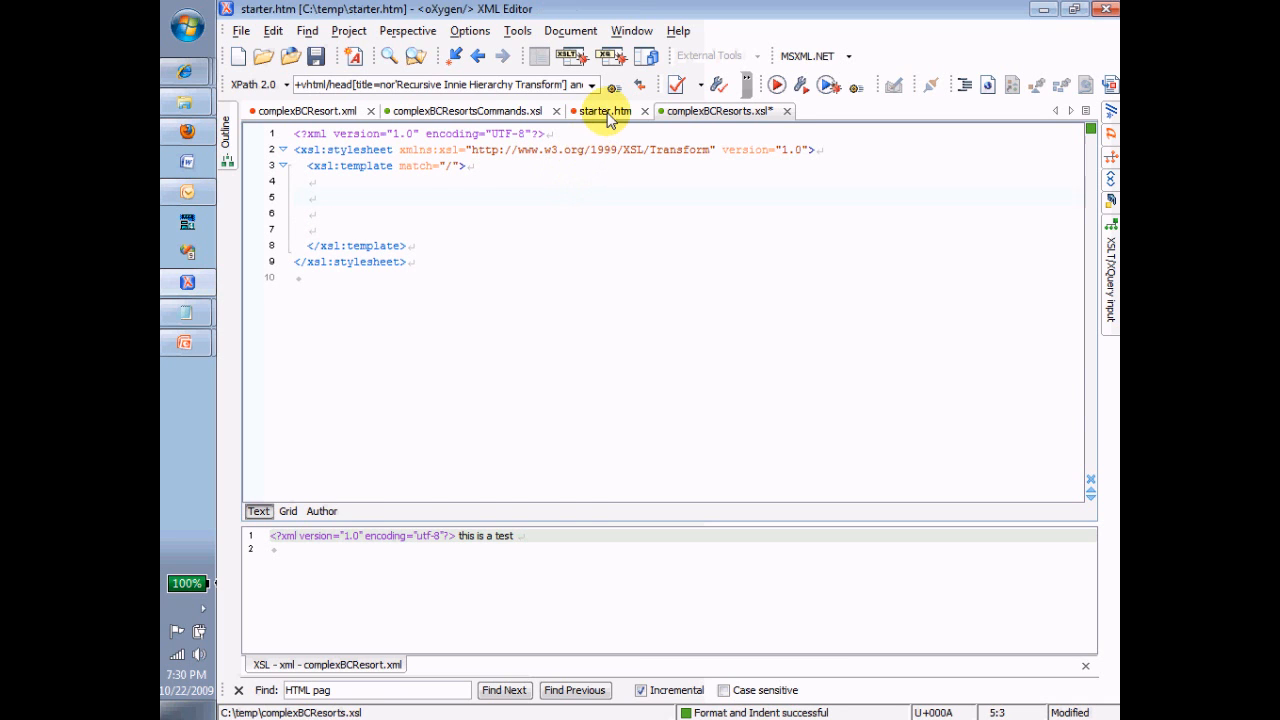
left_click(968, 85)
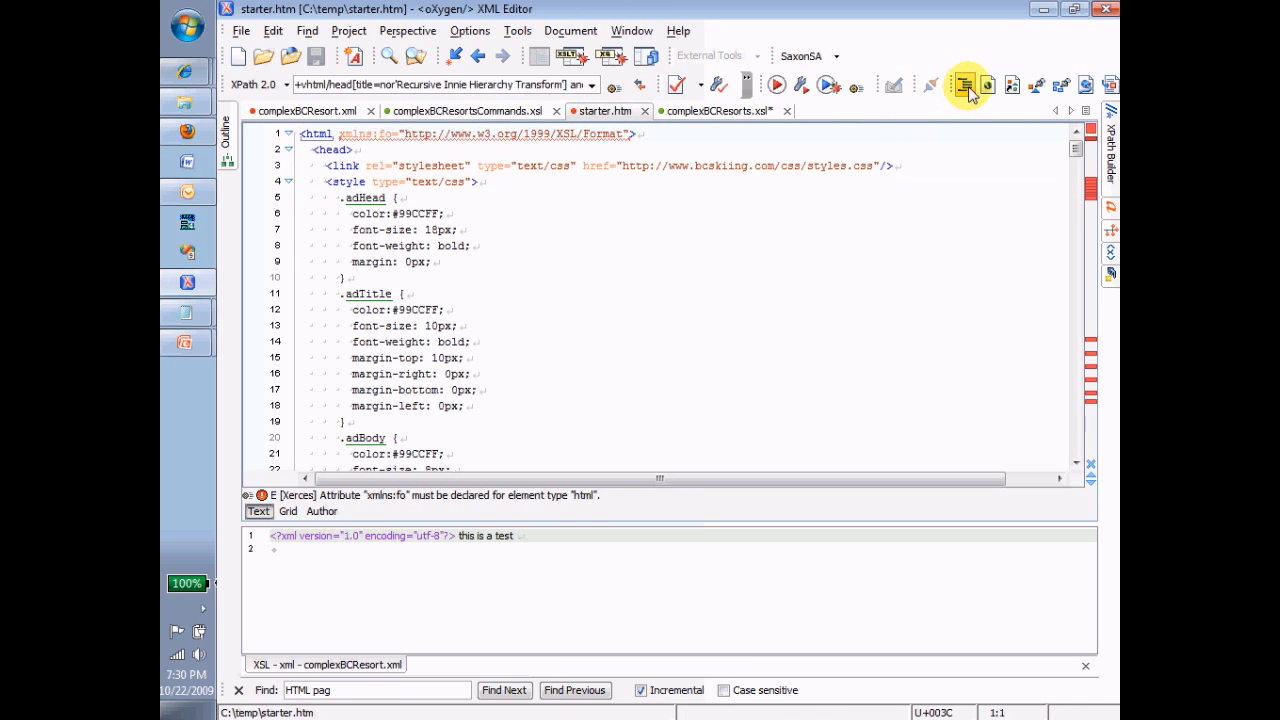
left_click(965, 85)
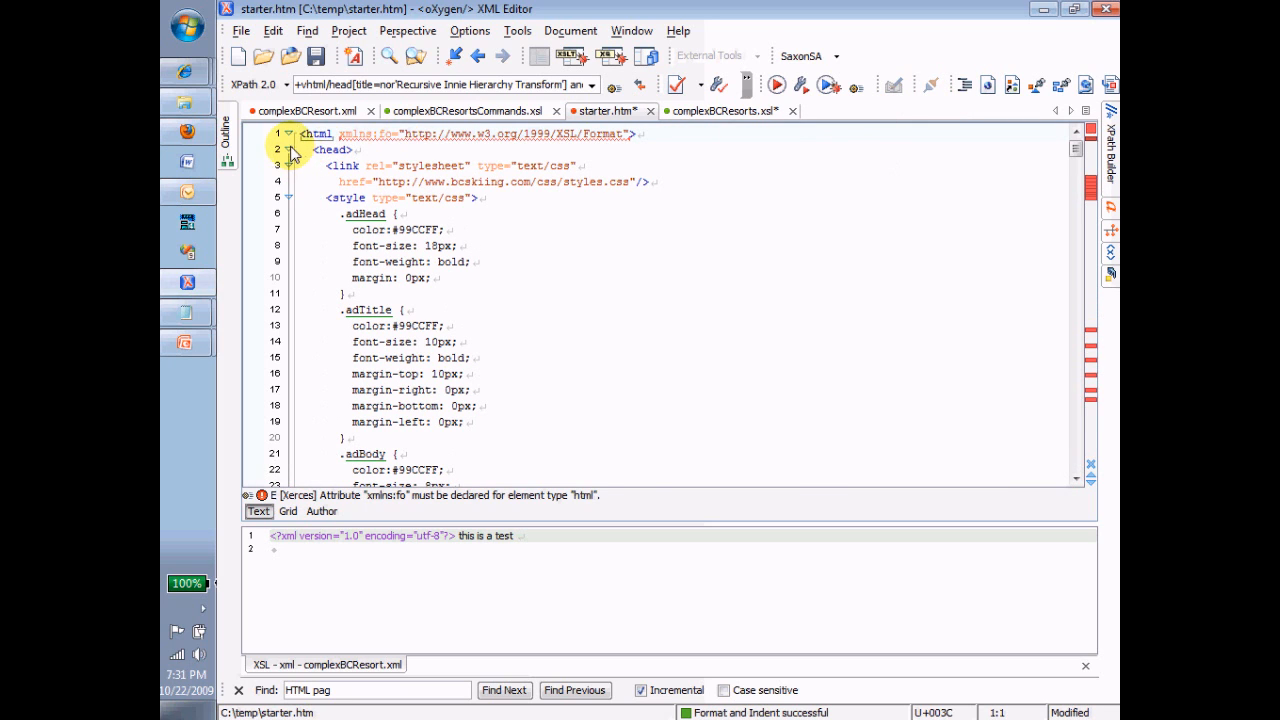
left_click(289, 150)
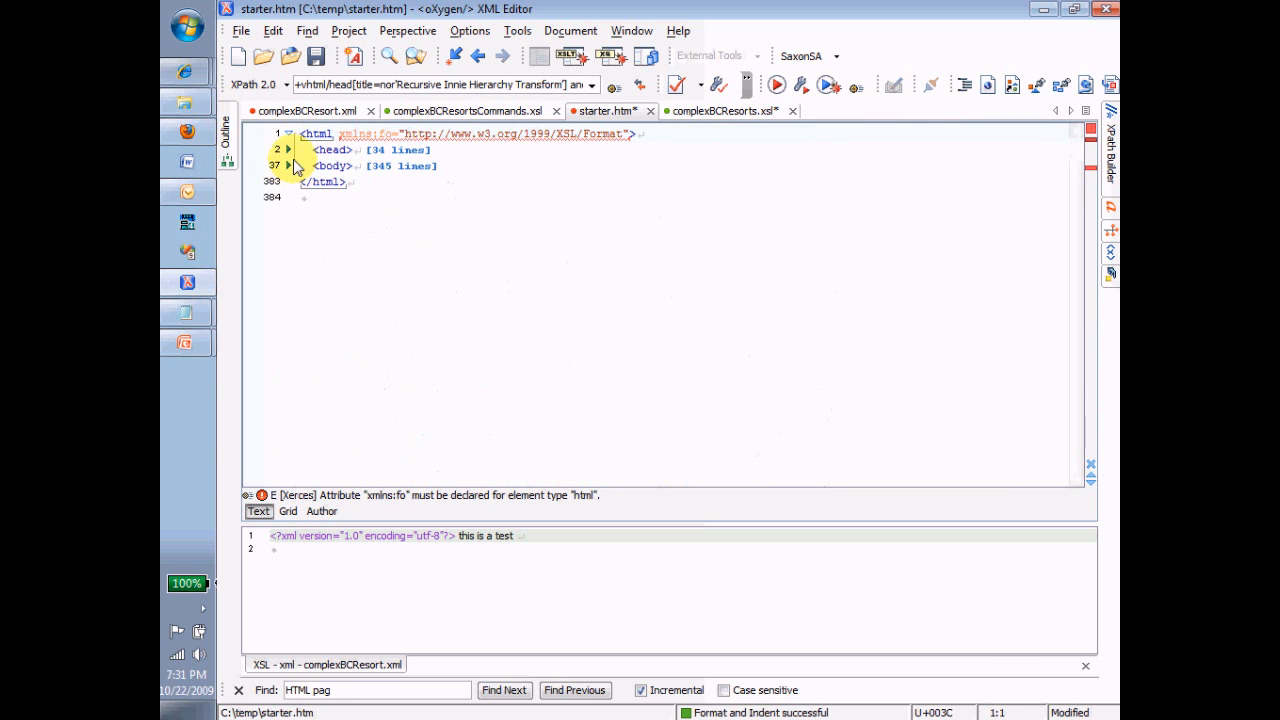
left_click(288, 134)
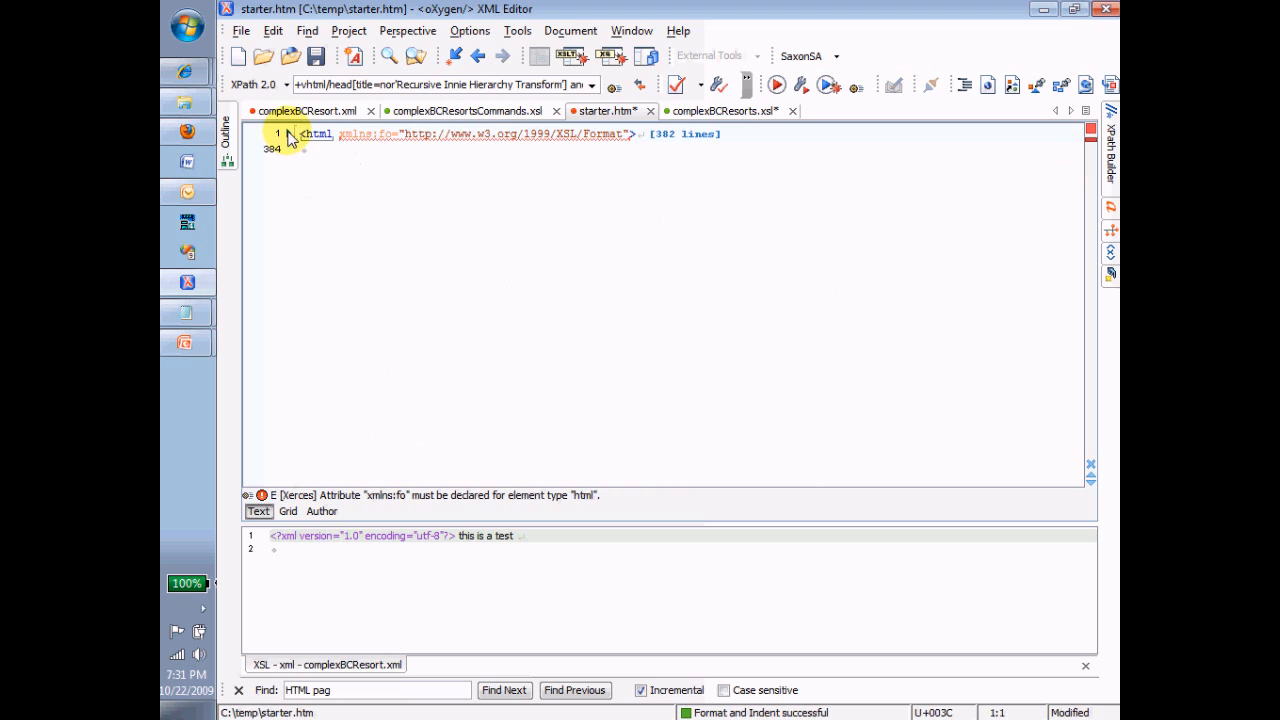
left_click(289, 134)
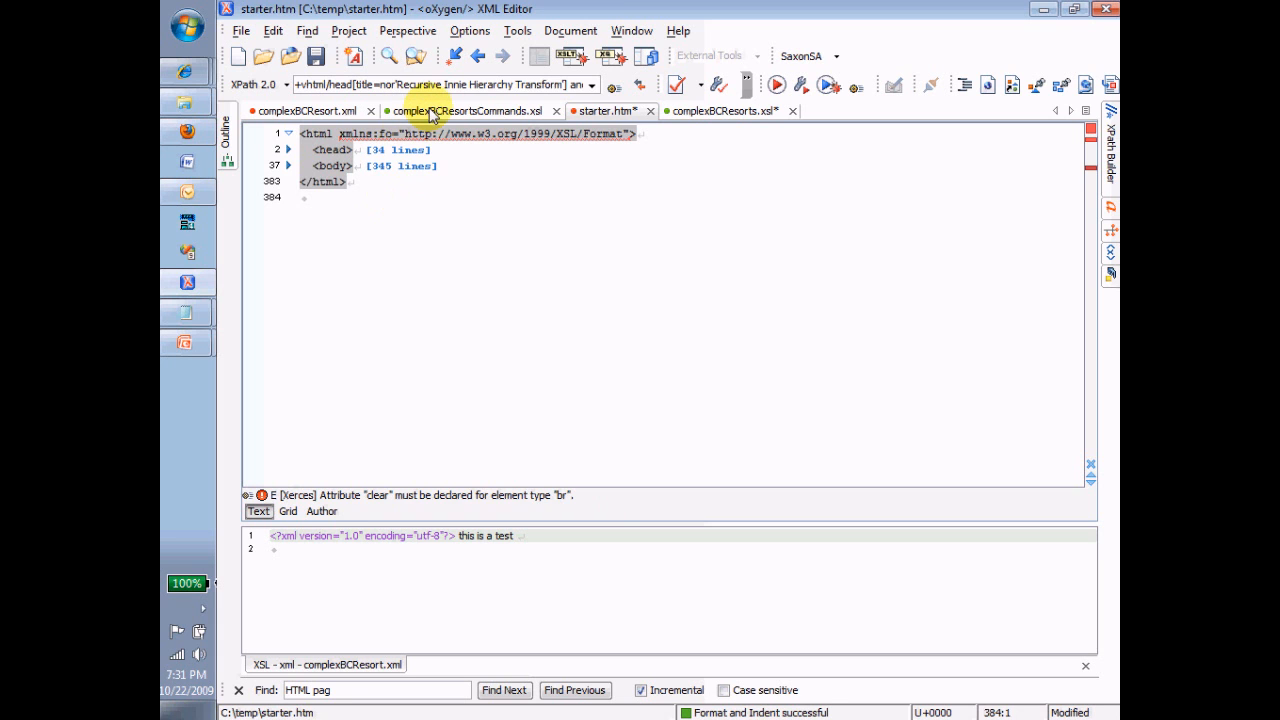
Paste the html markup into the complexBCResorts.xsl root template and fold it
left_click(725, 111)
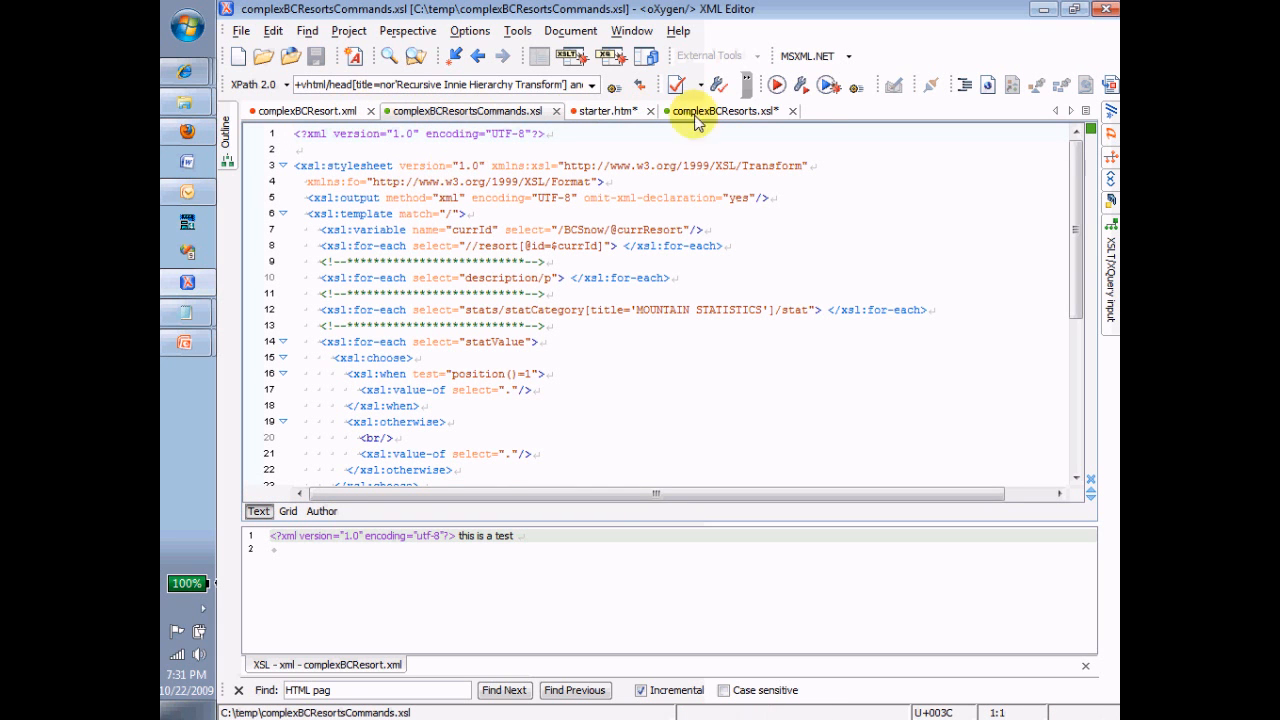
left_click(725, 111)
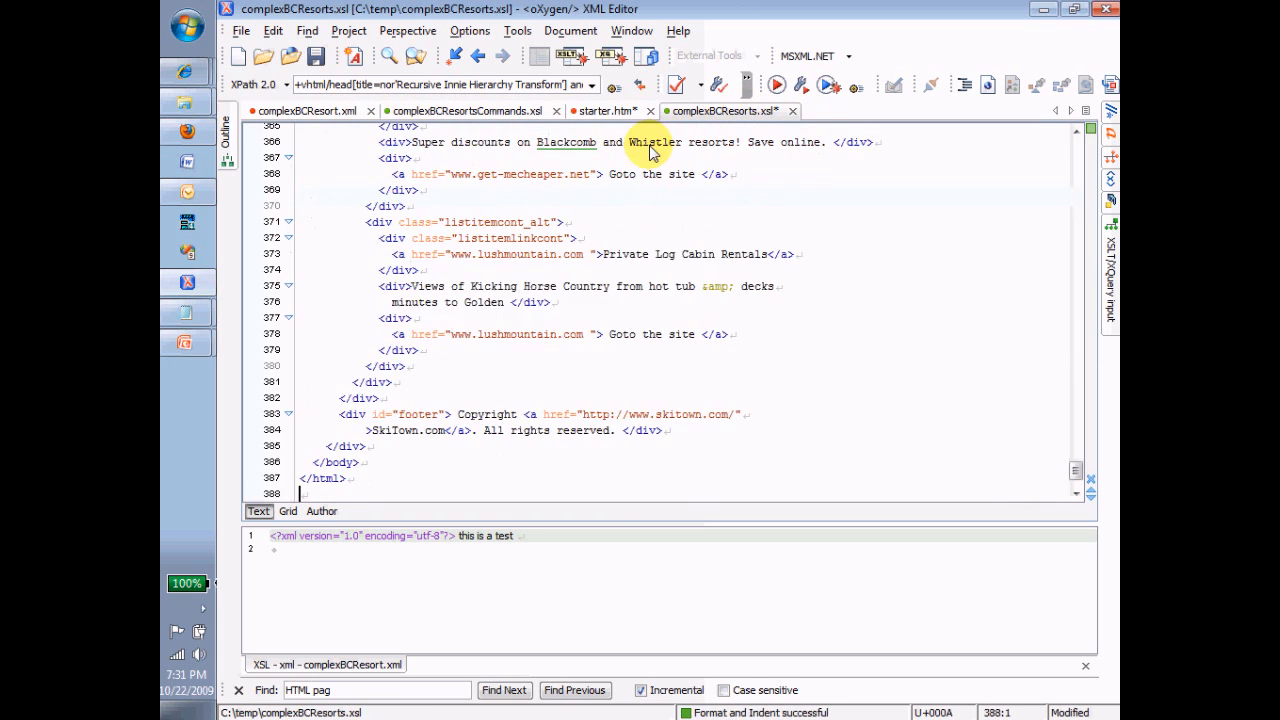
key("ctrl+Home")
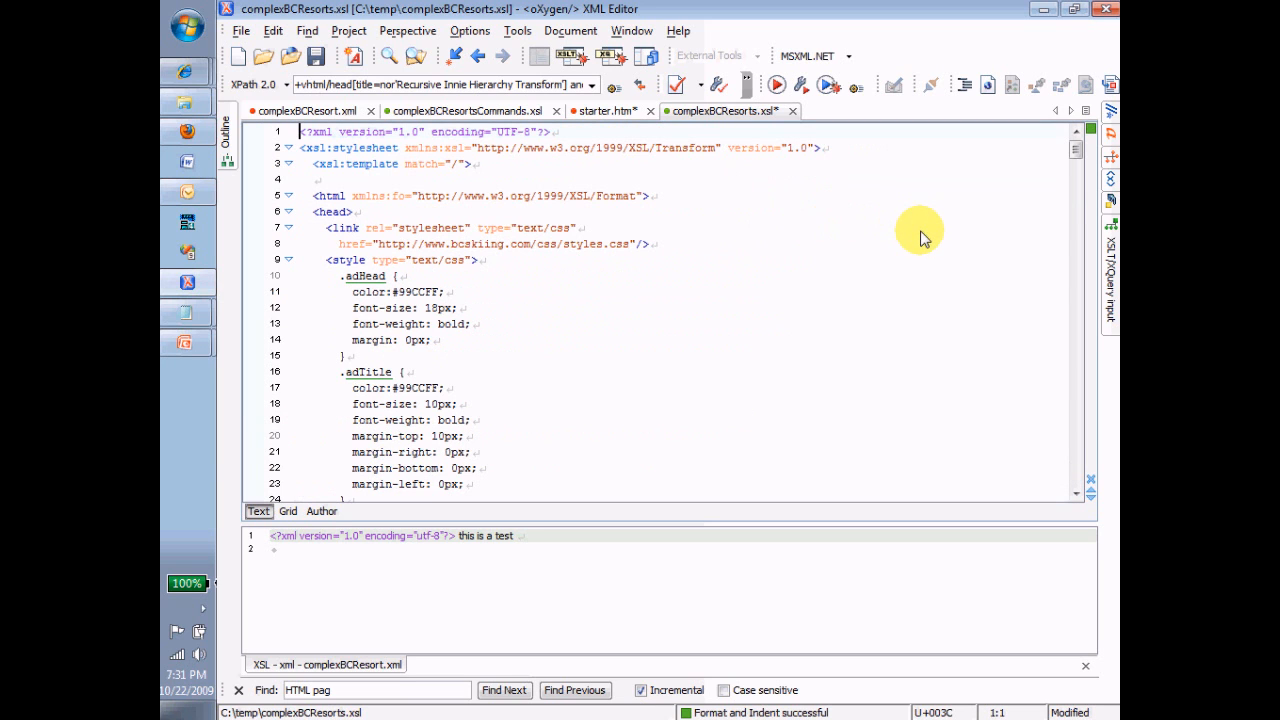
left_click(289, 197)
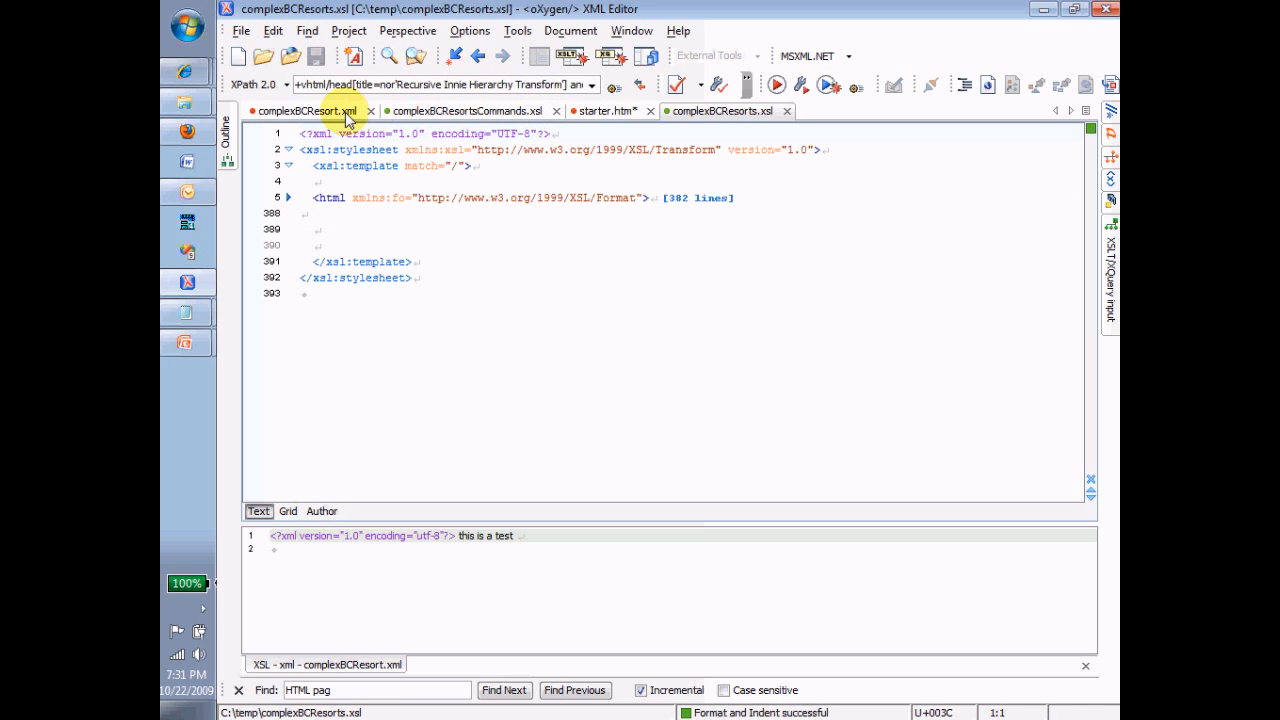
Scroll through the generated SkiTown.com British Columbia page down to its footer
left_click(310, 111)
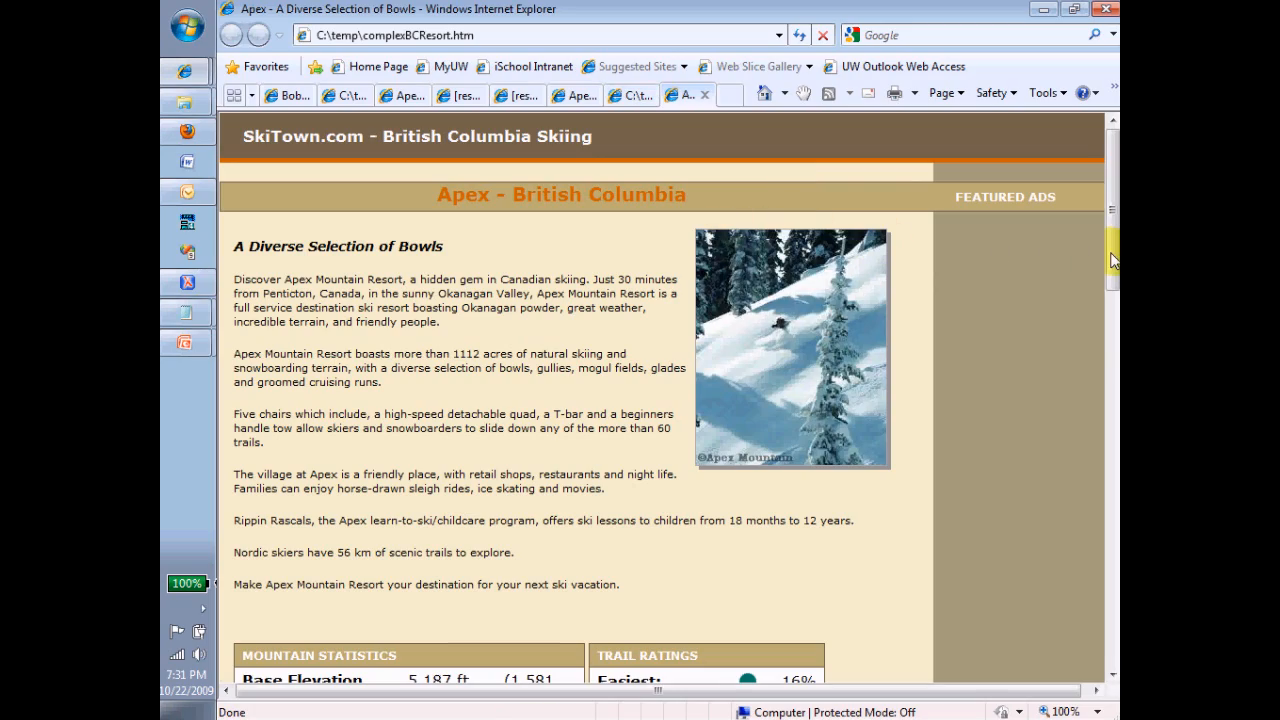
scroll("down", 3)
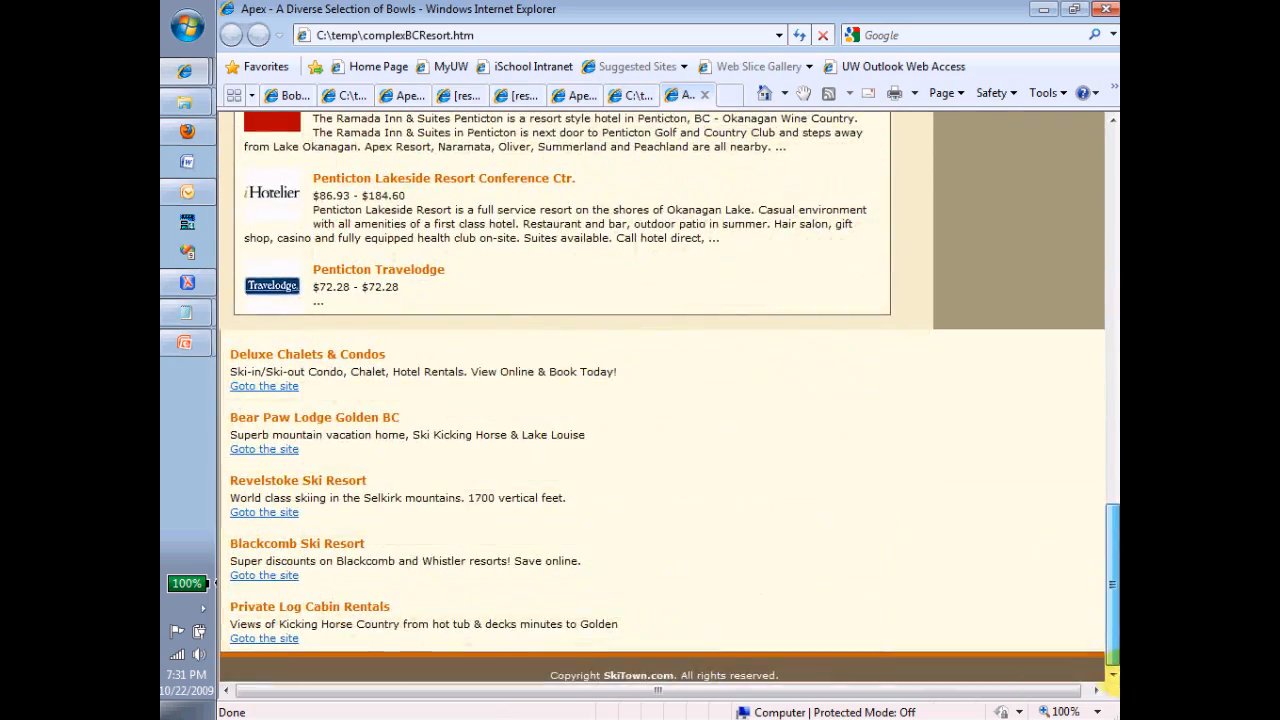
scroll("up", 3)
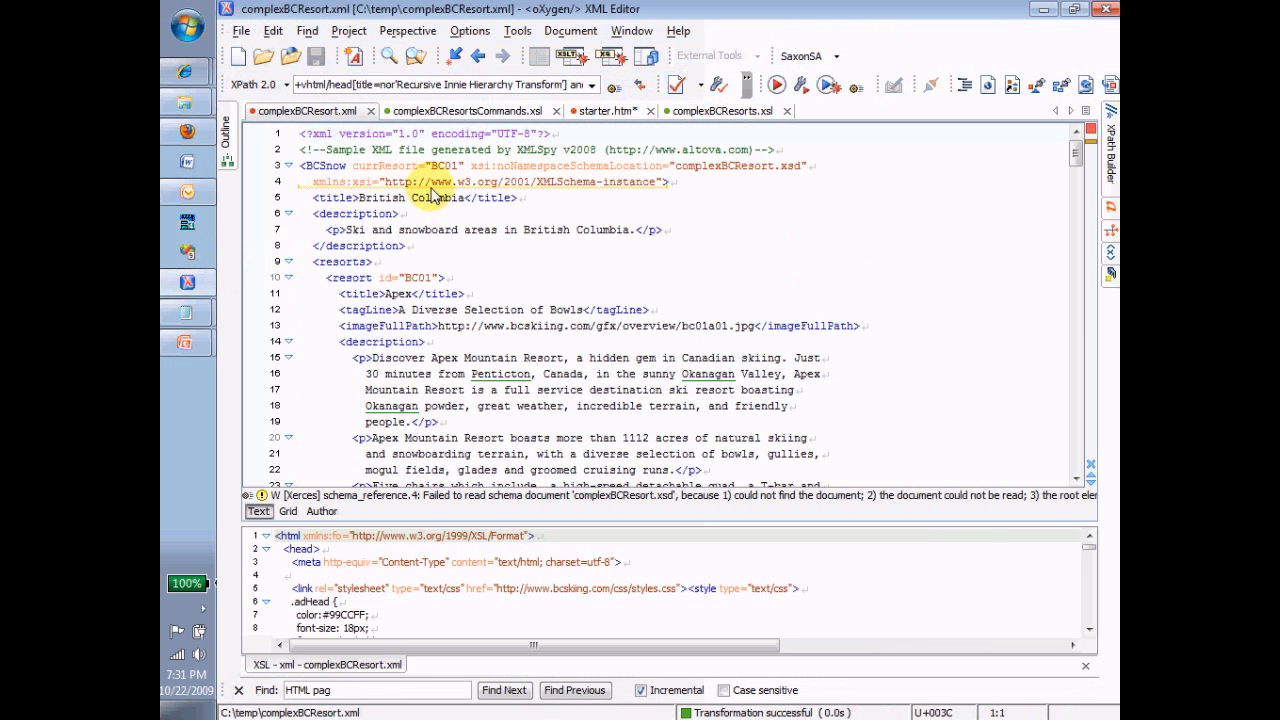
Switch back to complexBCResorts.xsl, with the generated HTML listed in the results pane
left_click(721, 111)
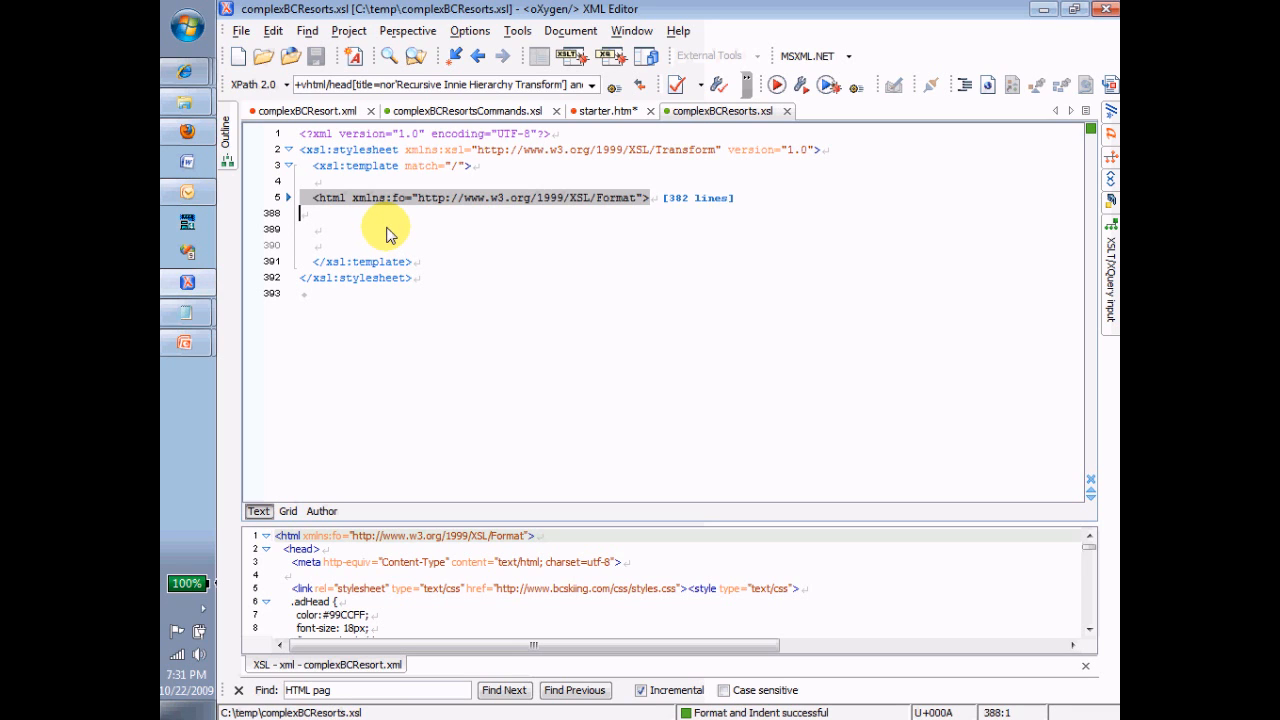
mouse_move(330, 217)
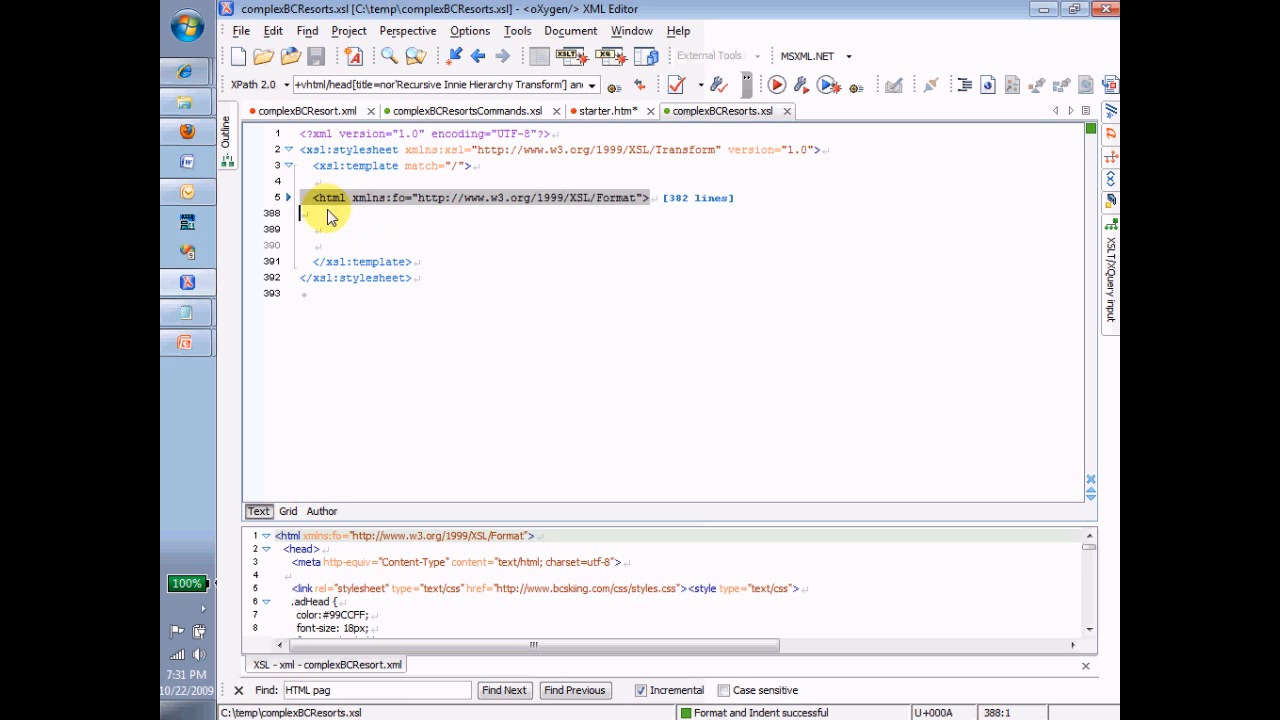
mouse_move(345, 197)
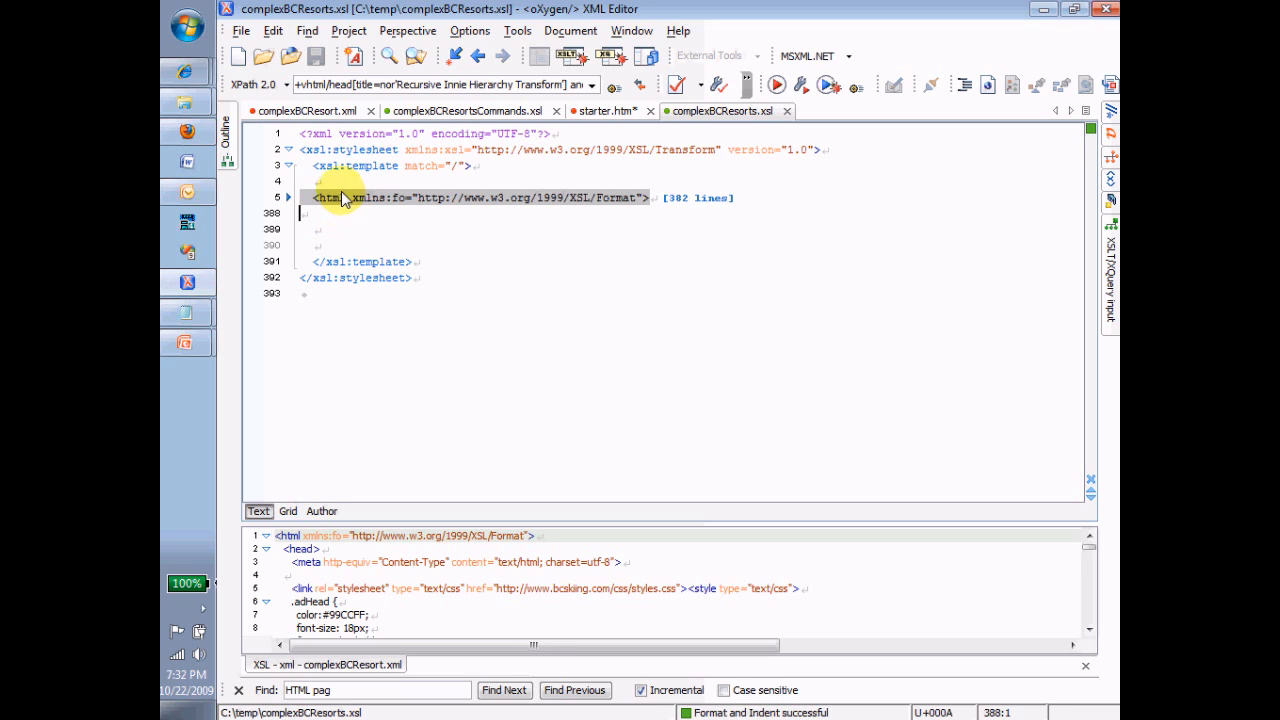
mouse_move(465, 207)
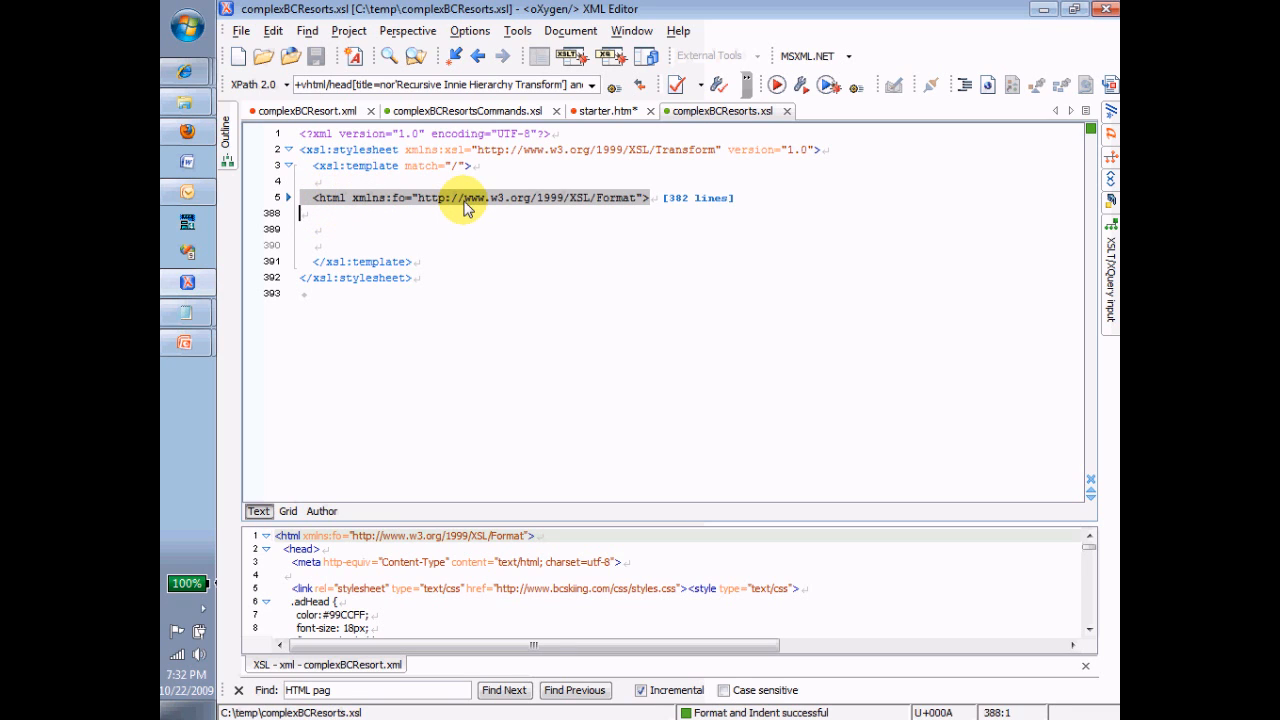
mouse_move(465, 197)
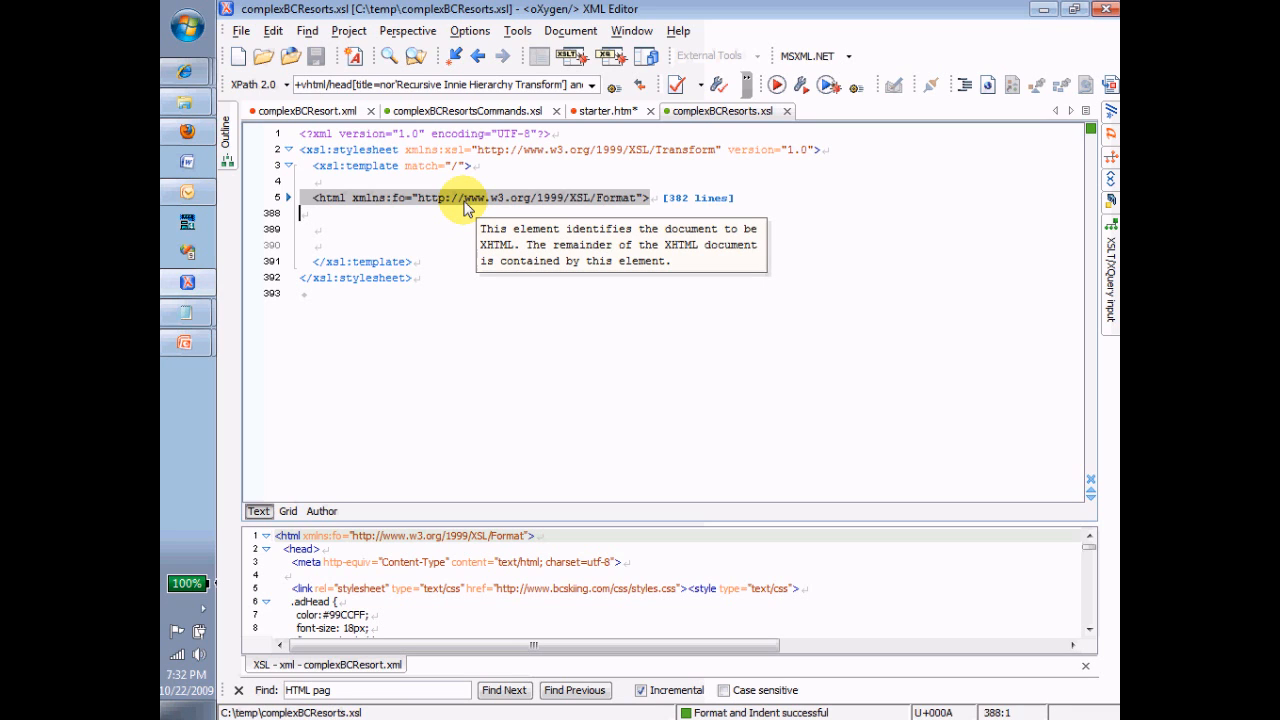
mouse_move(290, 203)
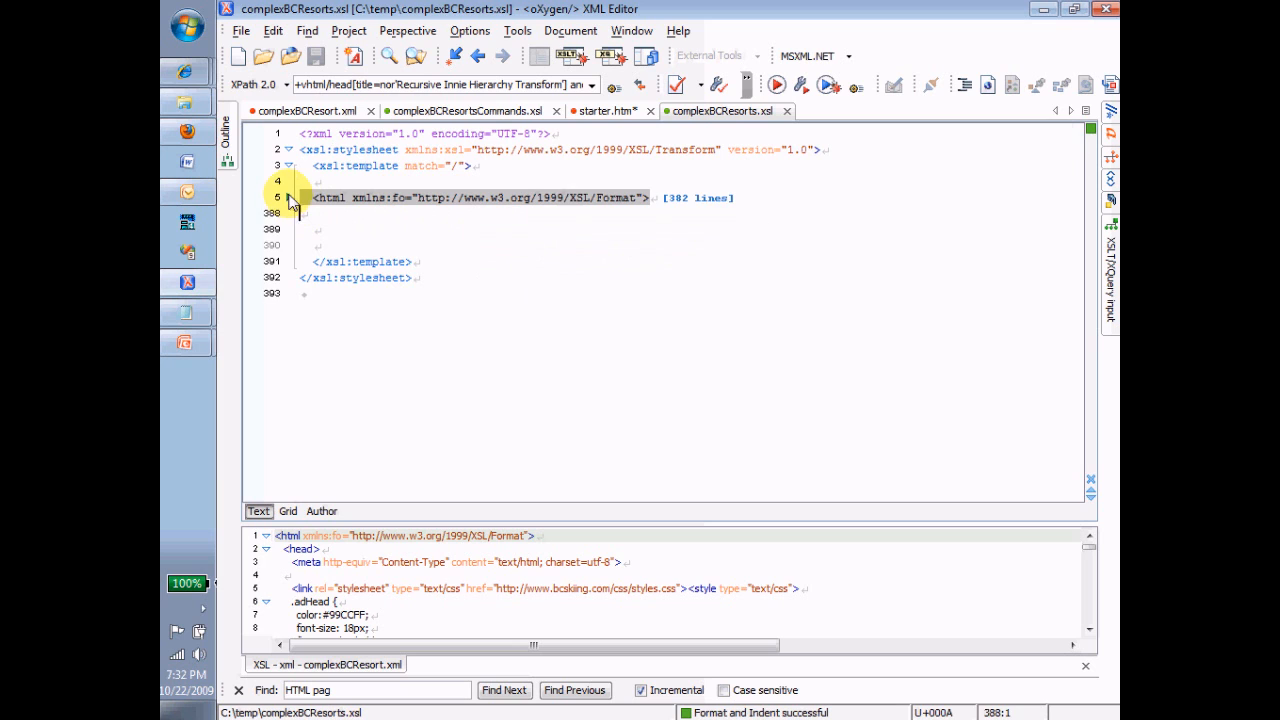
left_click(290, 197)
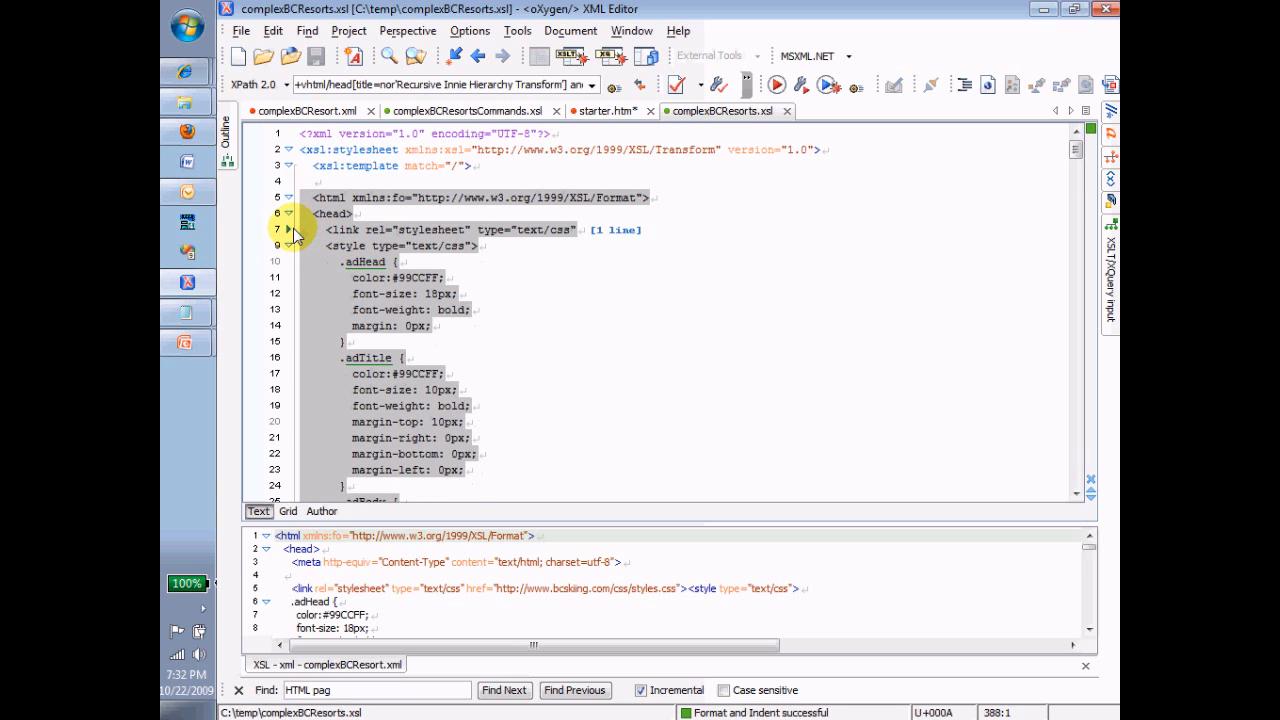
left_click(290, 246)
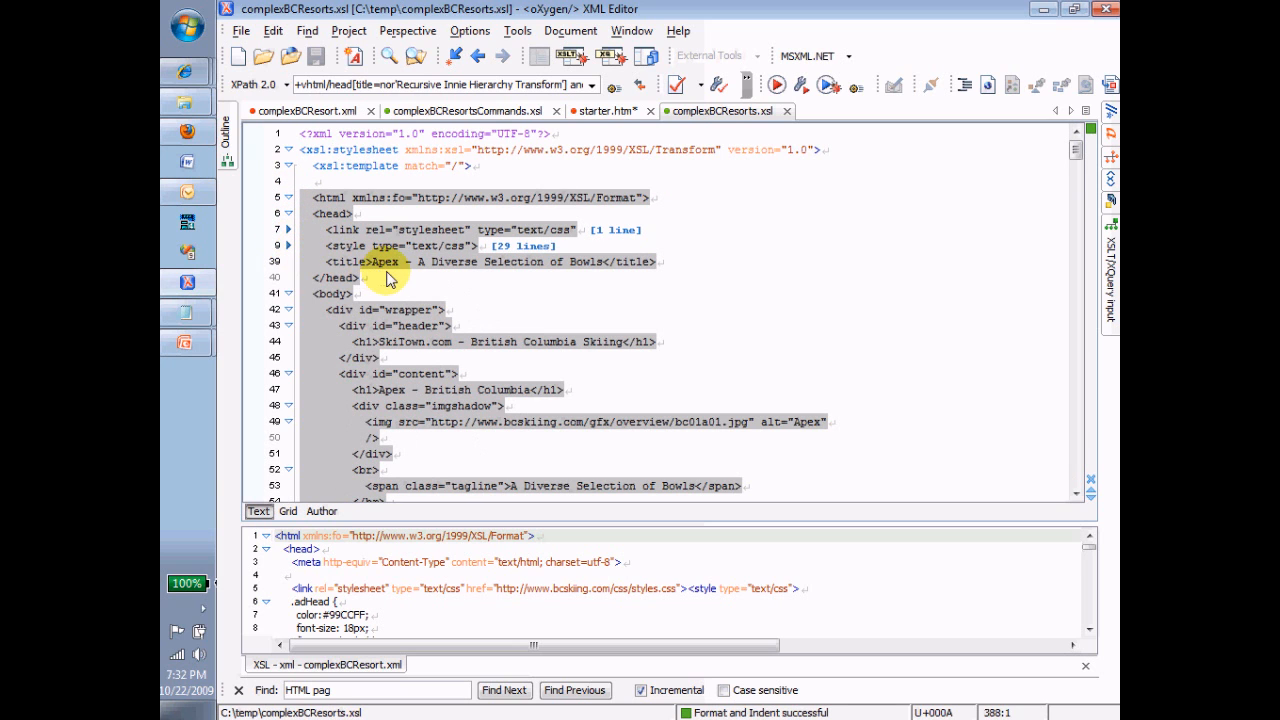
mouse_move(422, 280)
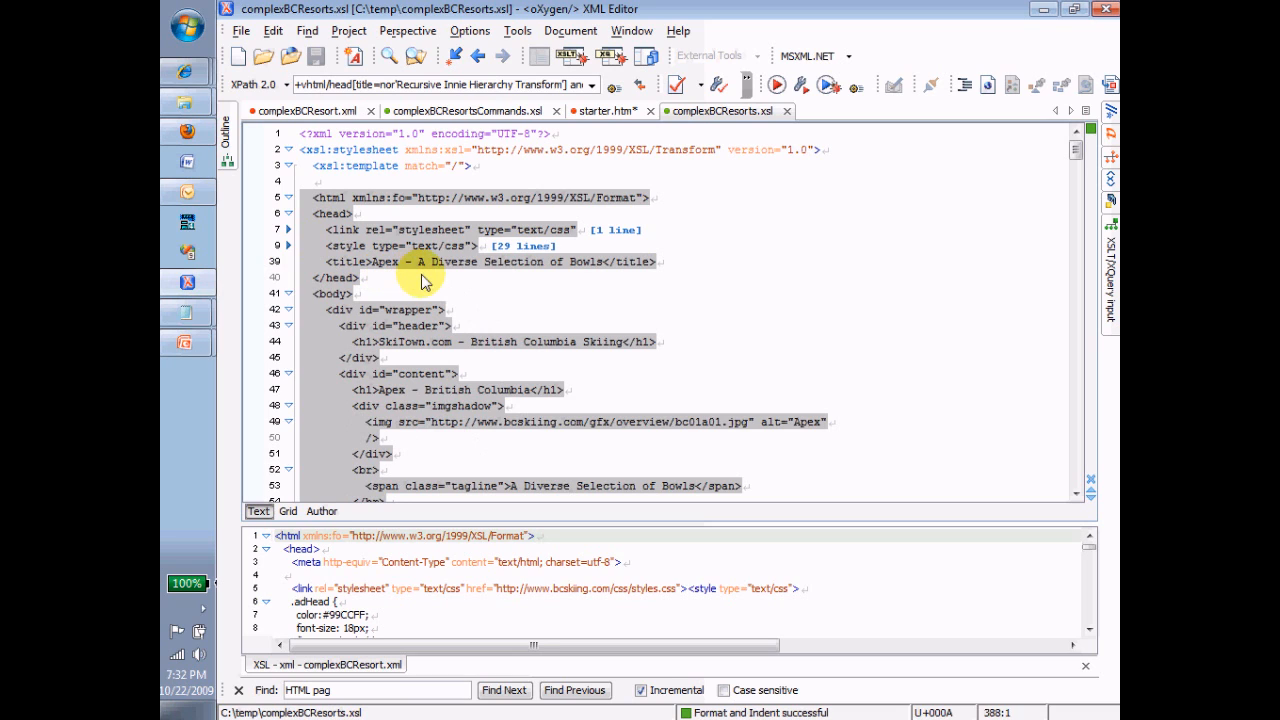
mouse_move(573, 303)
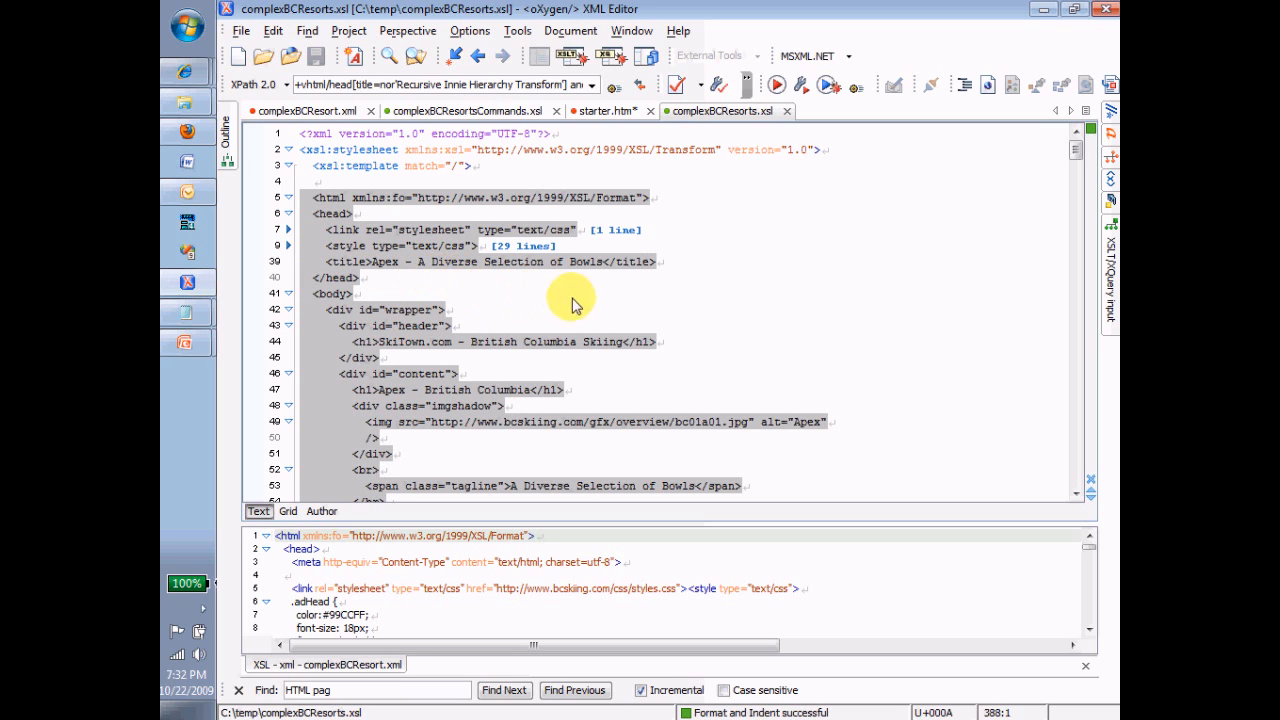
mouse_move(303, 318)
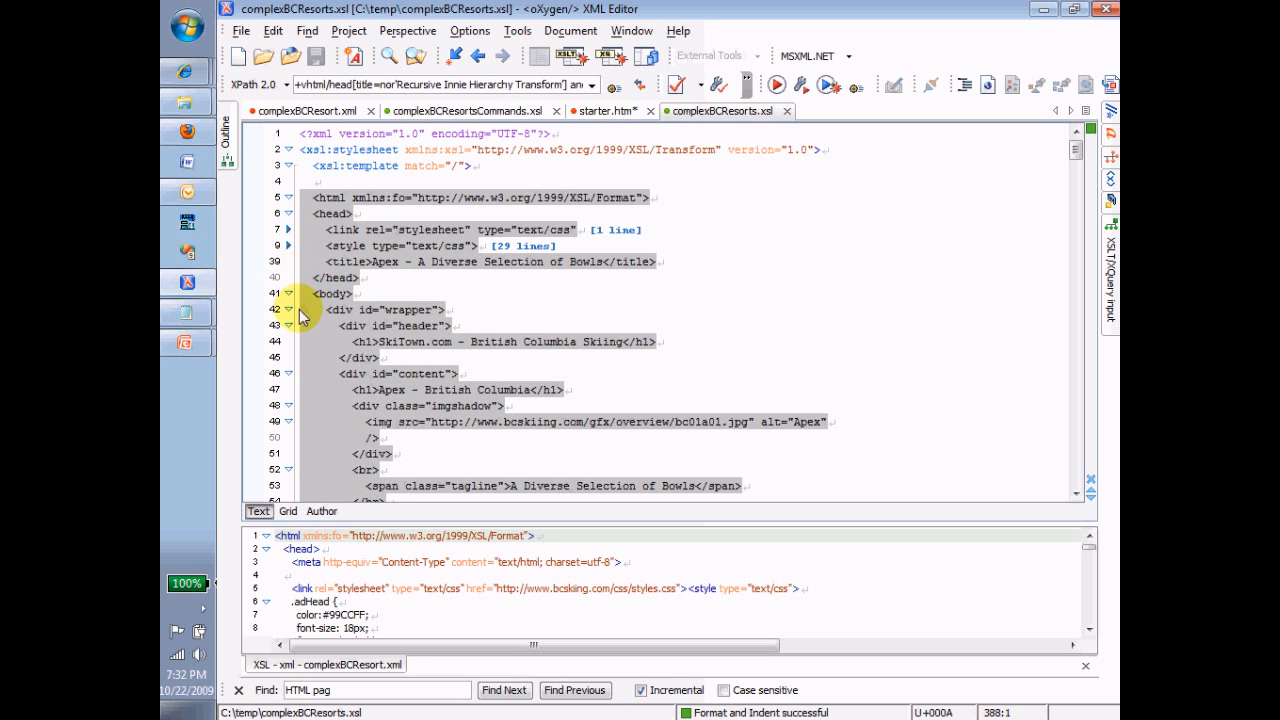
mouse_move(290, 318)
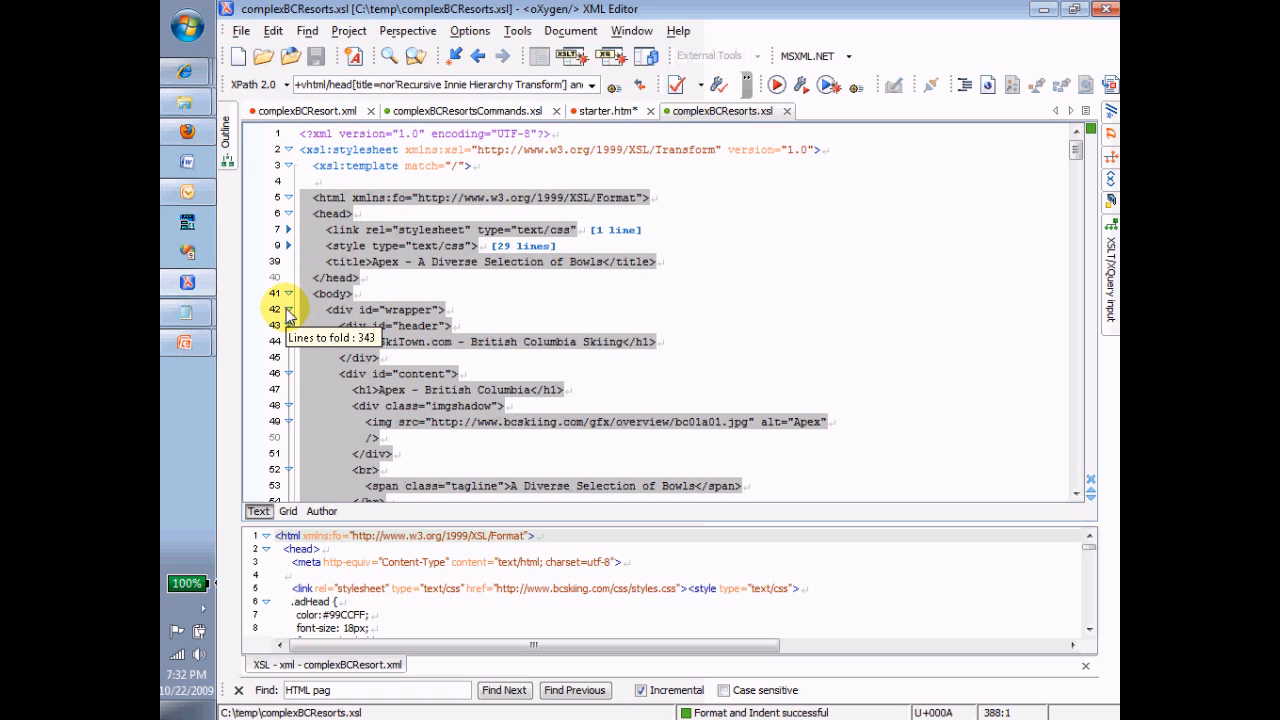
left_click(289, 310)
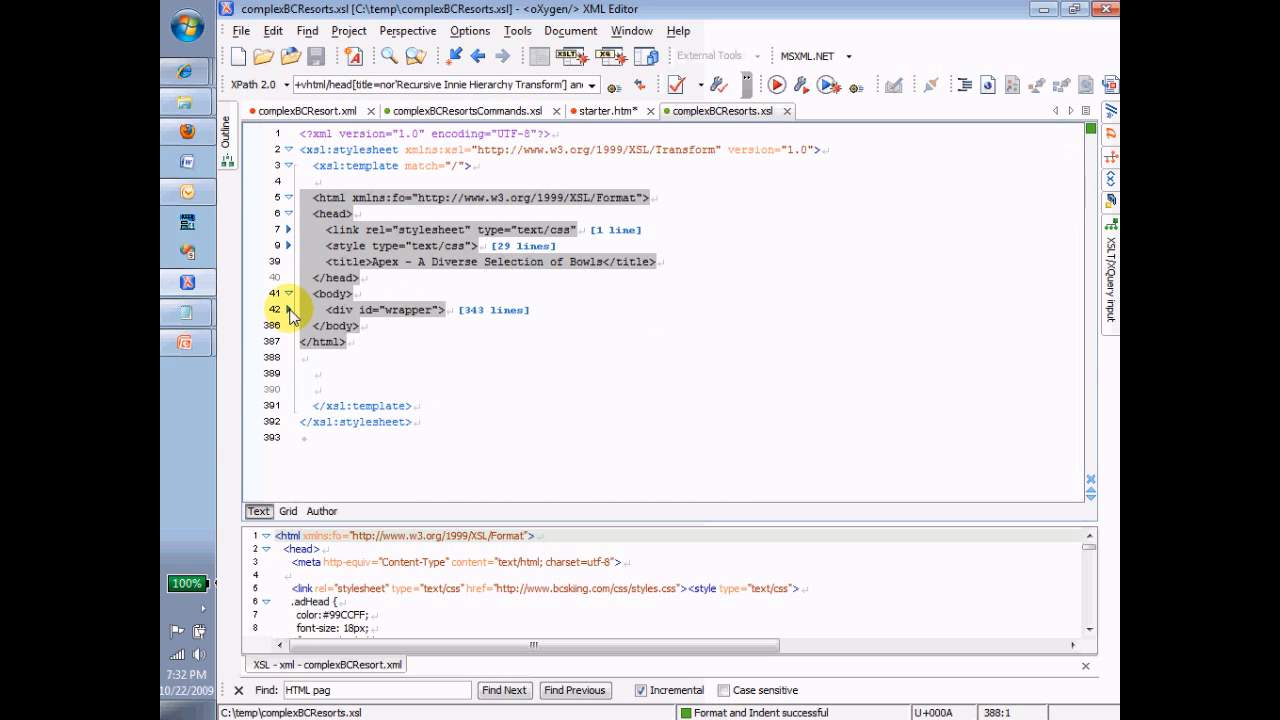
left_click(289, 310)
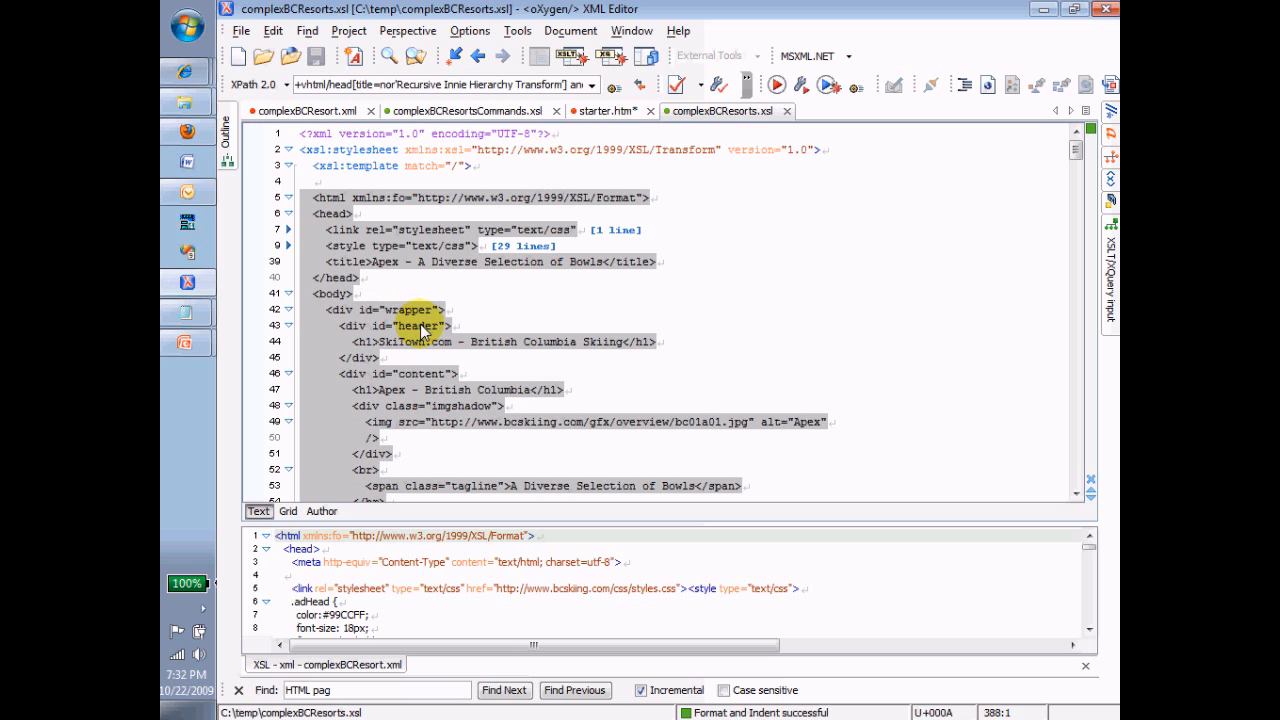
mouse_move(500, 327)
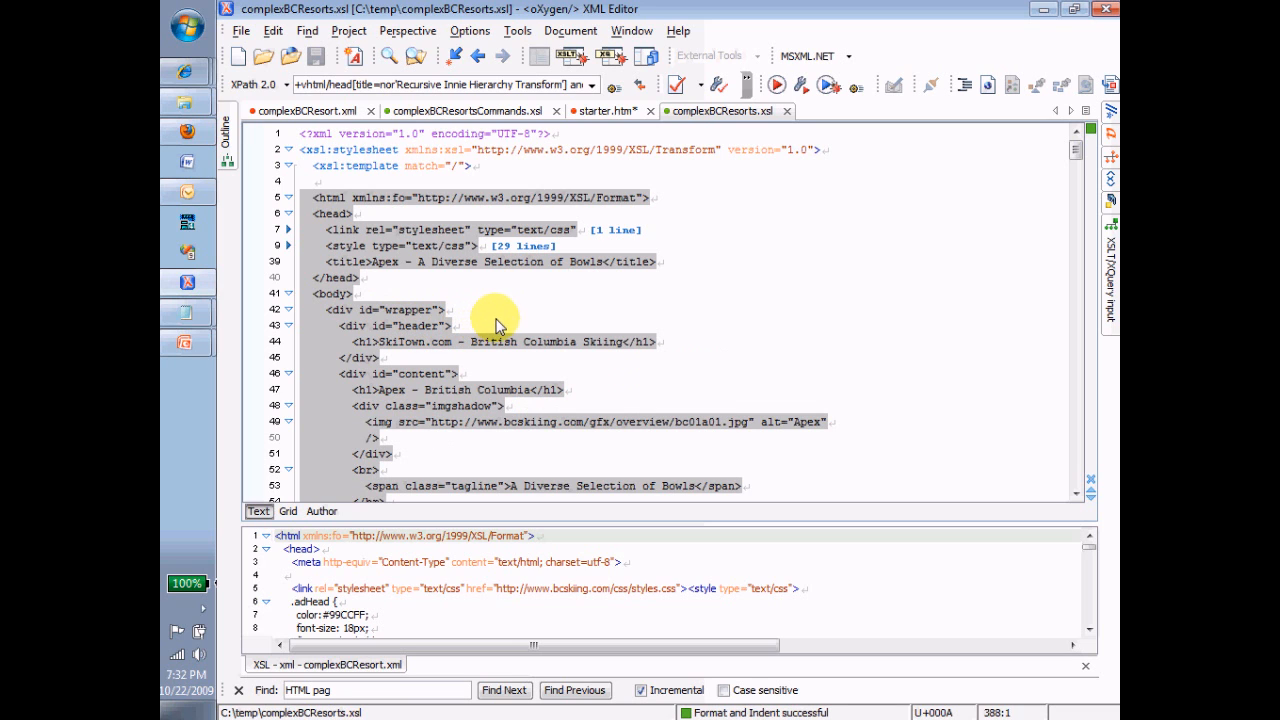
mouse_move(513, 328)
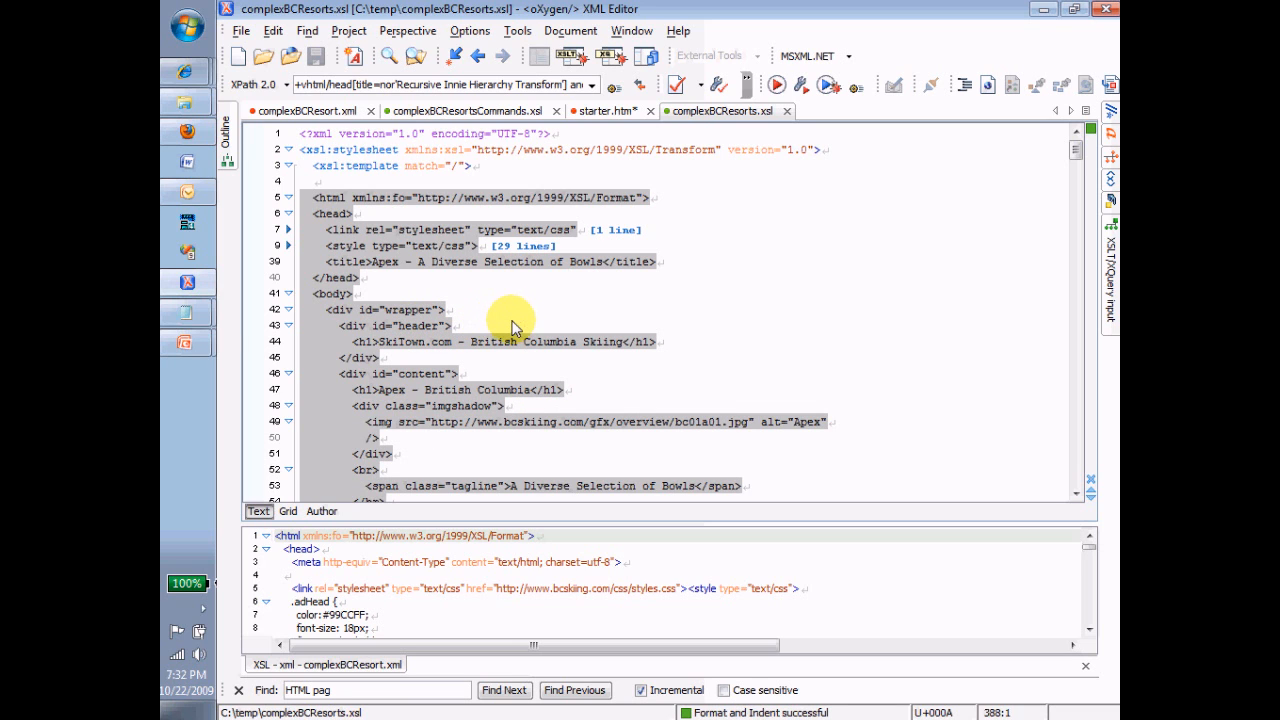
mouse_move(505, 343)
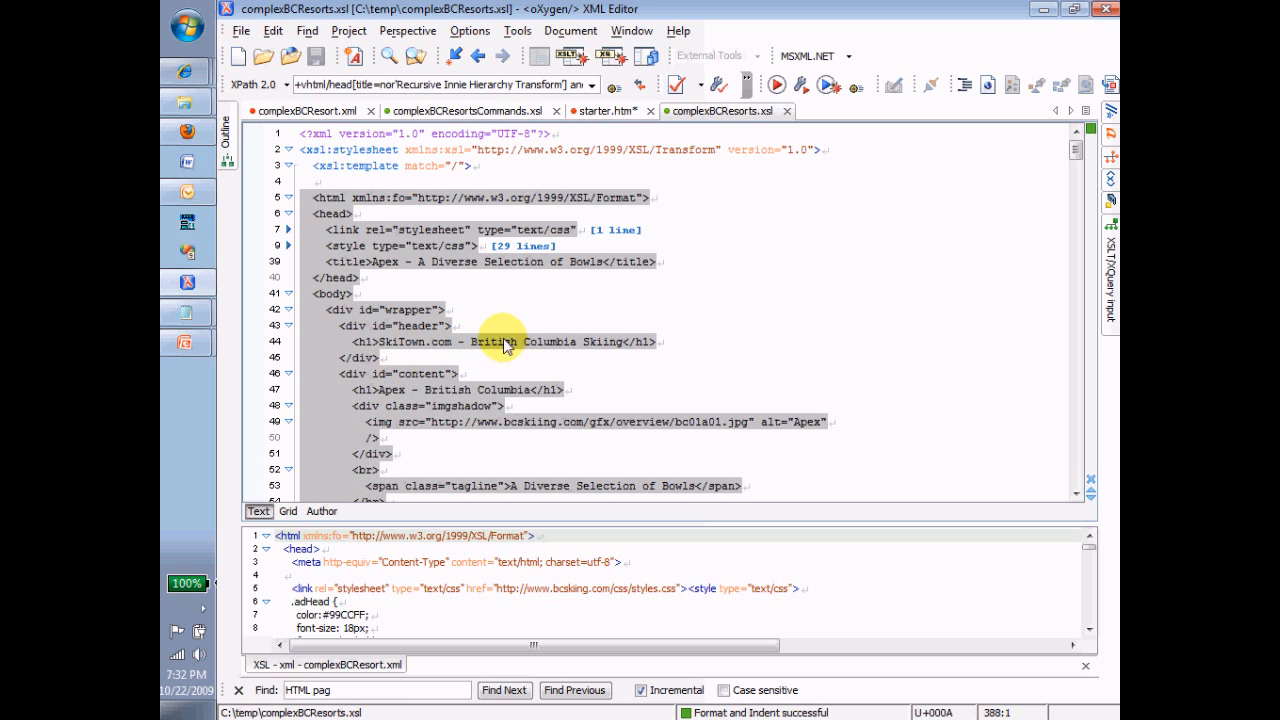
mouse_move(505, 330)
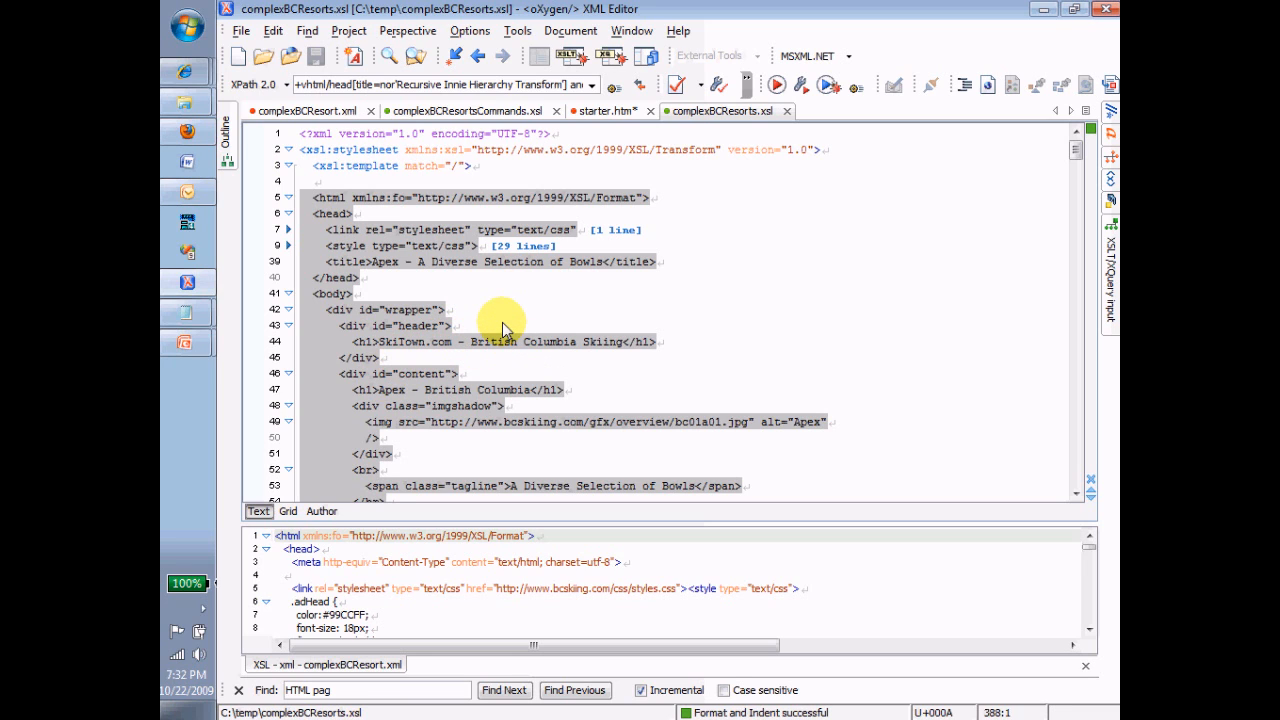
mouse_move(373, 278)
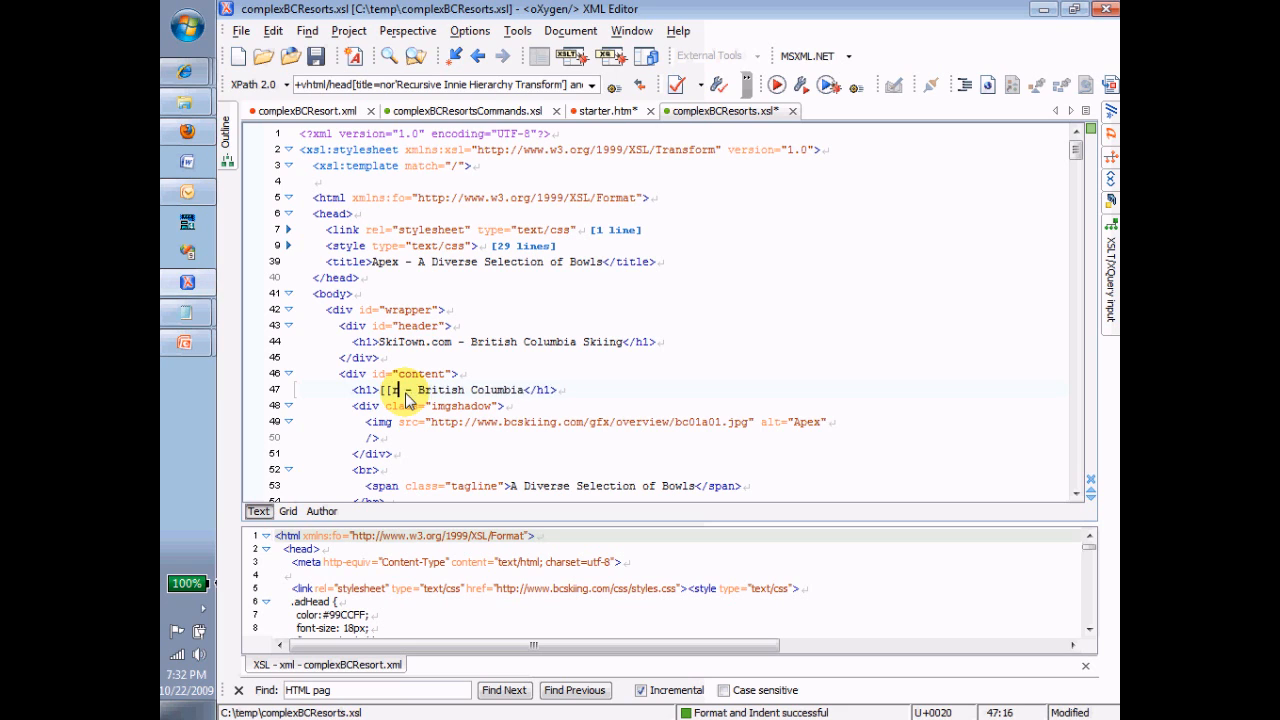
Replace the 'Apex - British Columbia' h1 text with '[[resort title]] - [site title]'
type("resort")
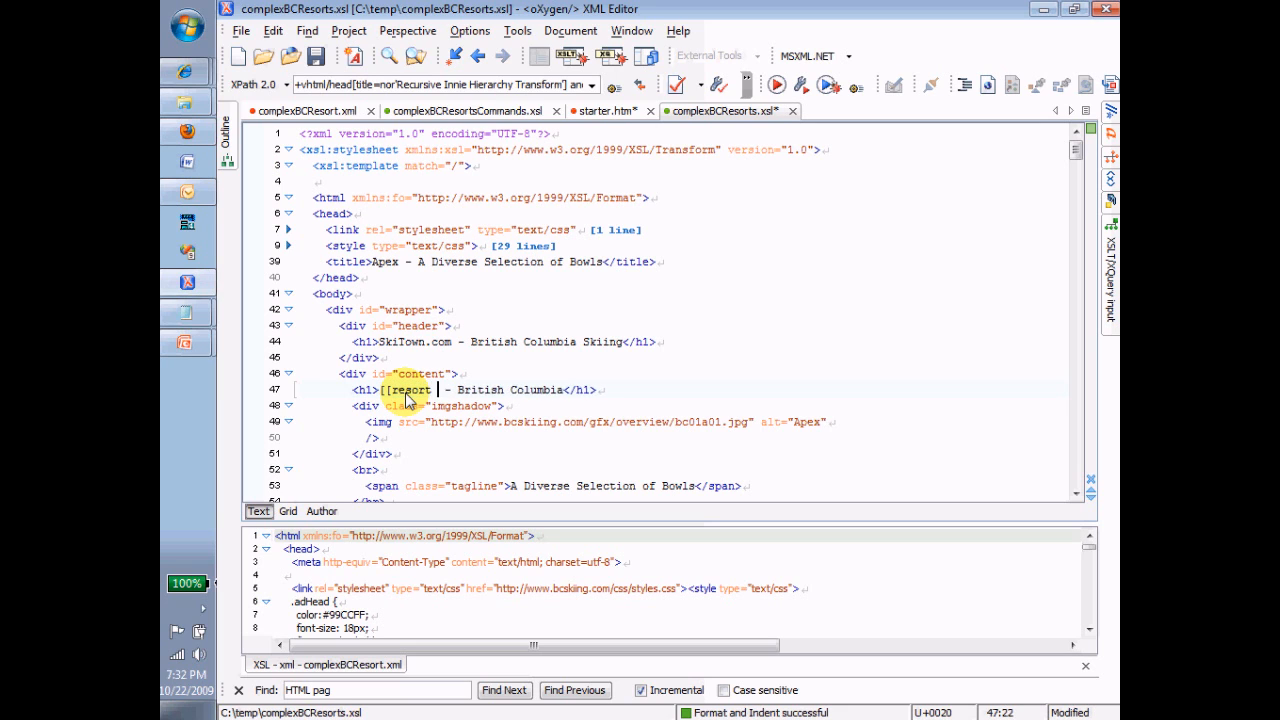
type("title]]")
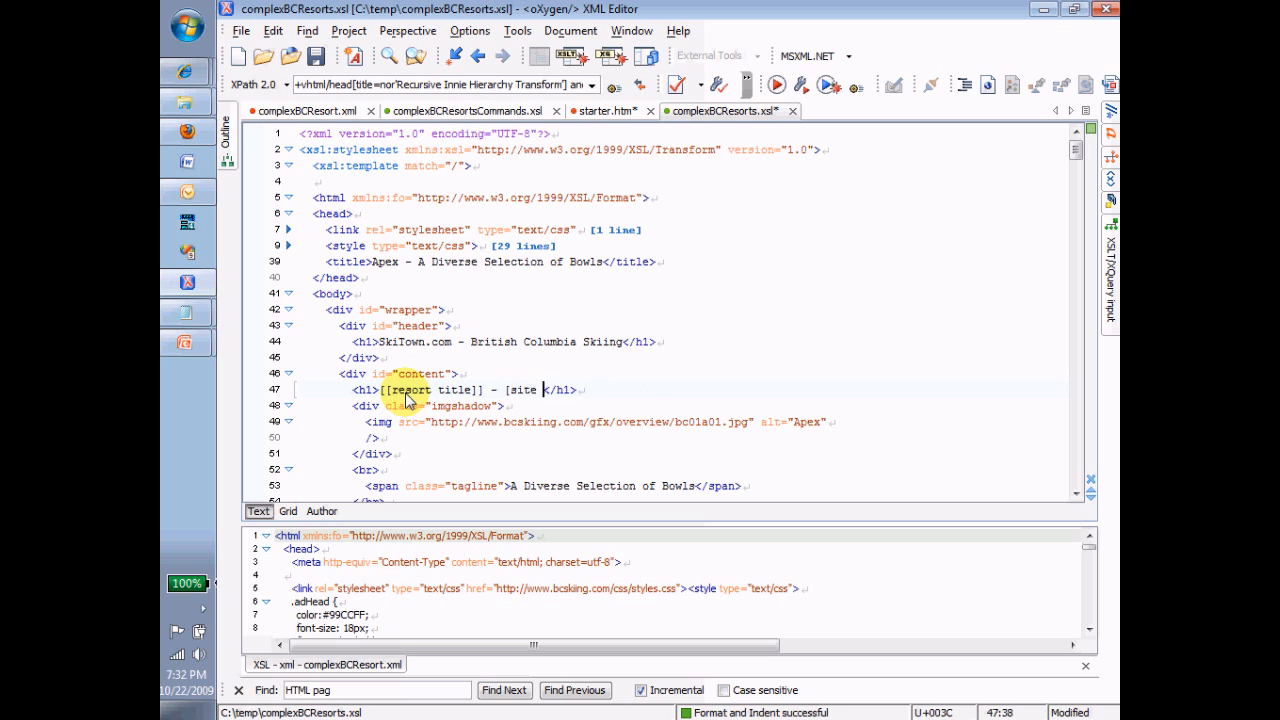
type("oitle]")
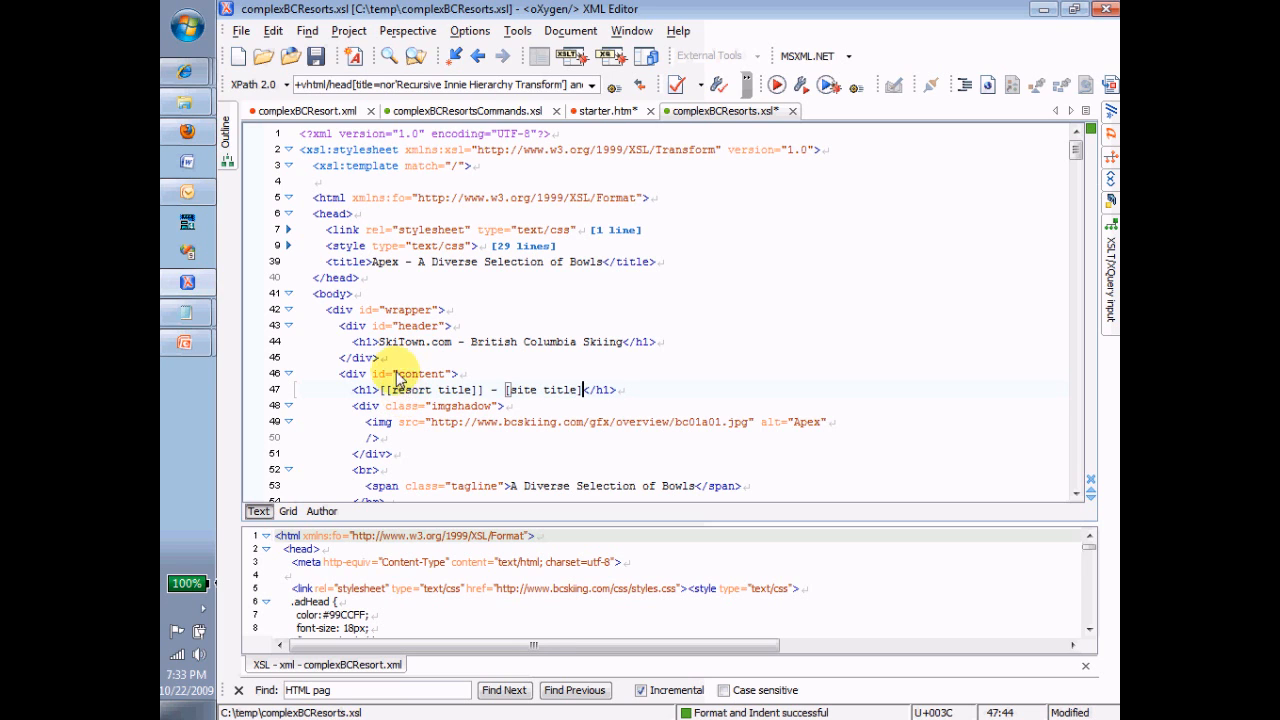
mouse_move(442, 328)
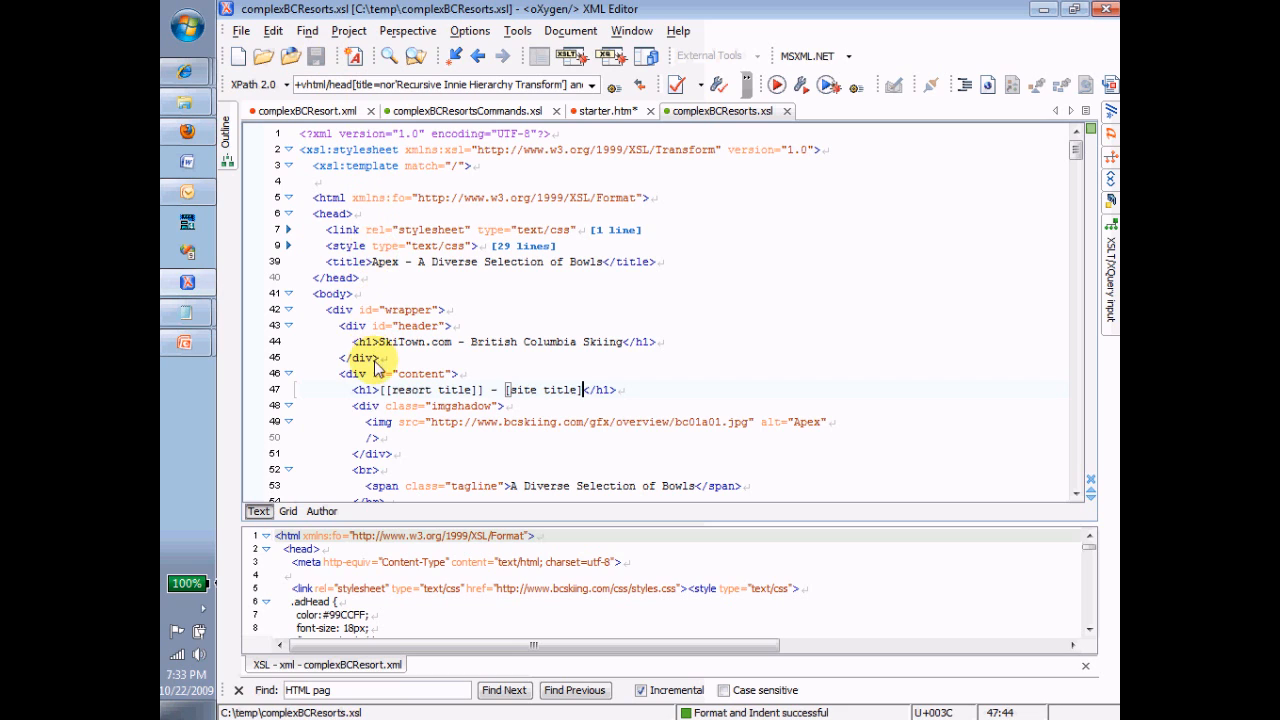
mouse_move(533, 300)
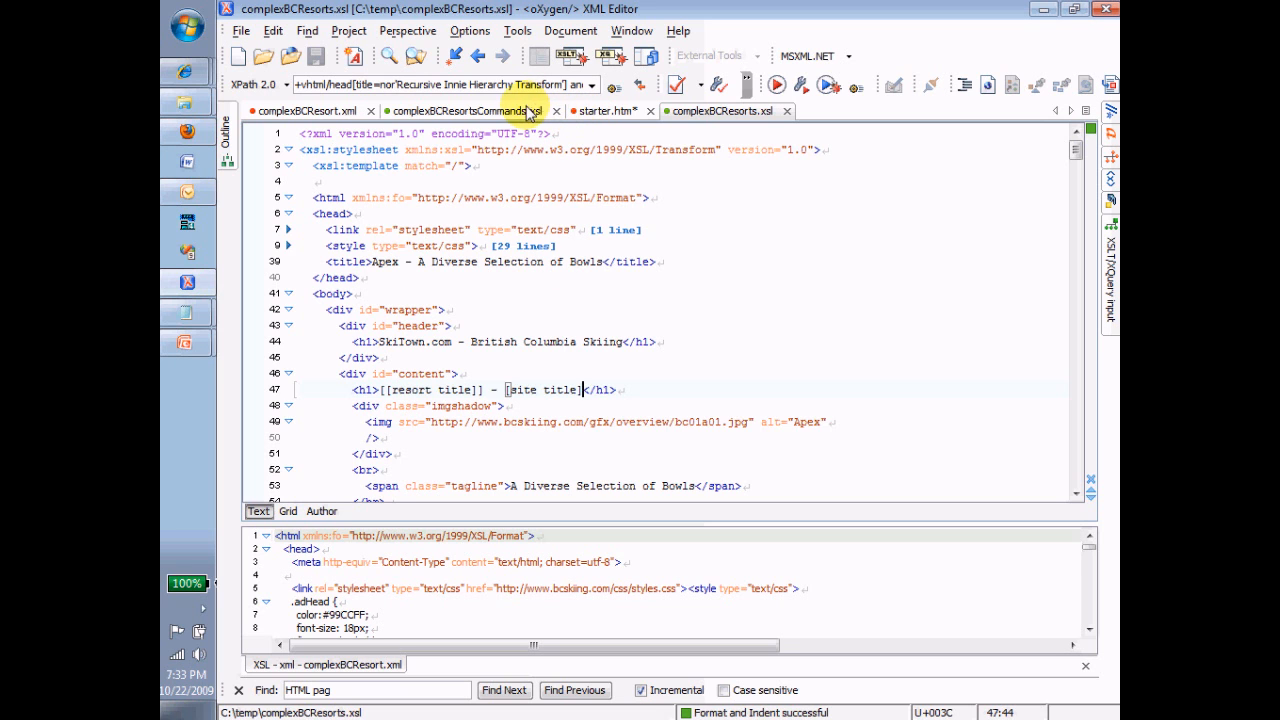
Rerun the transformation on complexBCResort.xml to show the placeholder heading in the browser
left_click(455, 110)
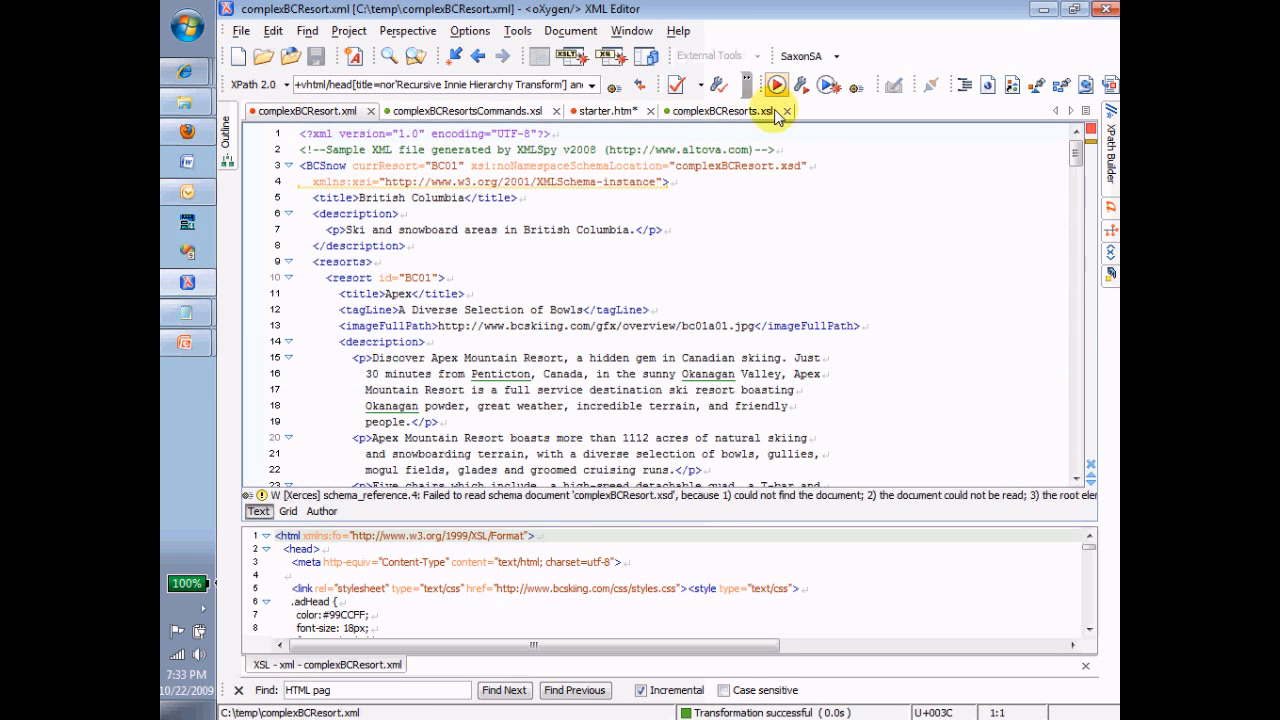
left_click(777, 84)
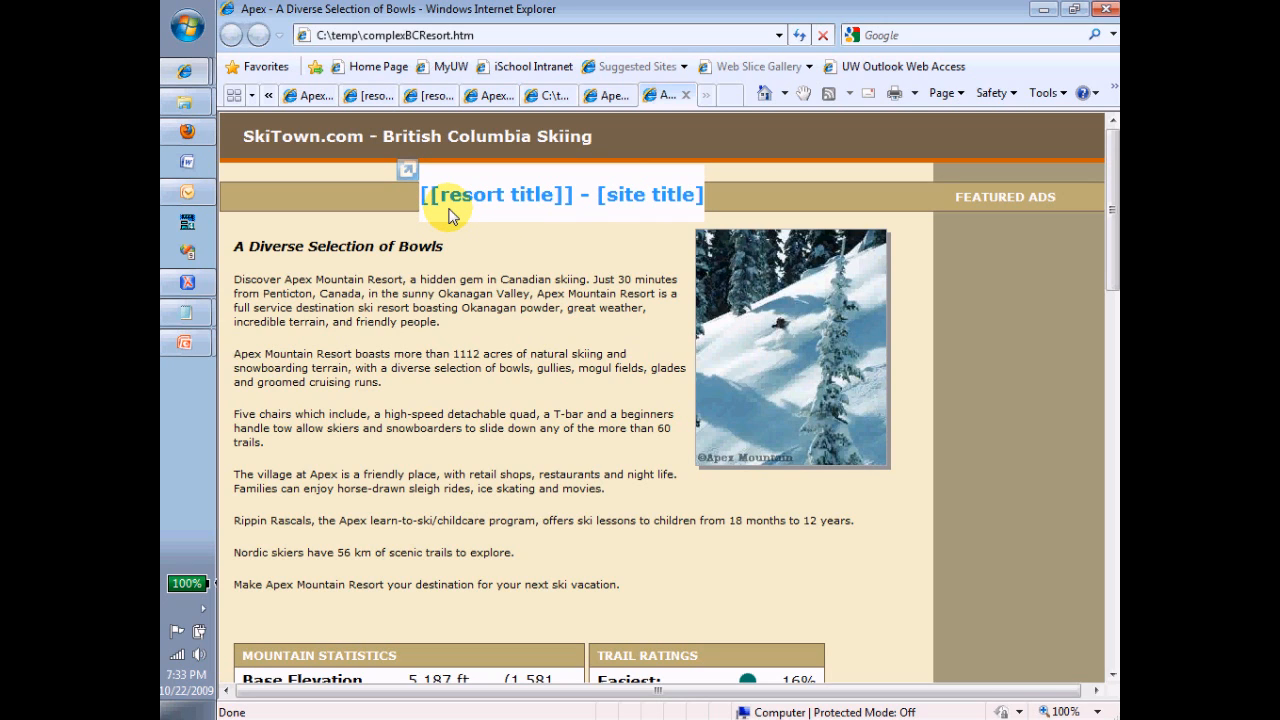
mouse_move(477, 215)
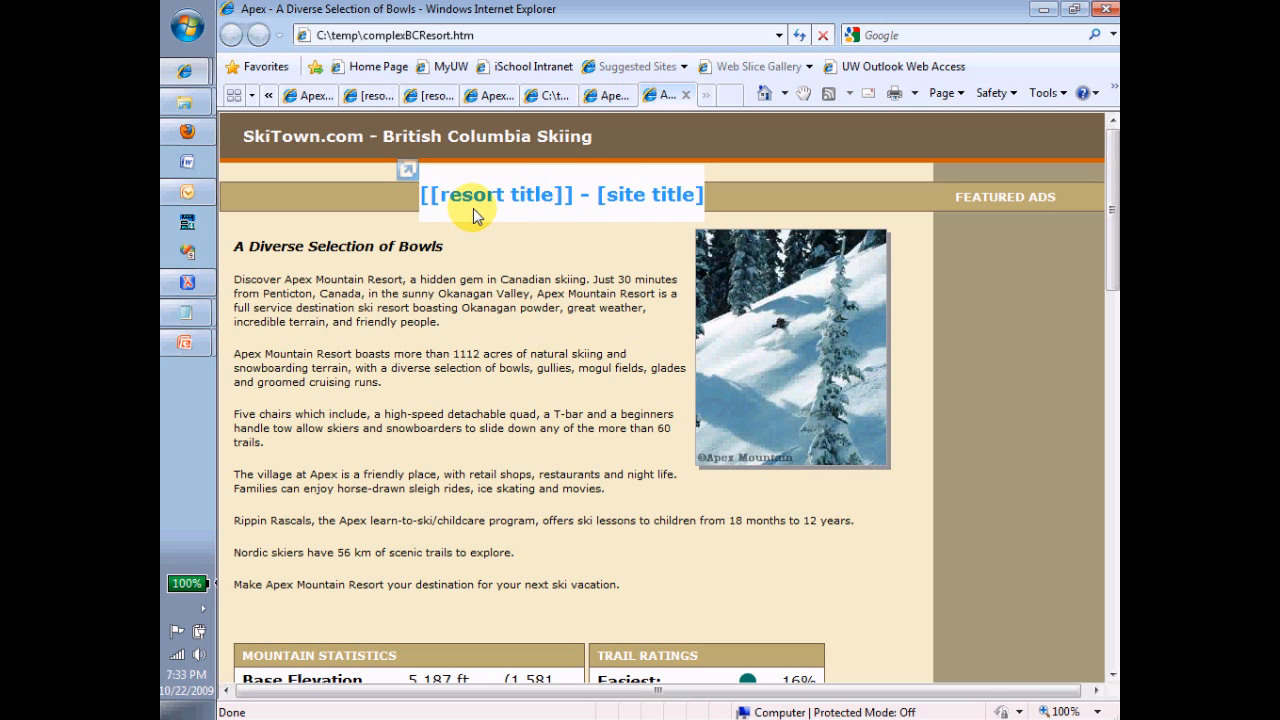
mouse_move(575, 261)
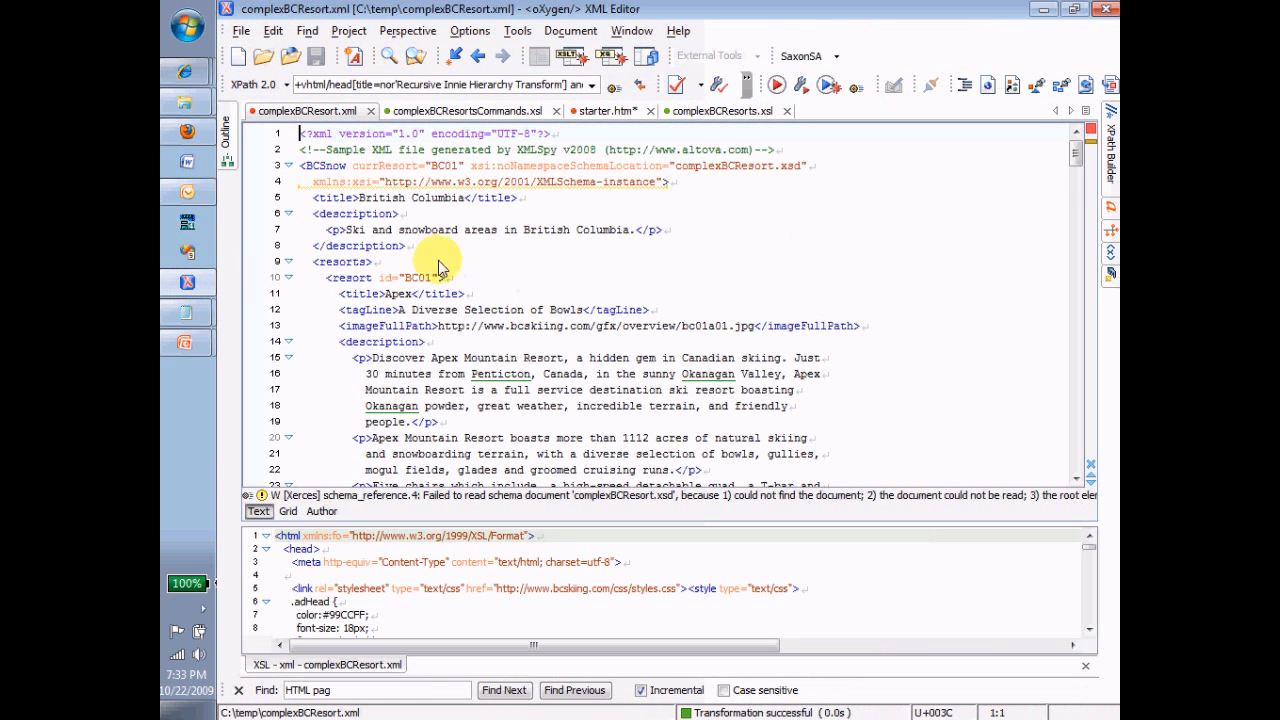
mouse_move(745, 115)
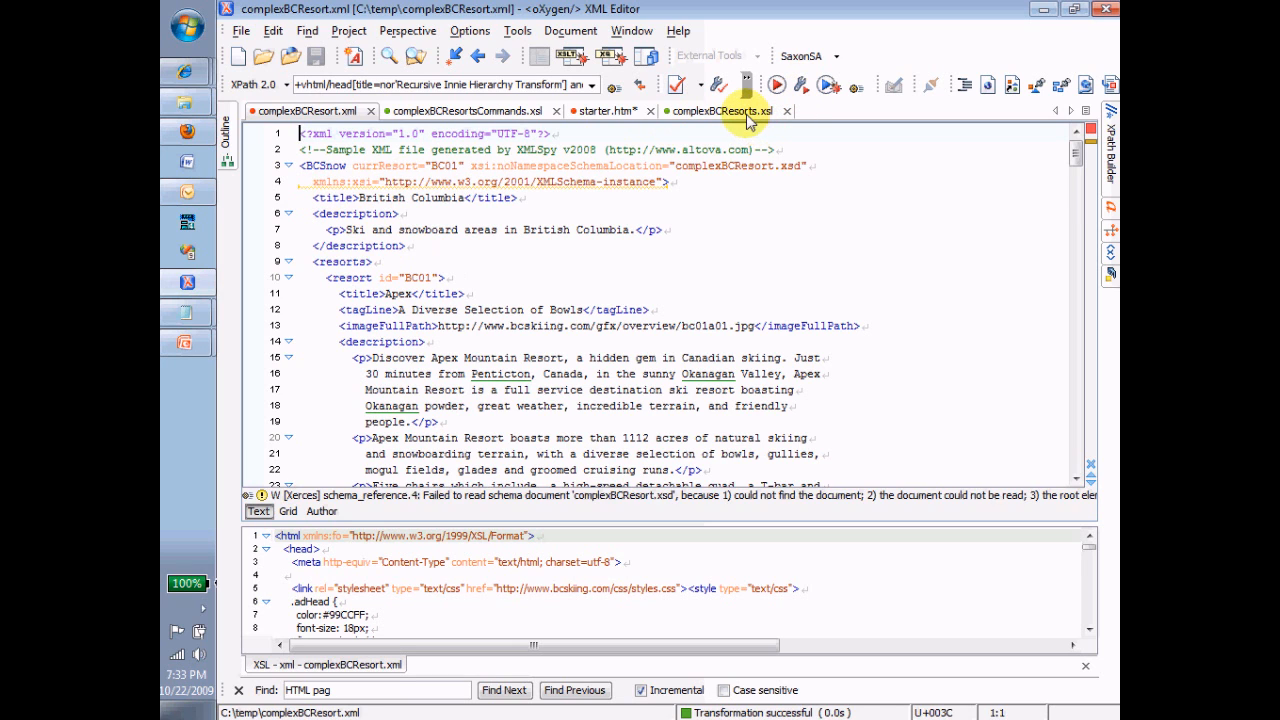
left_click(715, 110)
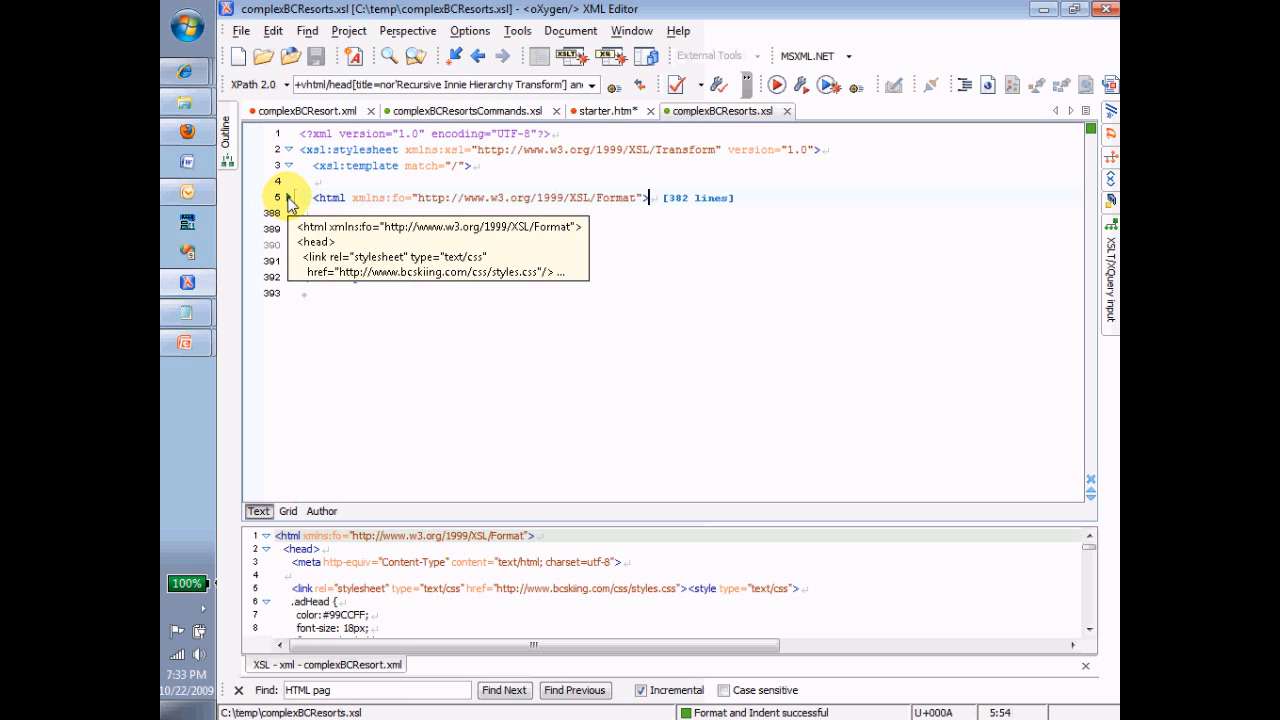
left_click(289, 197)
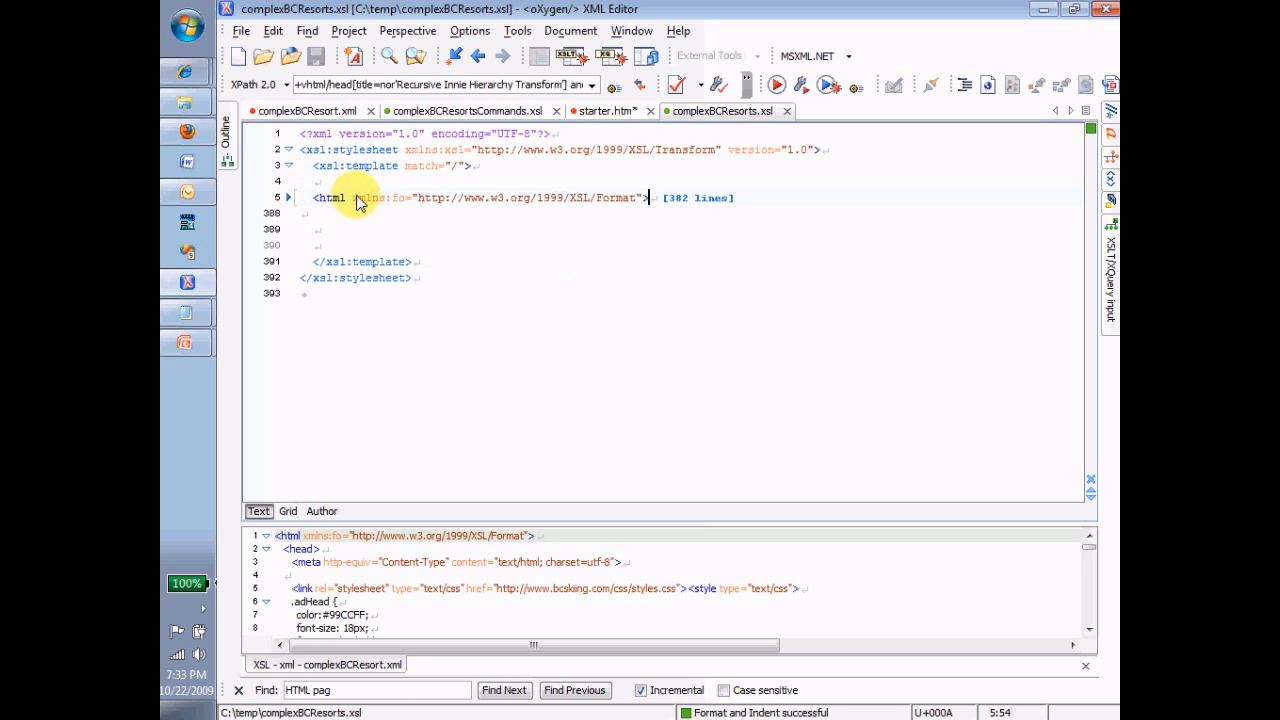
mouse_move(398, 167)
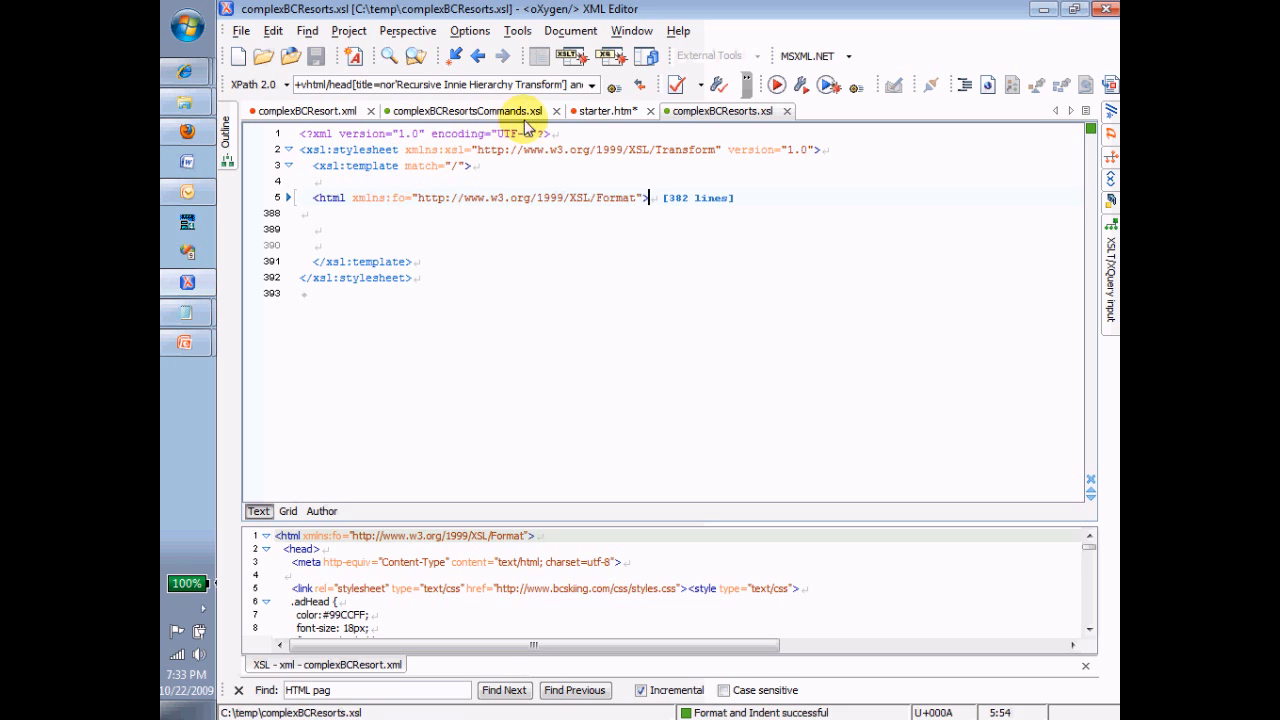
left_click(310, 111)
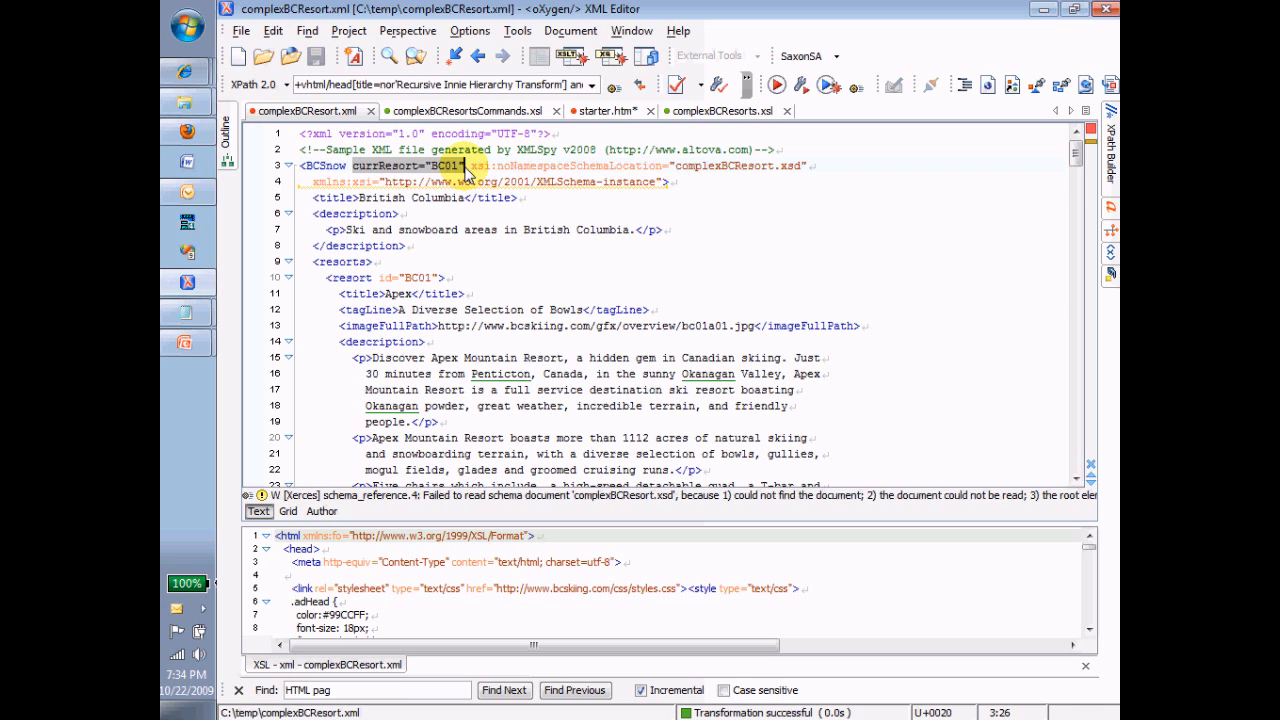
In complexBCResortsCommands.xsl, reformat and copy lines 7–8: the currId variable and resort for-each
left_click(470, 111)
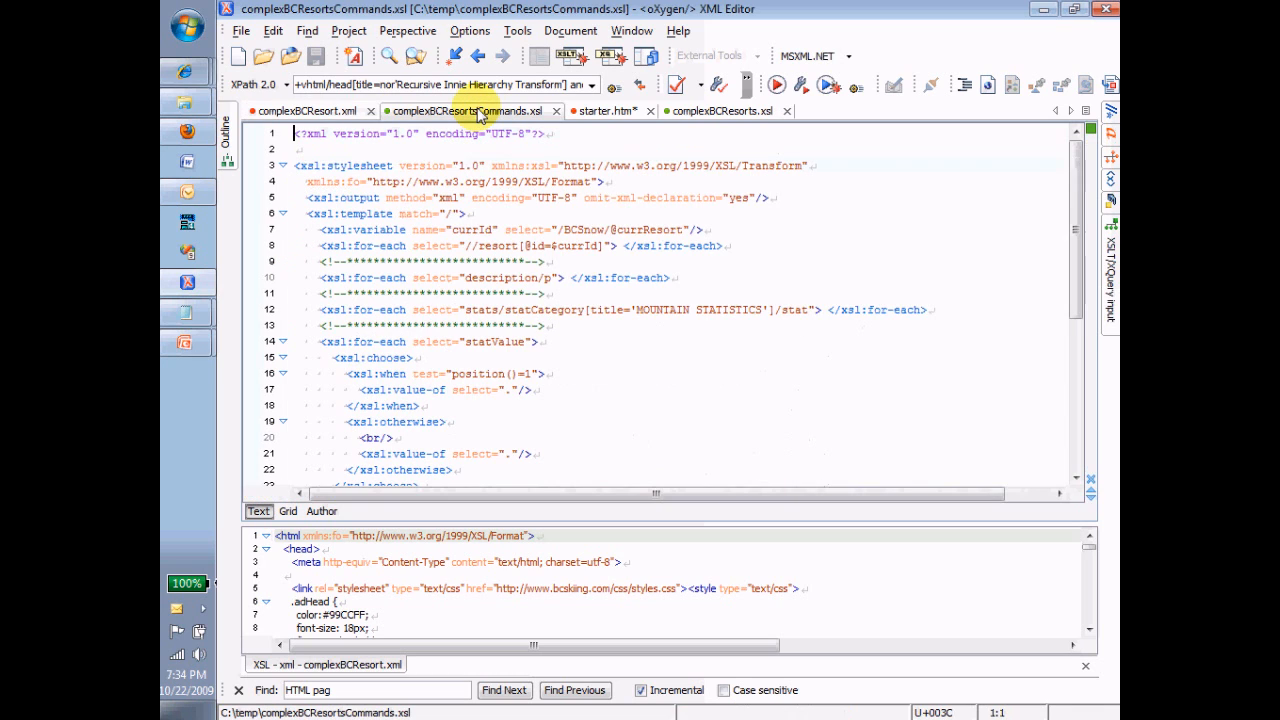
mouse_move(730, 140)
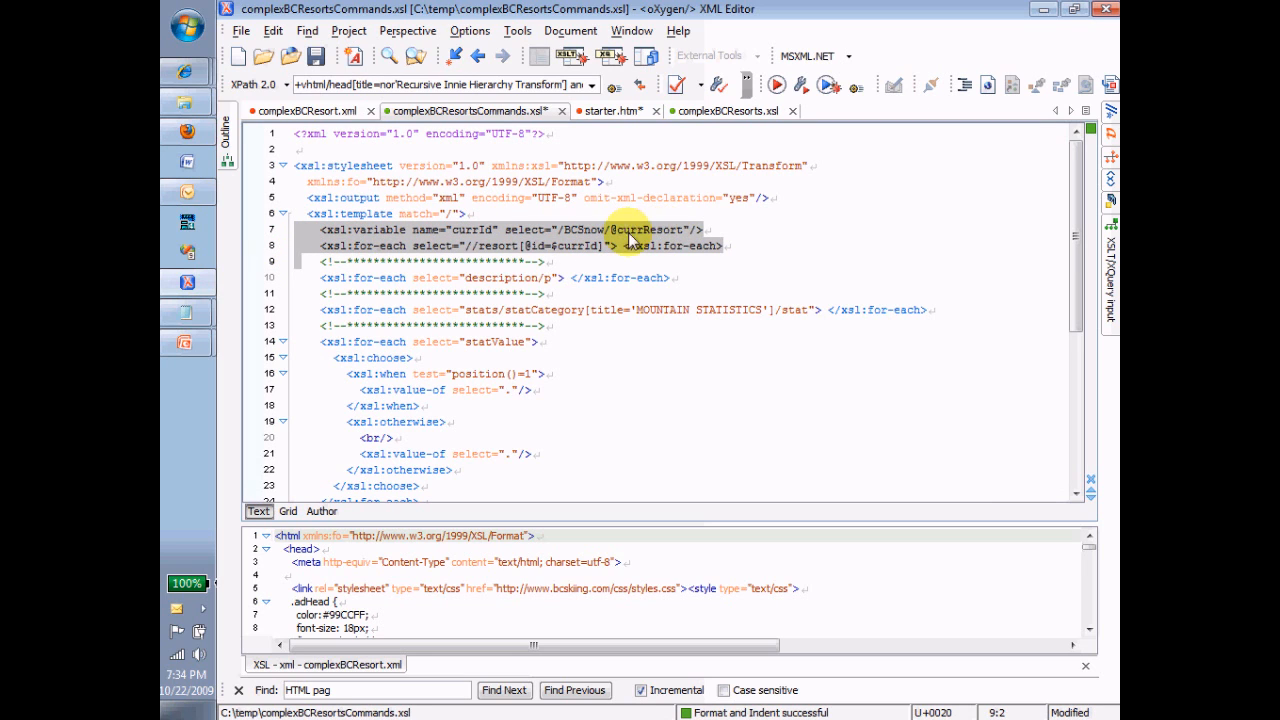
double_click(465, 229)
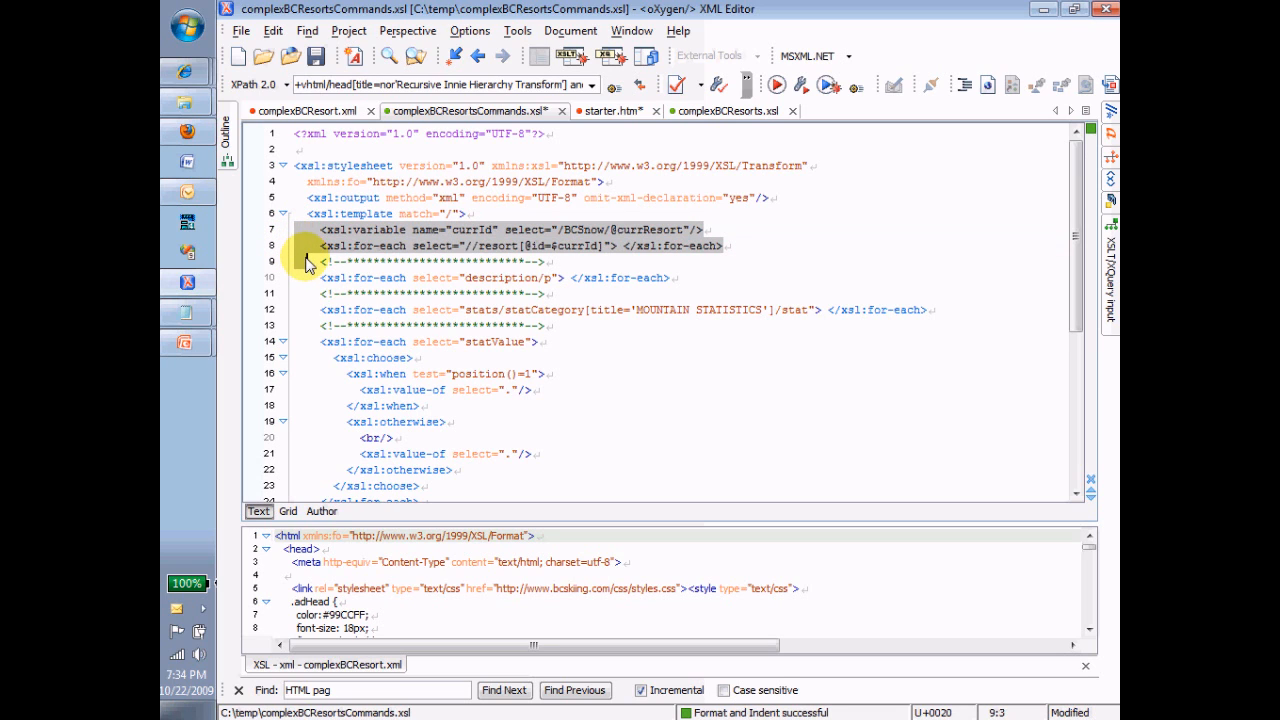
mouse_move(730, 111)
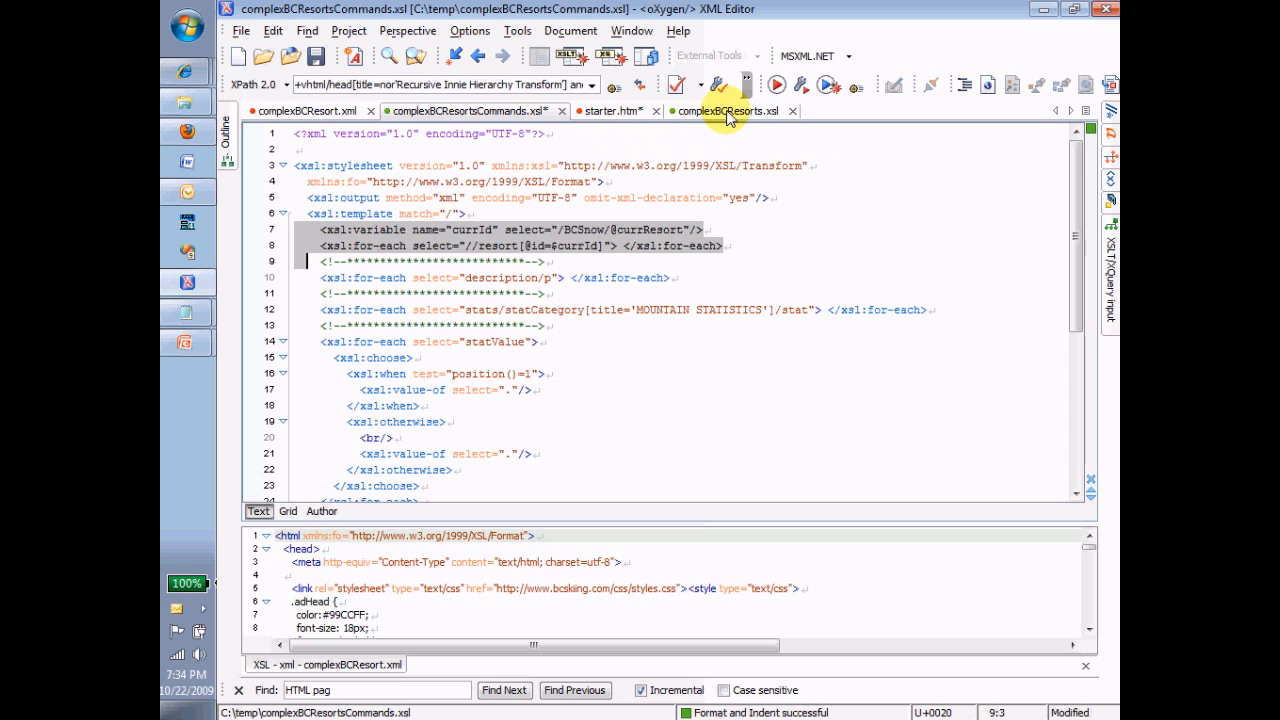
Paste the currId variable and for-each into complexBCResorts.xsl, closing the loop after the html block
left_click(730, 111)
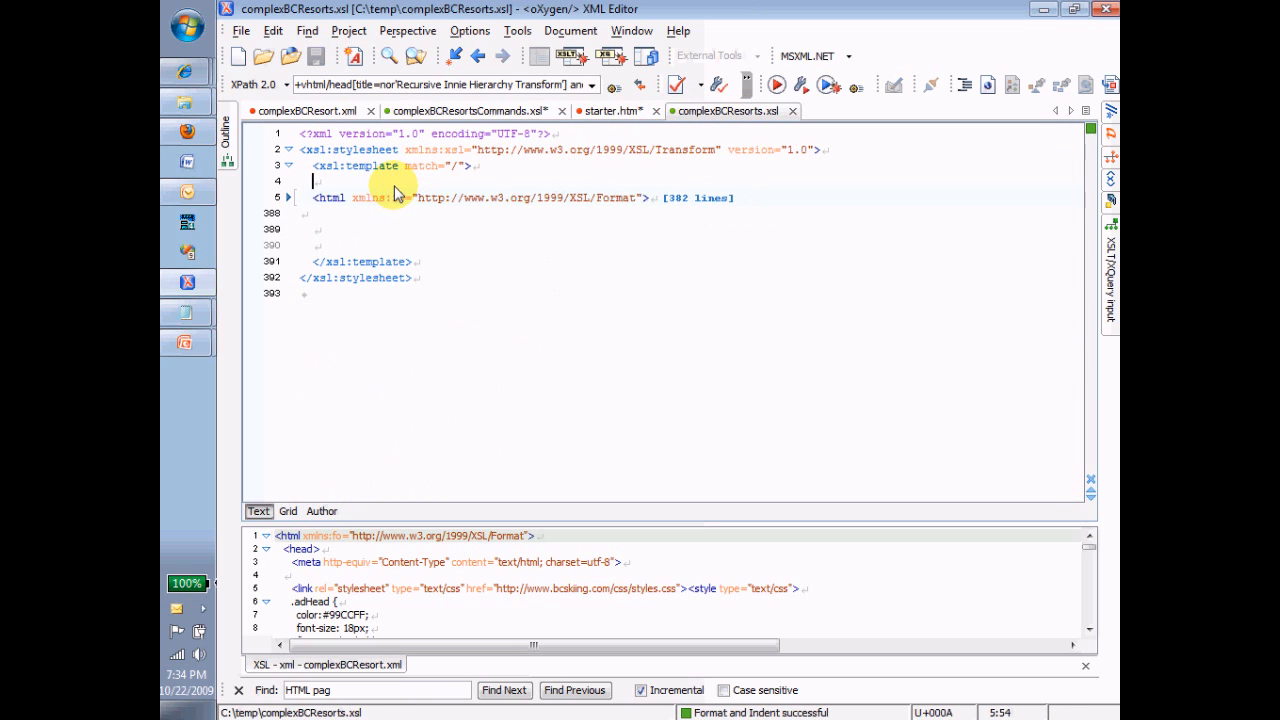
type("<xsl:variable name=\"currId\" select=\"/BCSnow/@currResort\"/>")
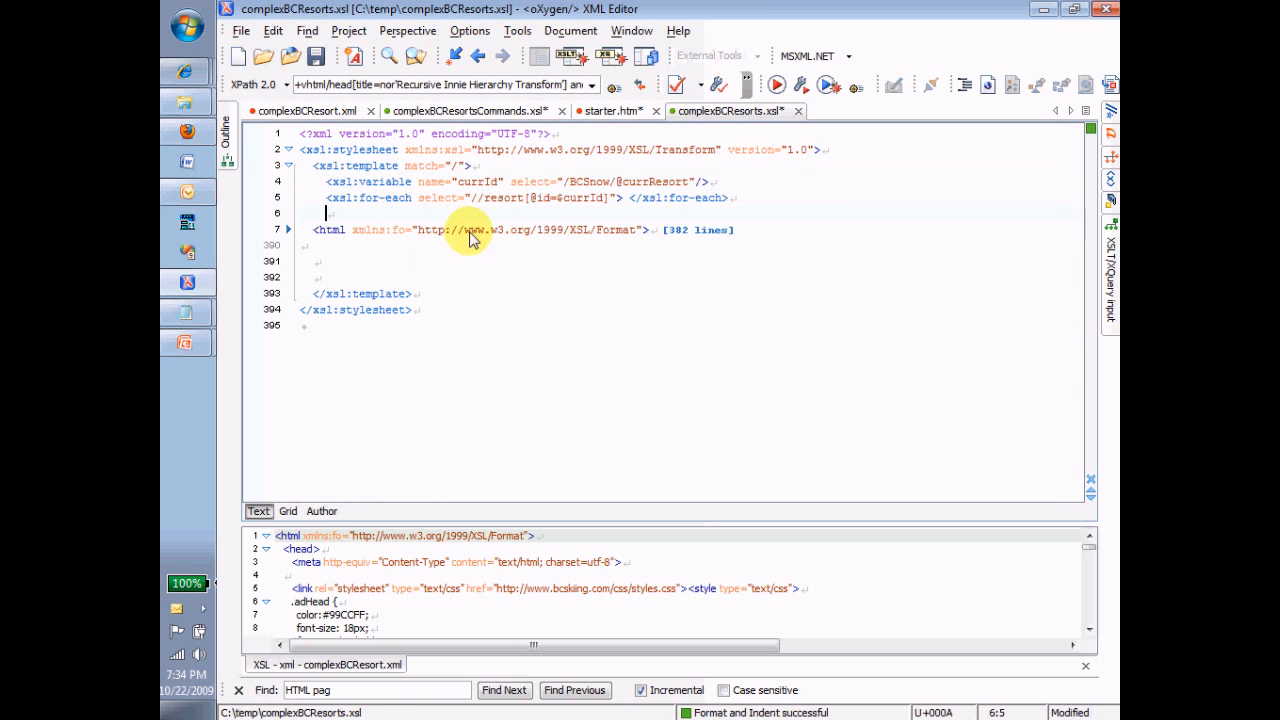
mouse_move(435, 205)
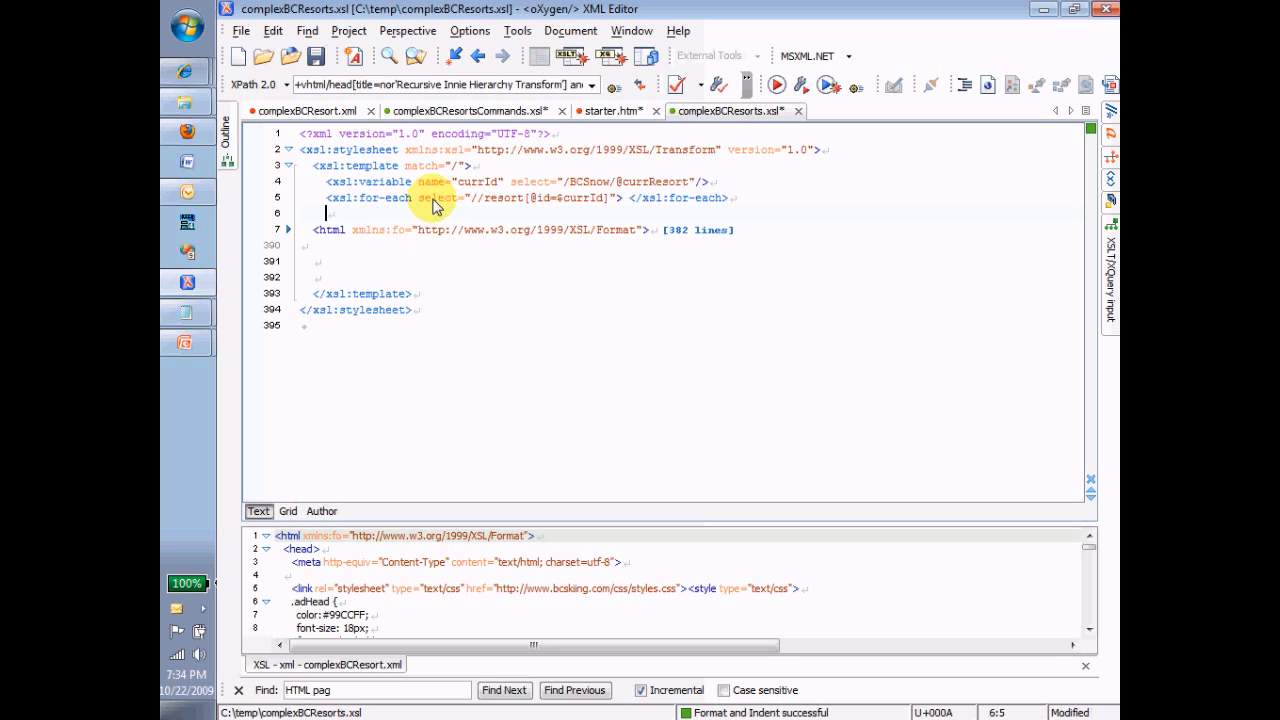
mouse_move(513, 211)
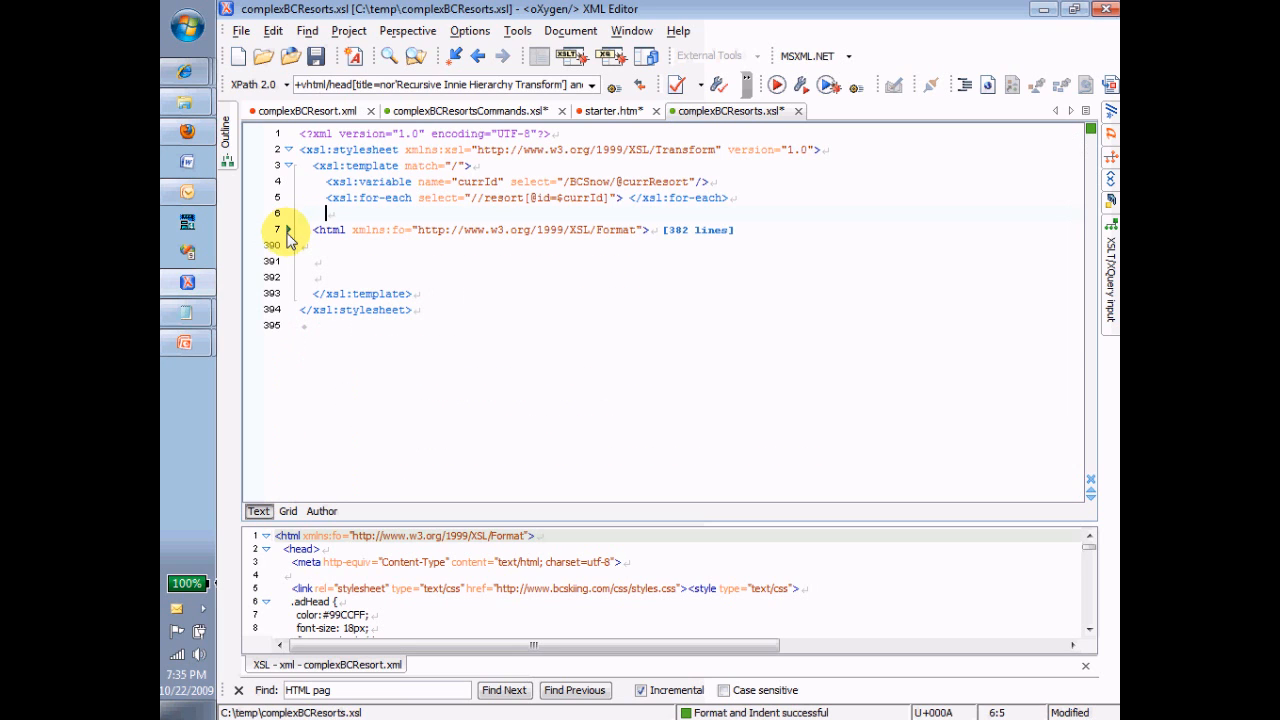
mouse_move(612, 218)
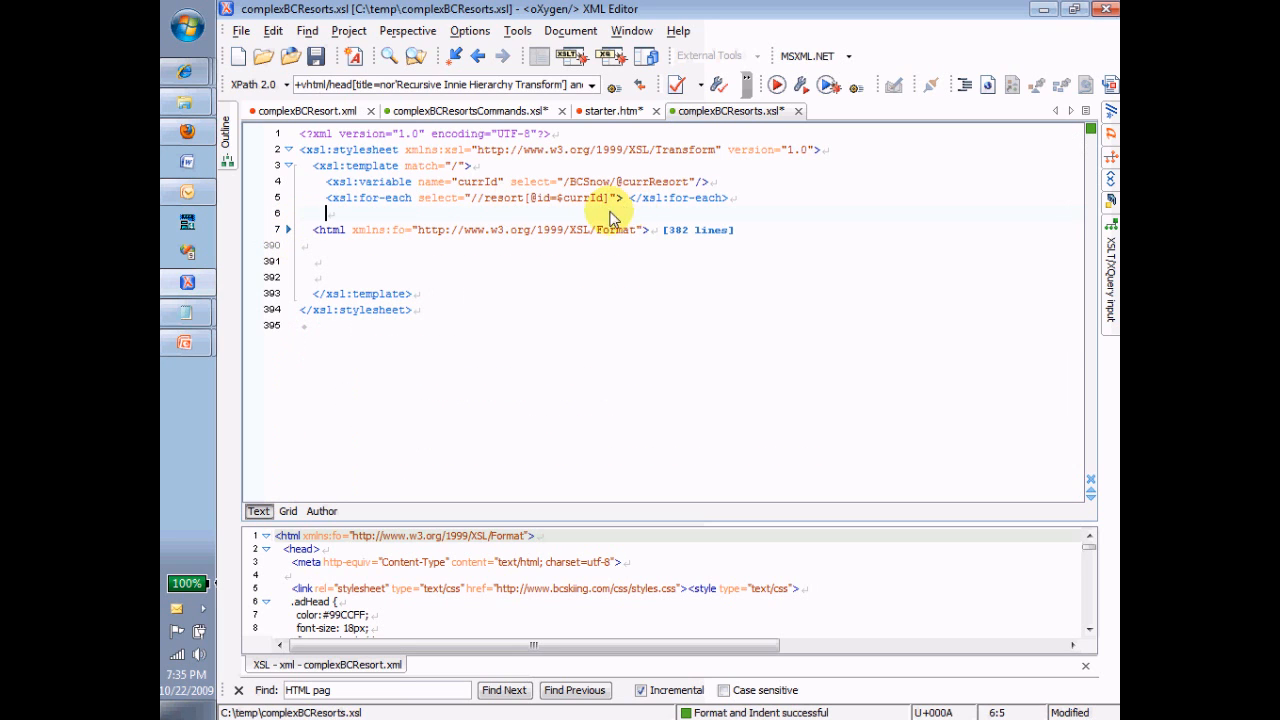
mouse_move(630, 207)
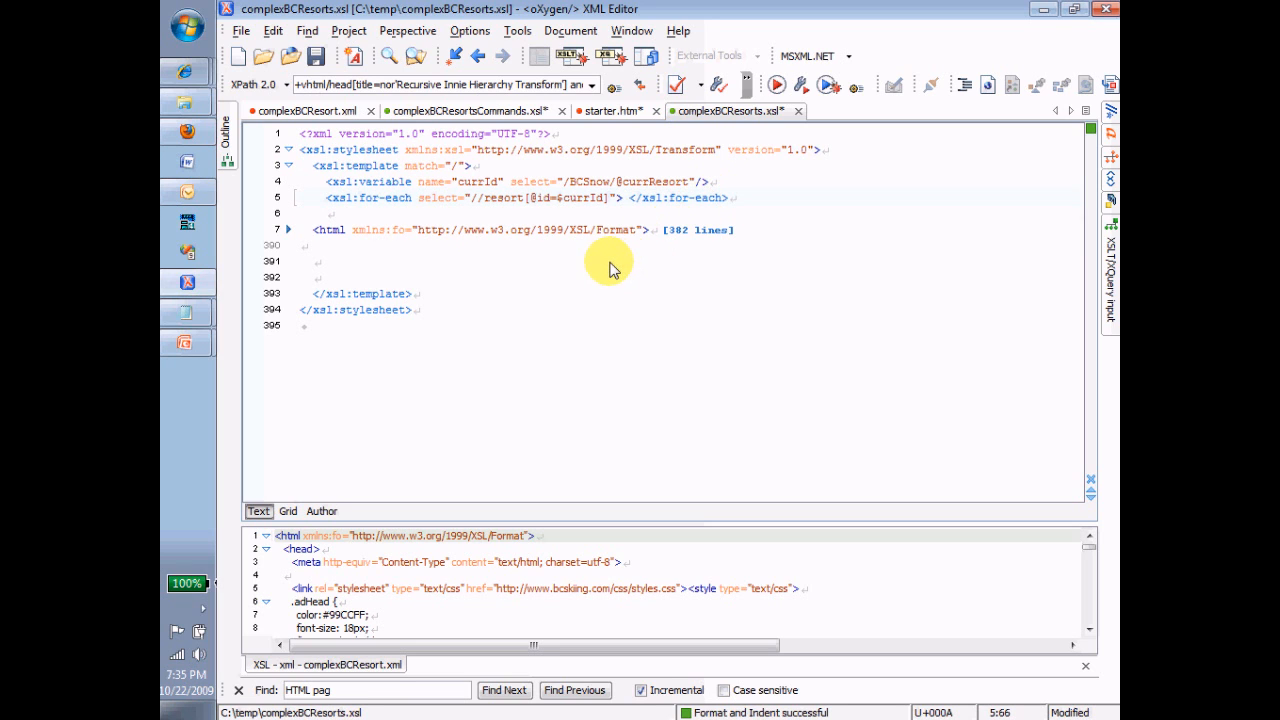
left_click(288, 197)
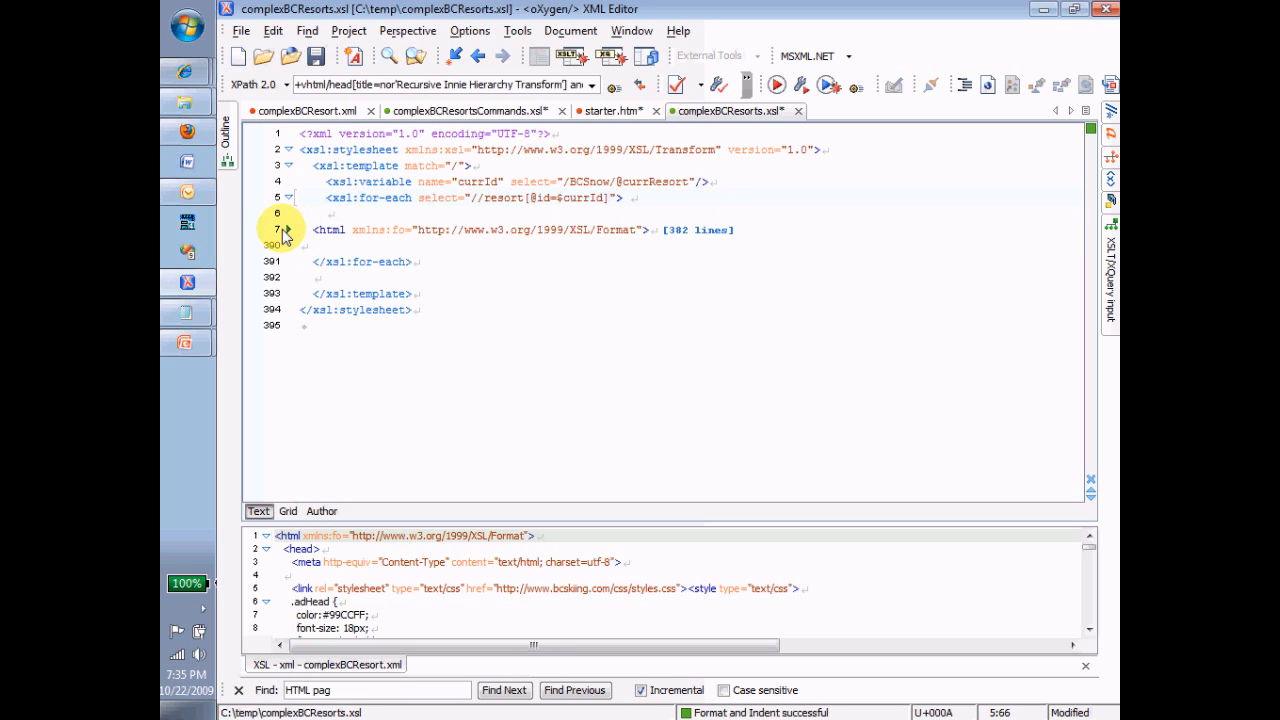
Expand and collapse the html fold, then reindent it beneath xsl:for-each
left_click(289, 230)
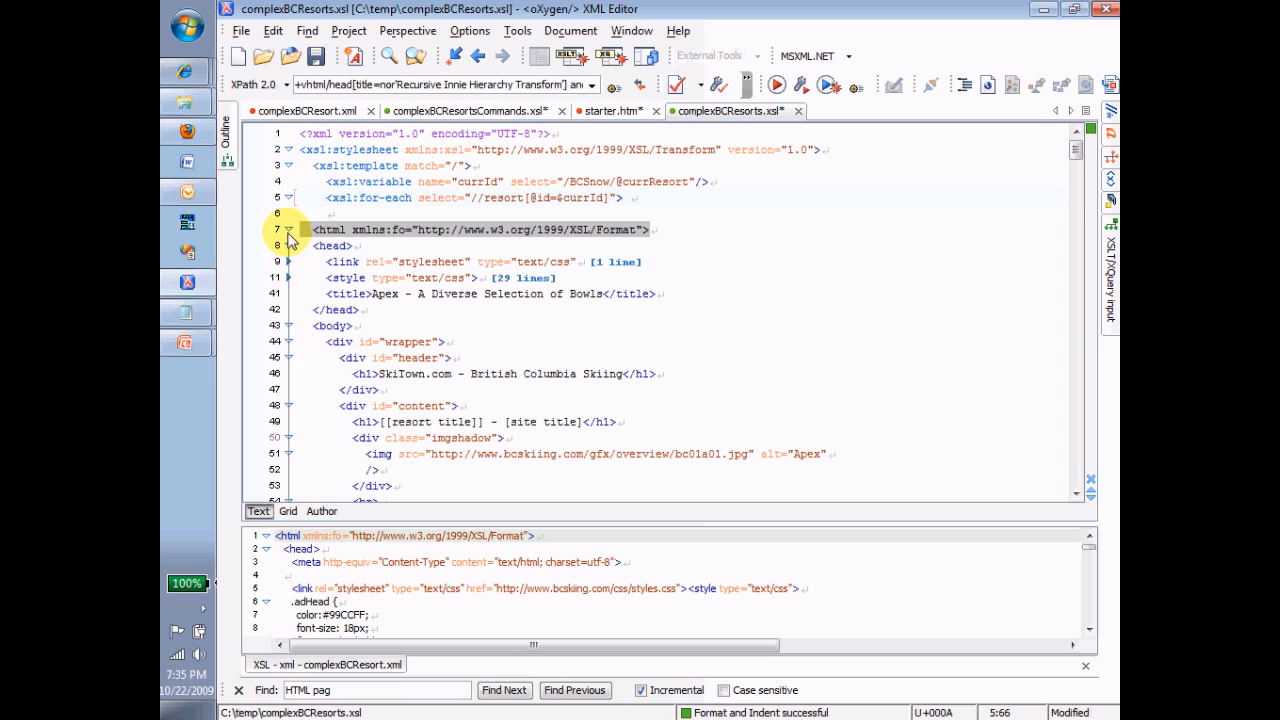
left_click(290, 230)
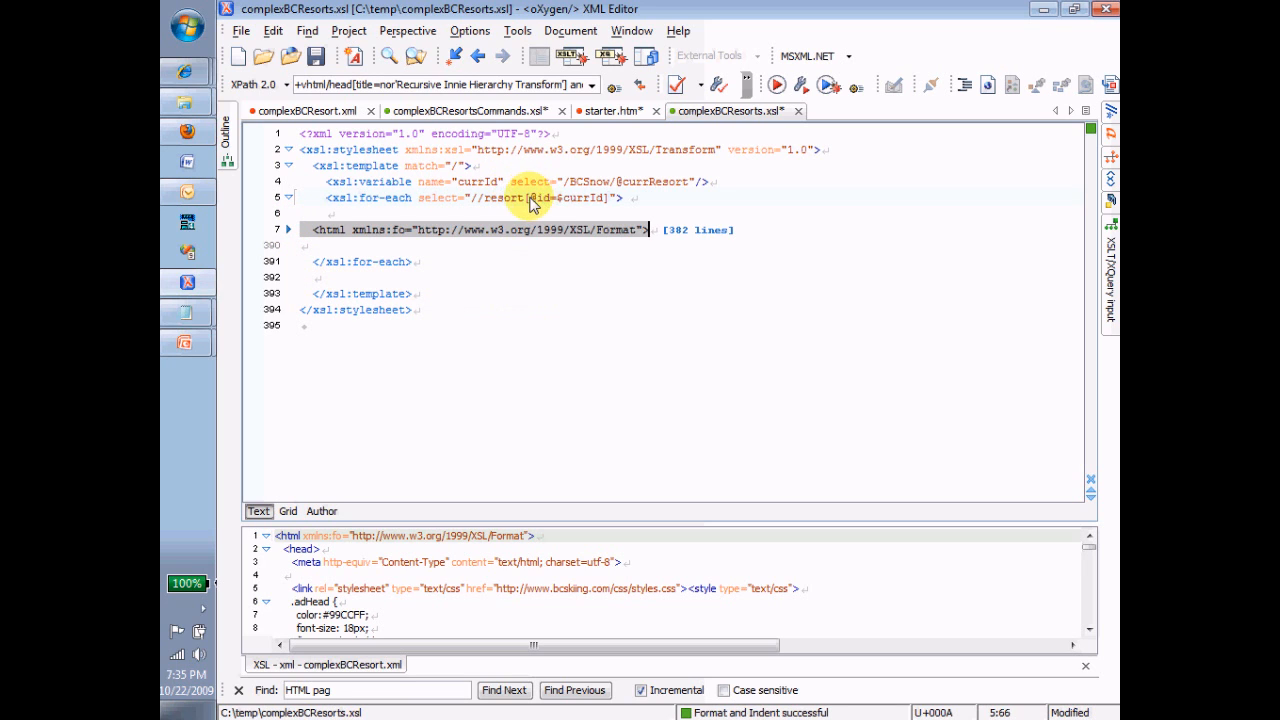
mouse_move(958, 68)
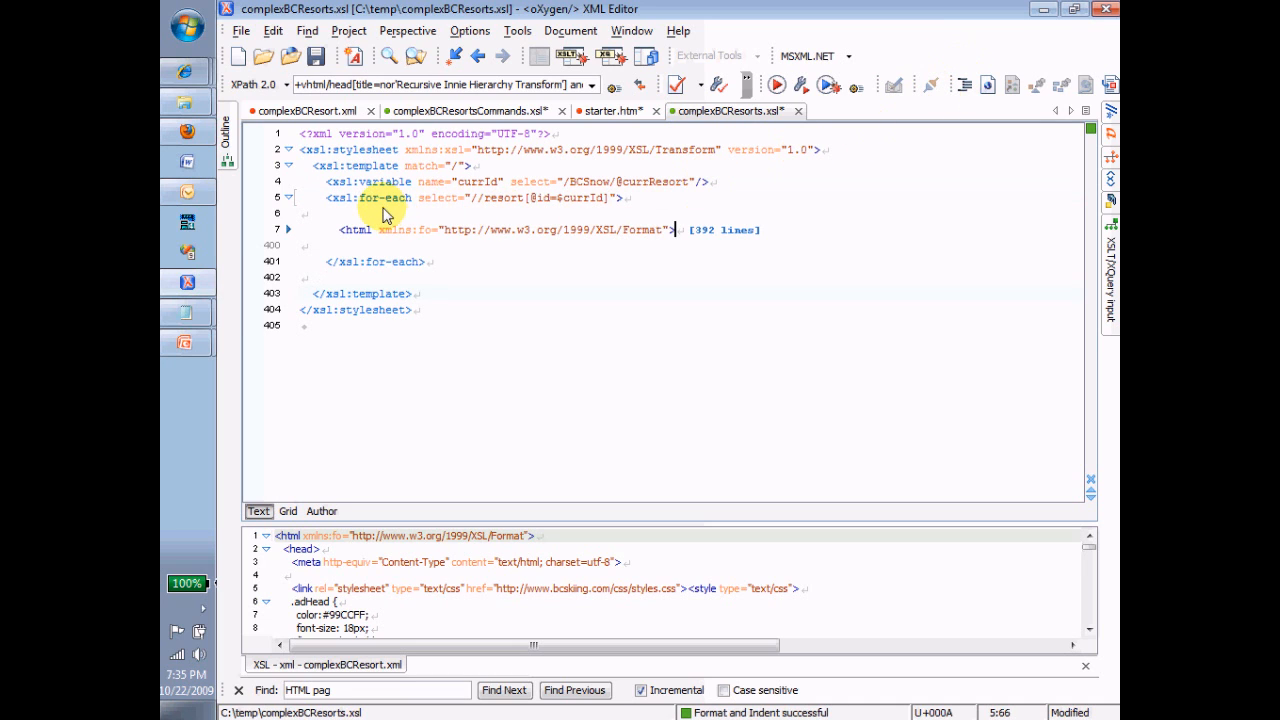
mouse_move(477, 197)
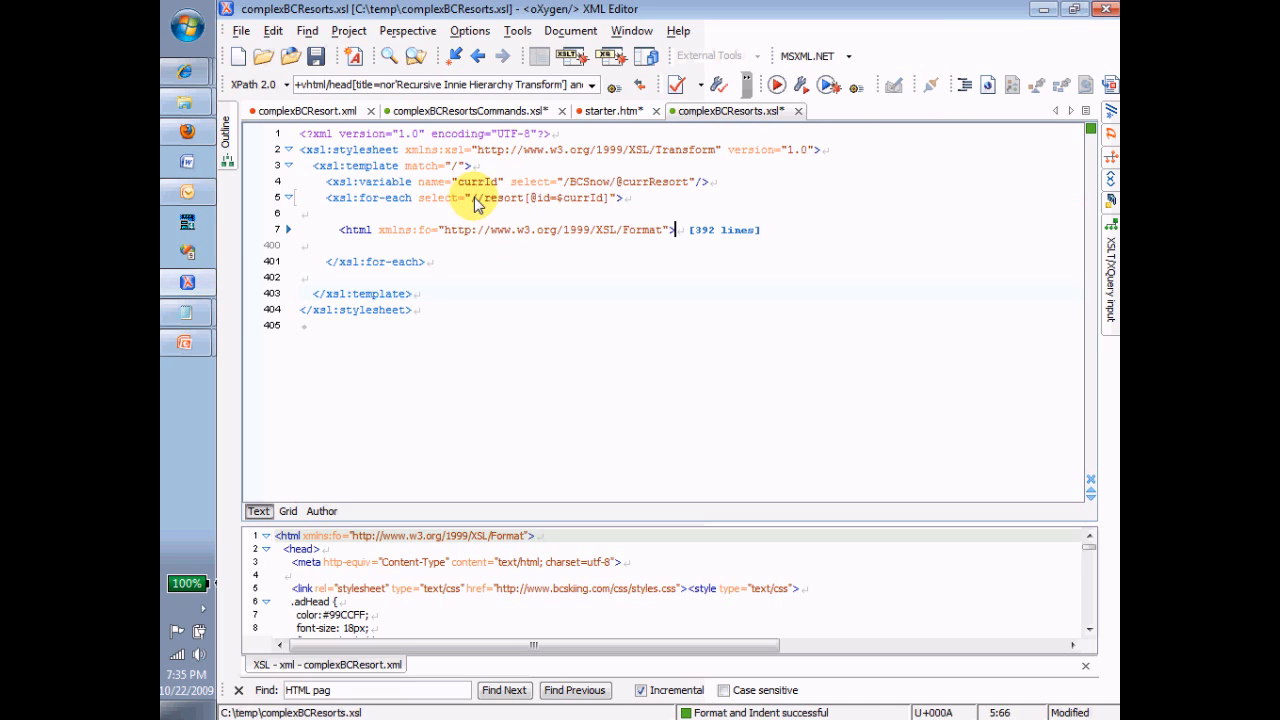
mouse_move(385, 180)
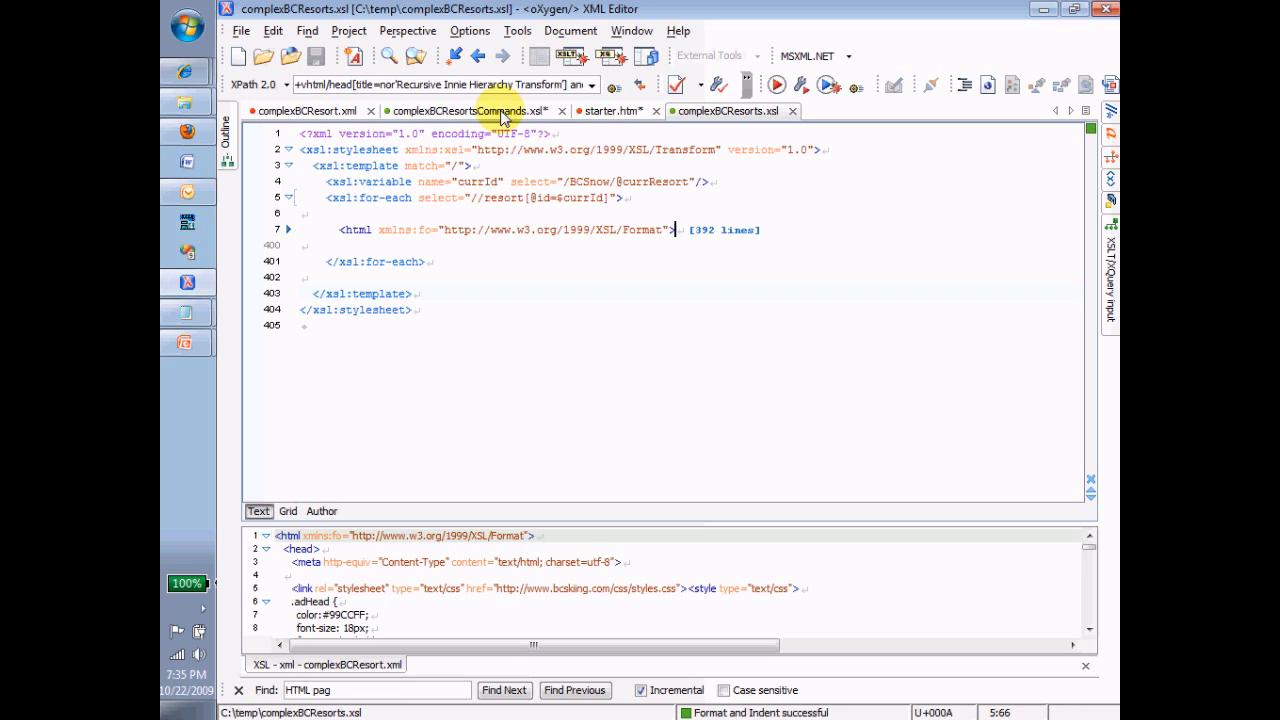
mouse_move(500, 111)
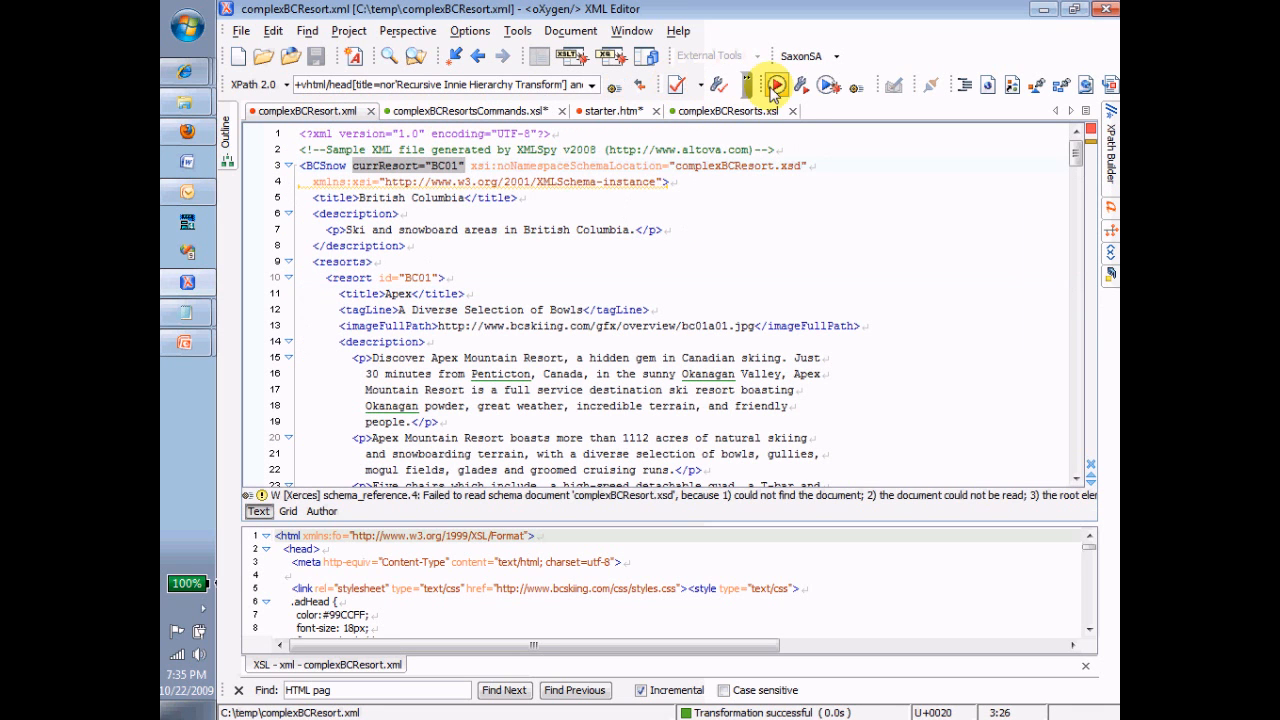
mouse_move(740, 238)
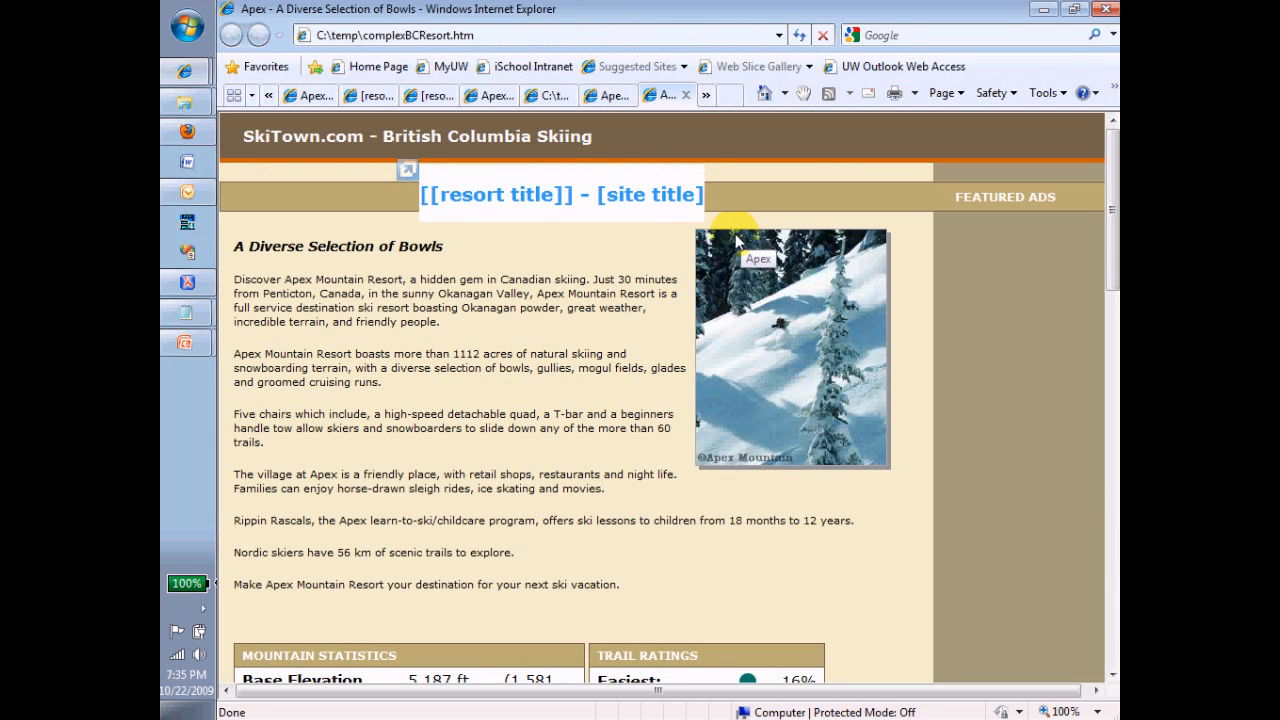
mouse_move(643, 255)
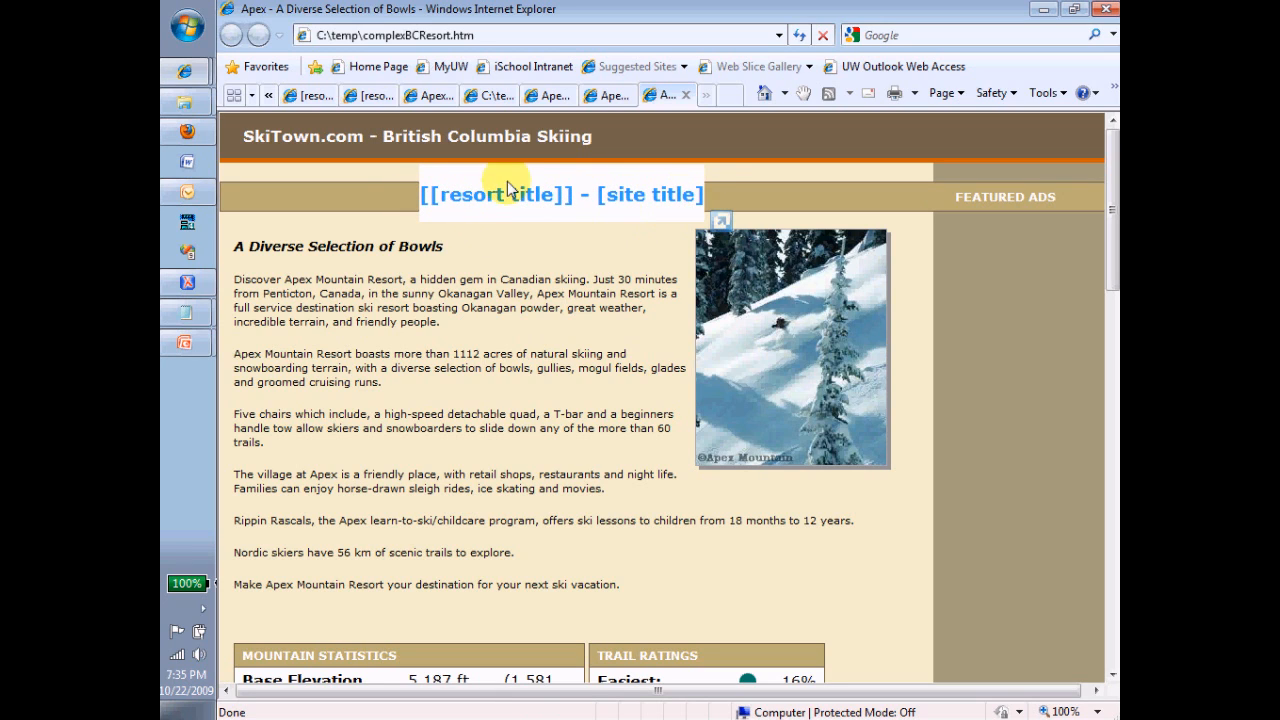
mouse_move(358, 272)
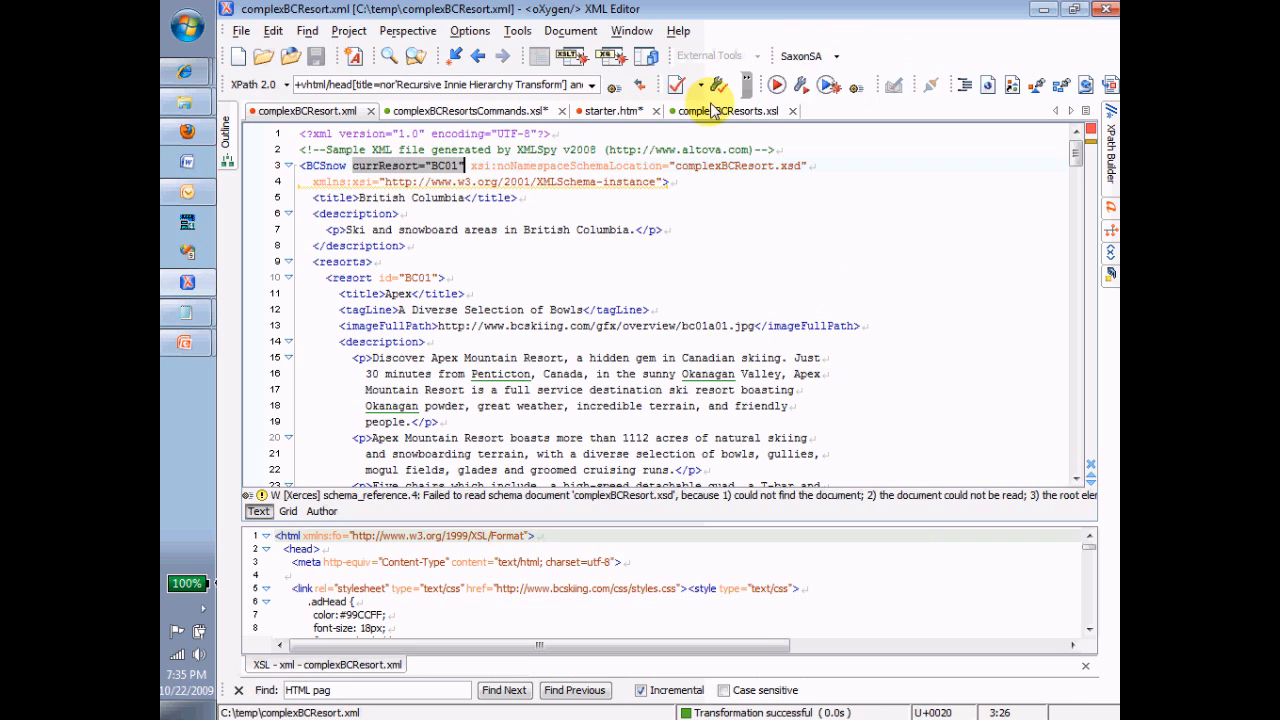
Return to complexBCResorts.xsl after previewing the Apex page with placeholder heading
left_click(725, 111)
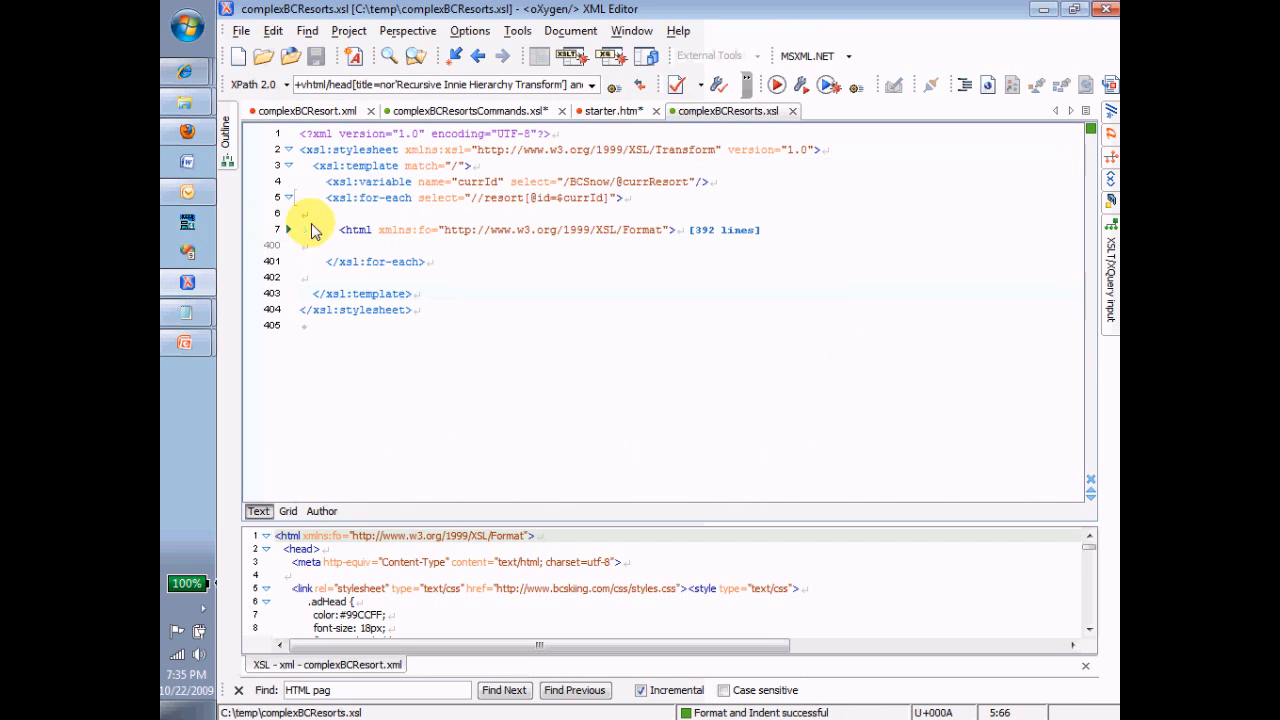
mouse_move(428, 216)
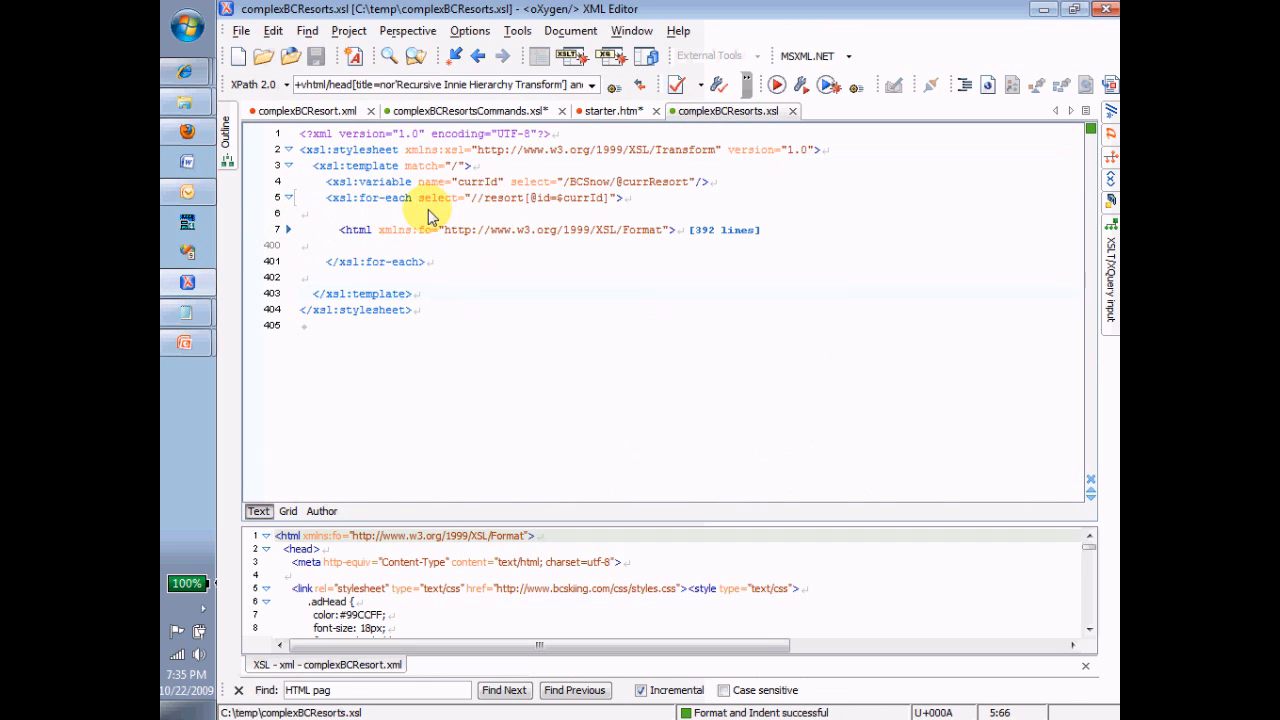
mouse_move(443, 213)
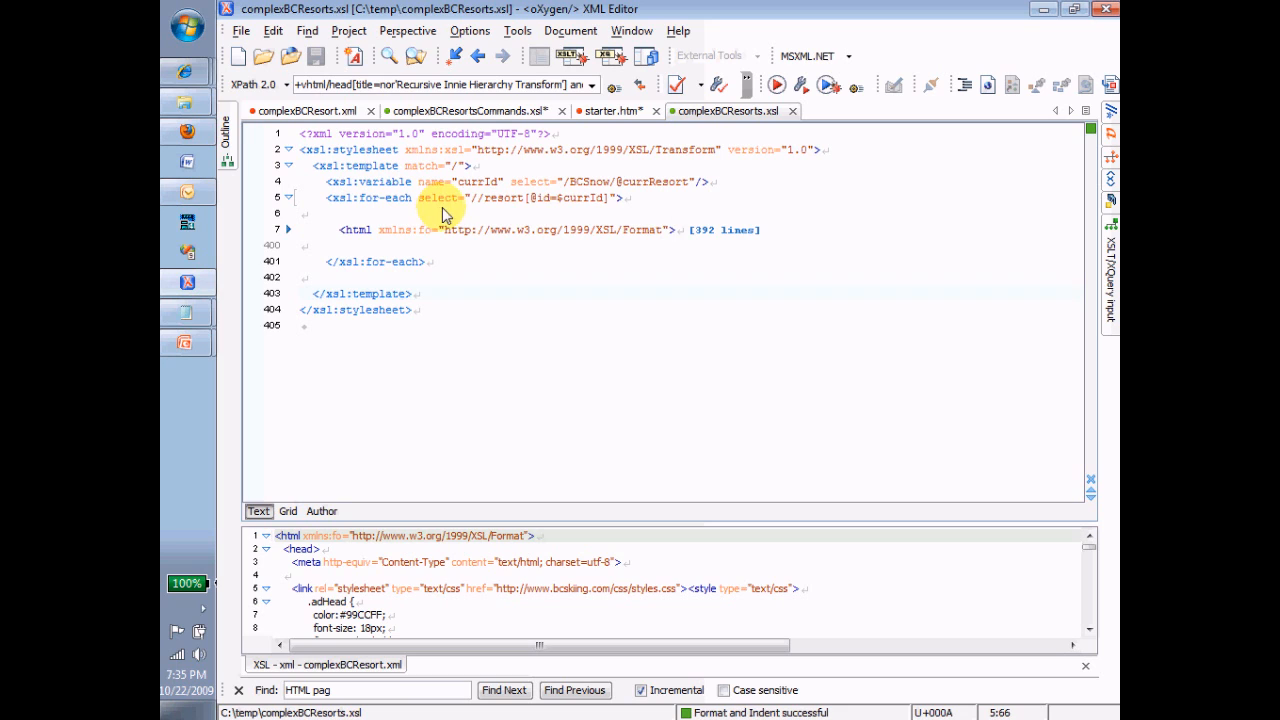
mouse_move(463, 202)
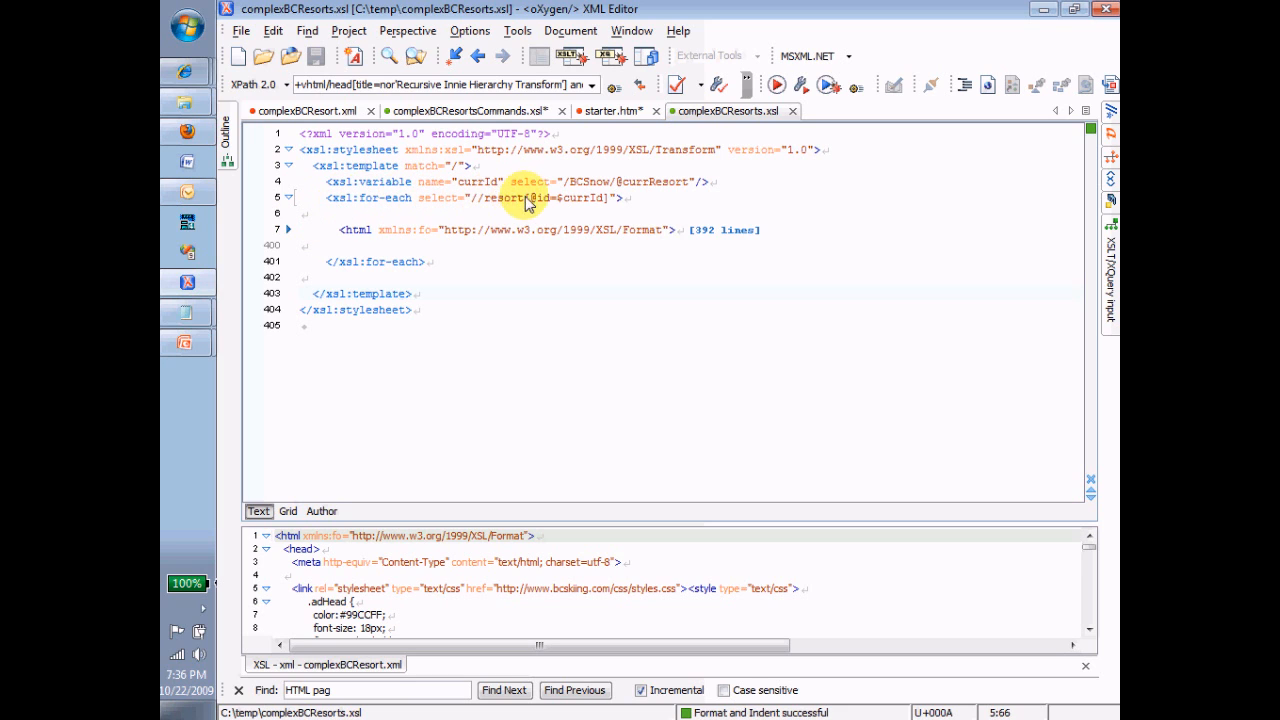
mouse_move(290, 234)
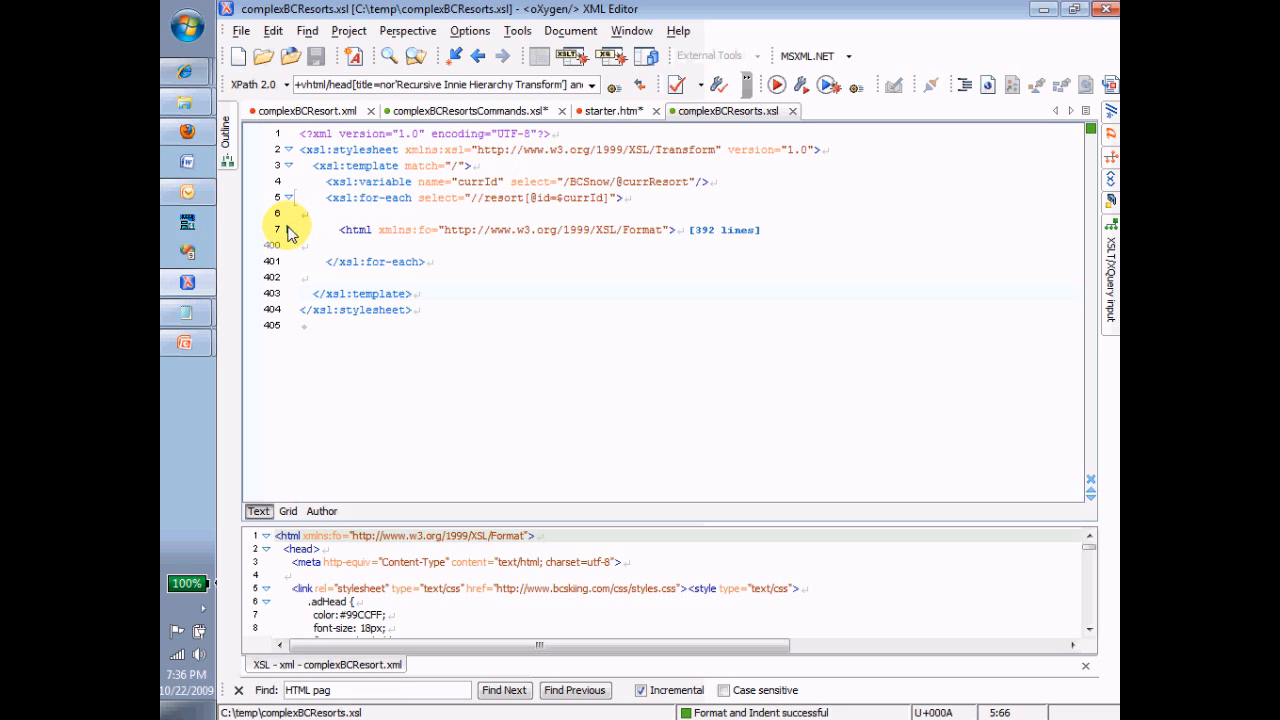
Replace [[resort title]] on line 49 with <xsl:value-of select="title"/>
left_click(290, 230)
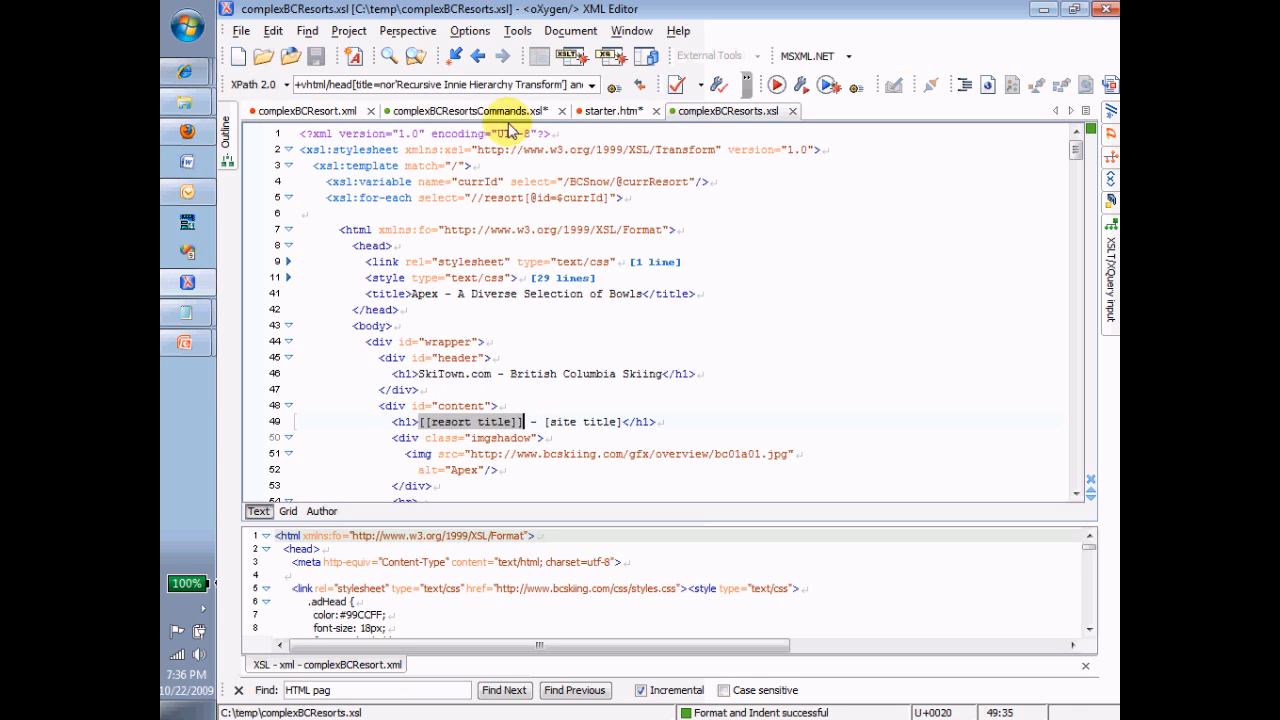
left_click(310, 110)
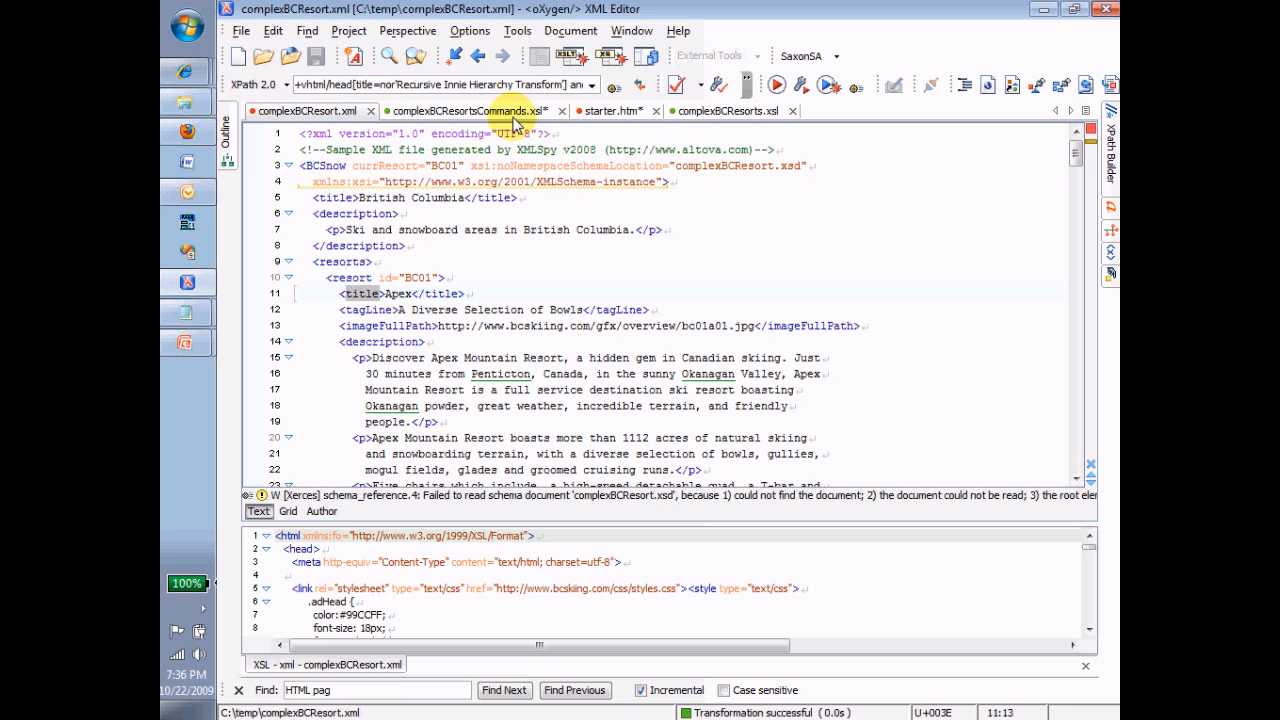
left_click(733, 110)
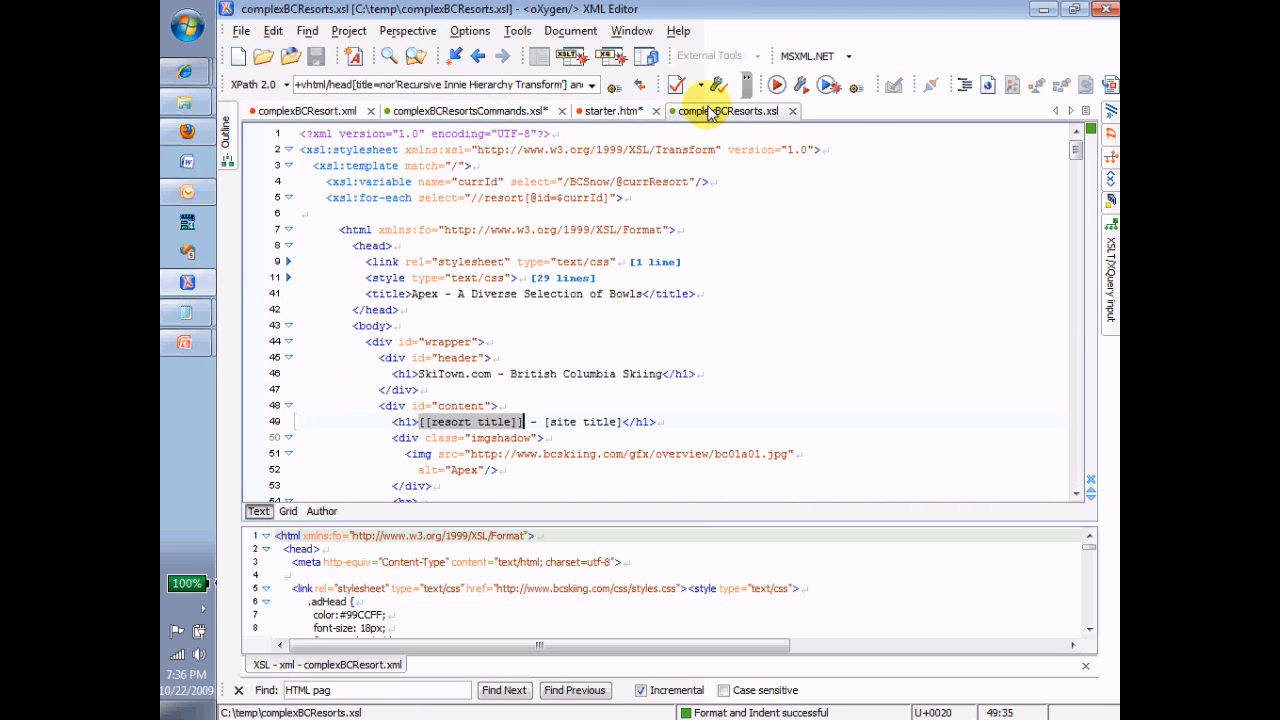
type("XS")
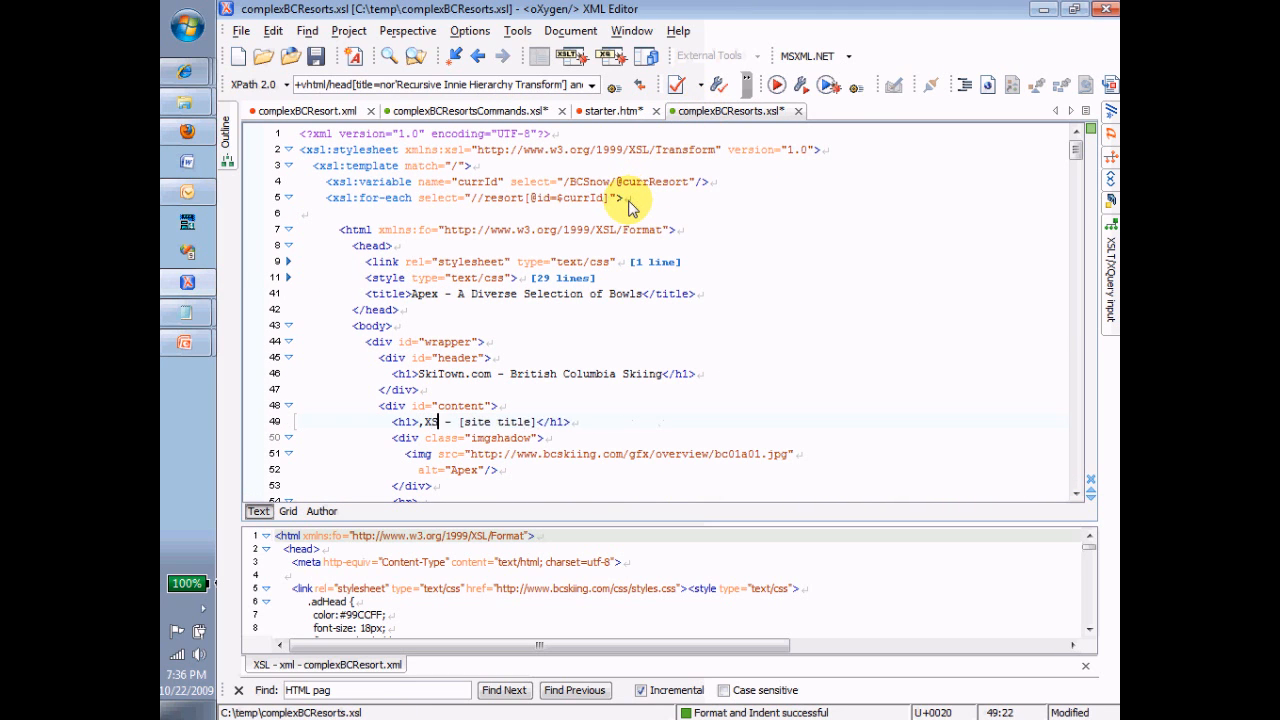
key("BackSpace")
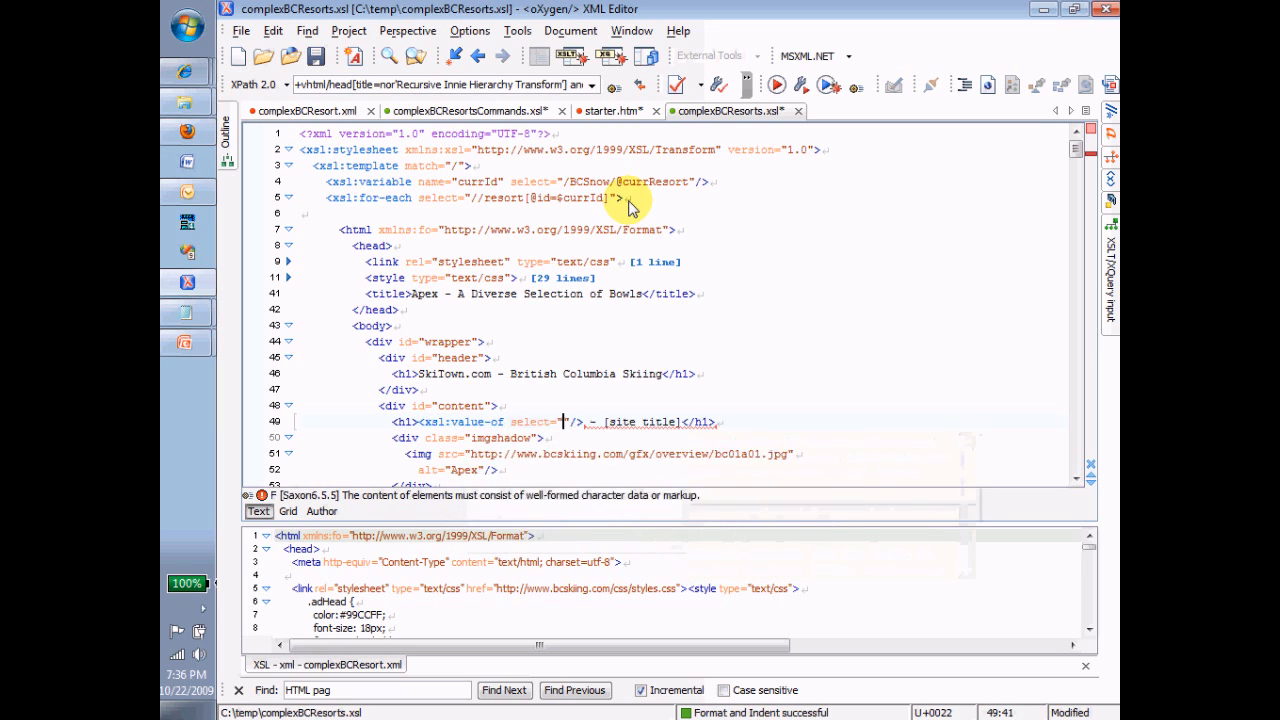
type("title")
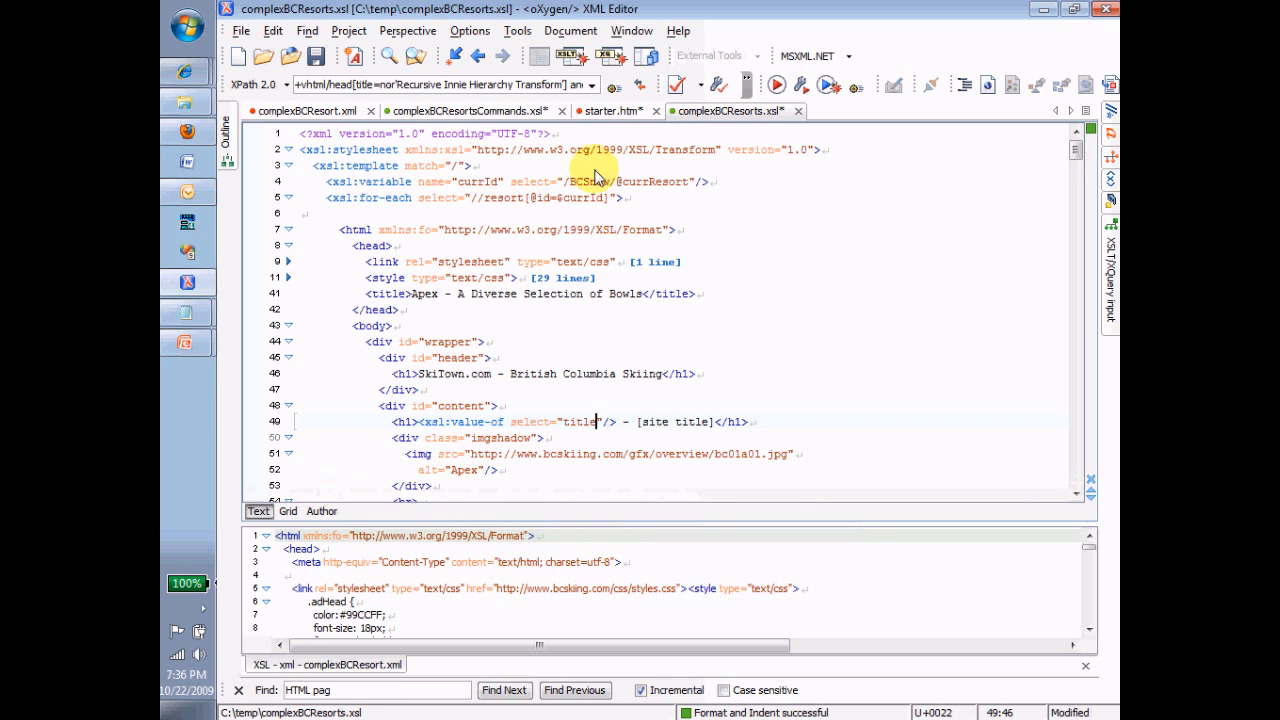
mouse_move(320, 113)
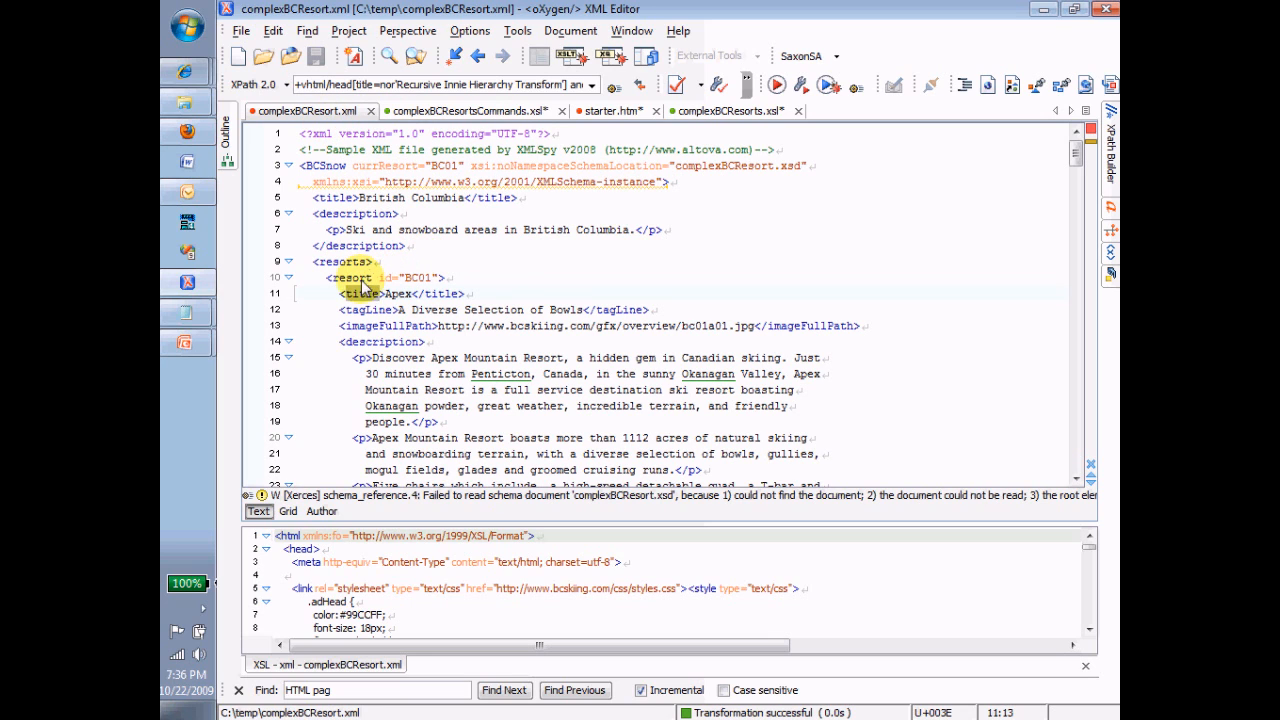
Check the BCSnow root element name and begin a second value-of selecting BCSnow/title
left_click(328, 197)
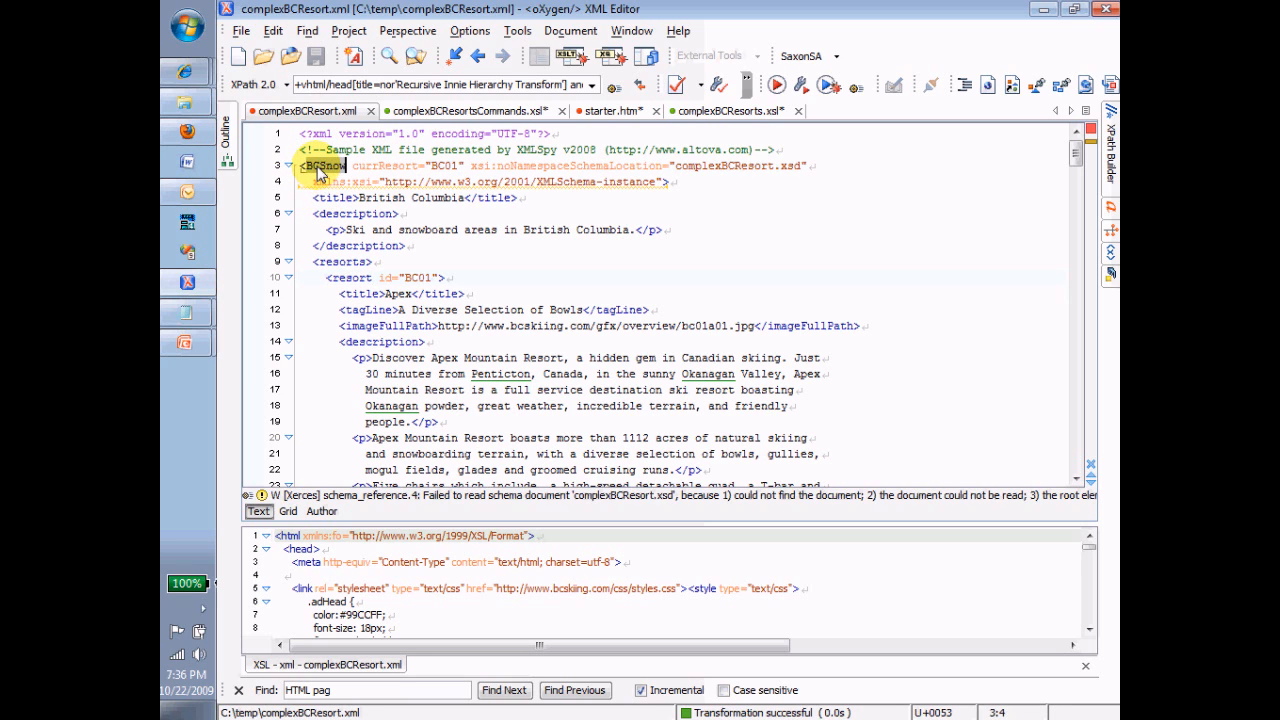
left_click(730, 110)
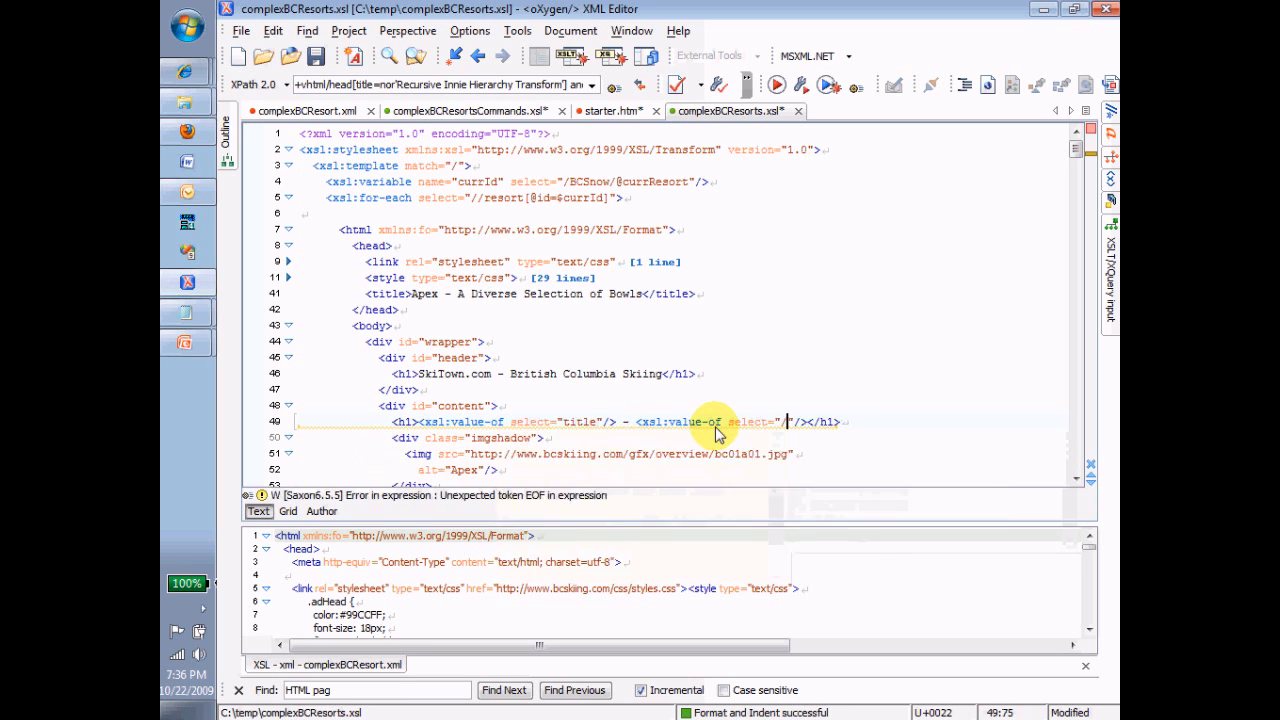
type("BCSnow/ti")
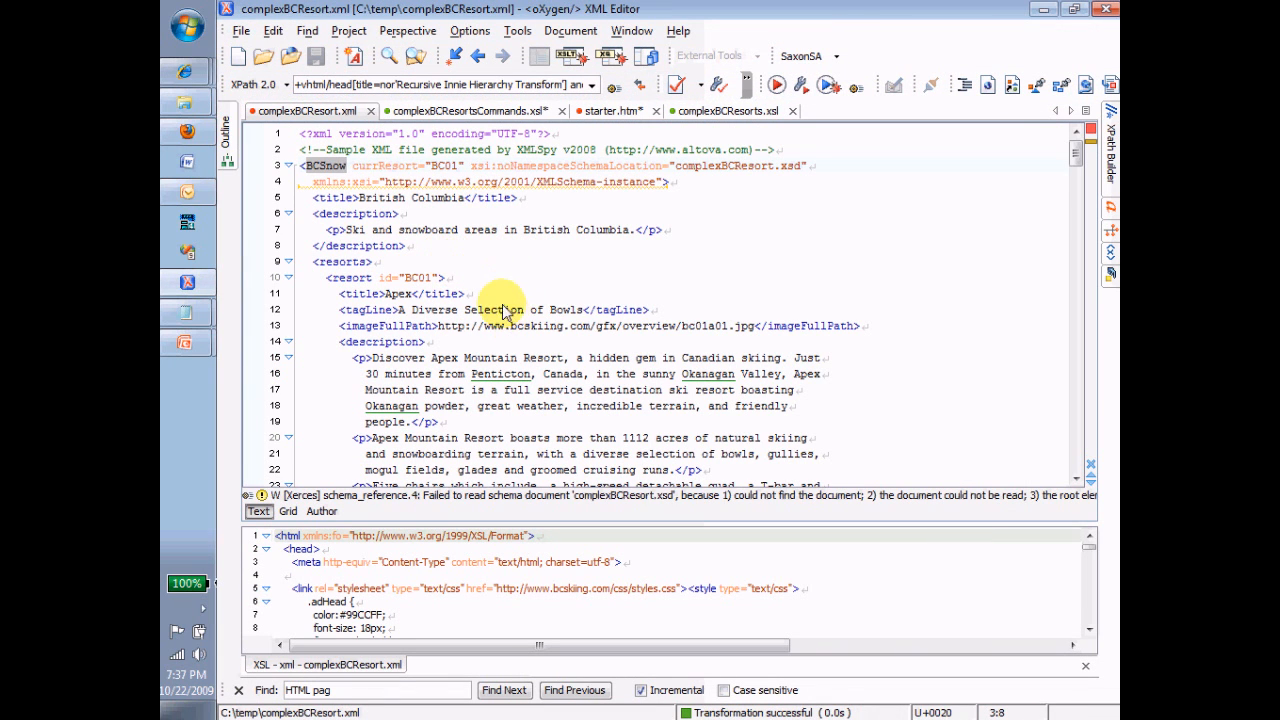
Complete the second value-of with select="/BCSnow/title" and save the stylesheet
left_click(465, 110)
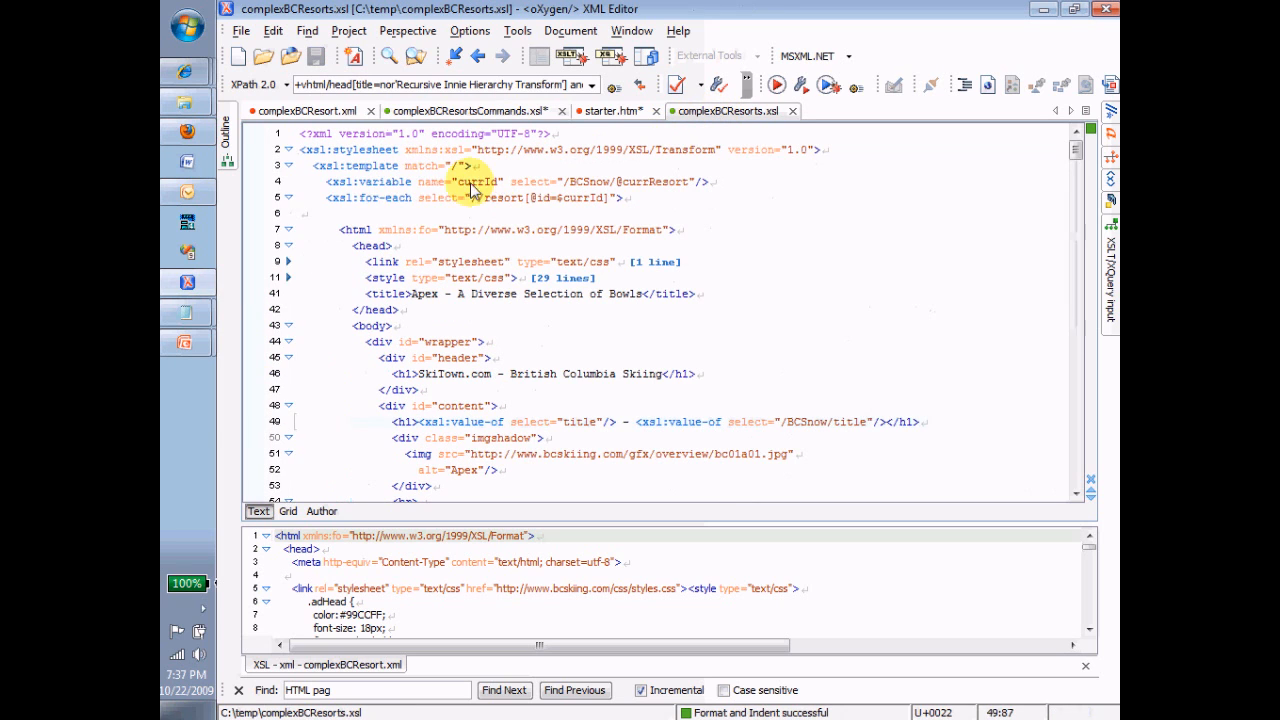
mouse_move(983, 418)
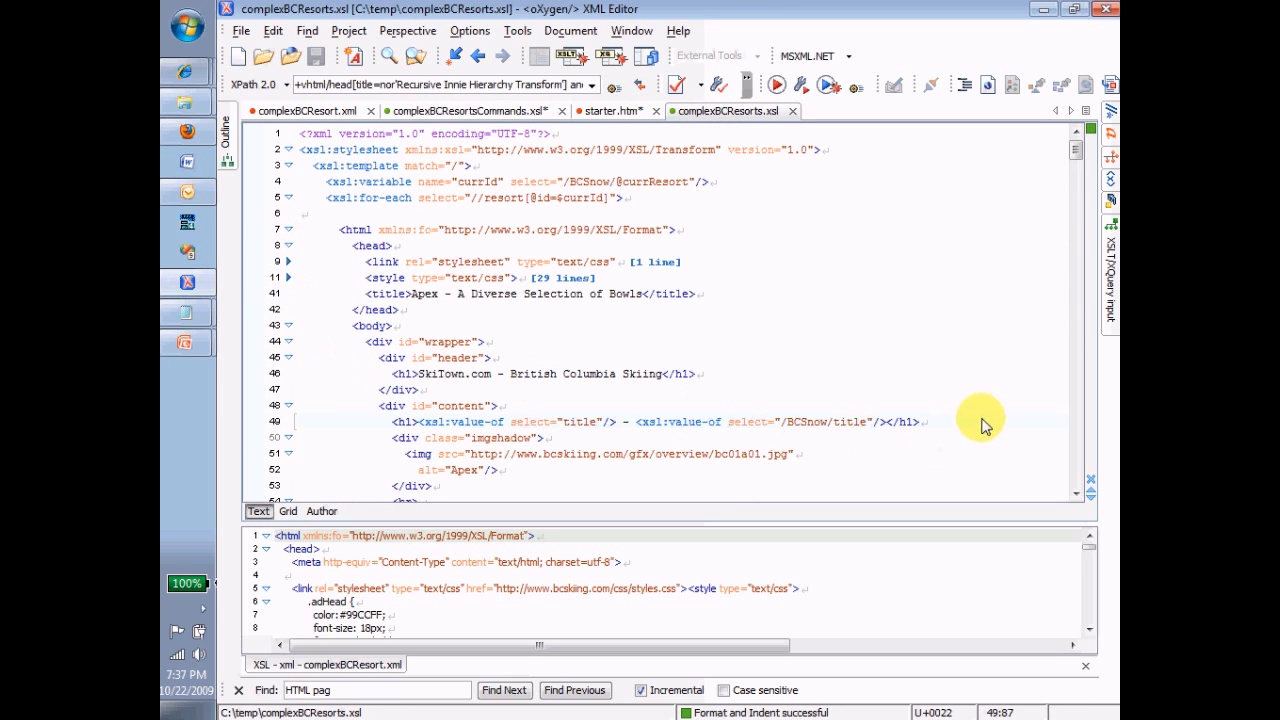
Scroll the stylesheet, then review the description/p for-each in complexBCResortsCommands.xsl
scroll("down", 3)
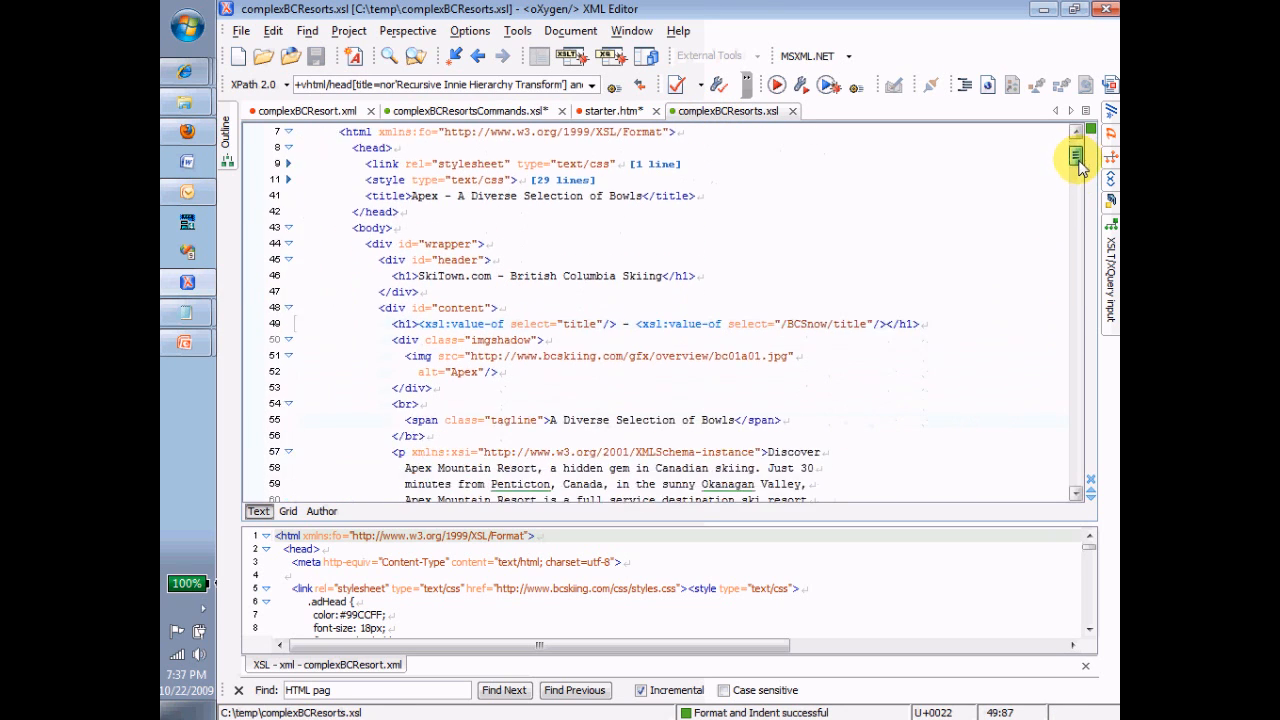
scroll("down", 3)
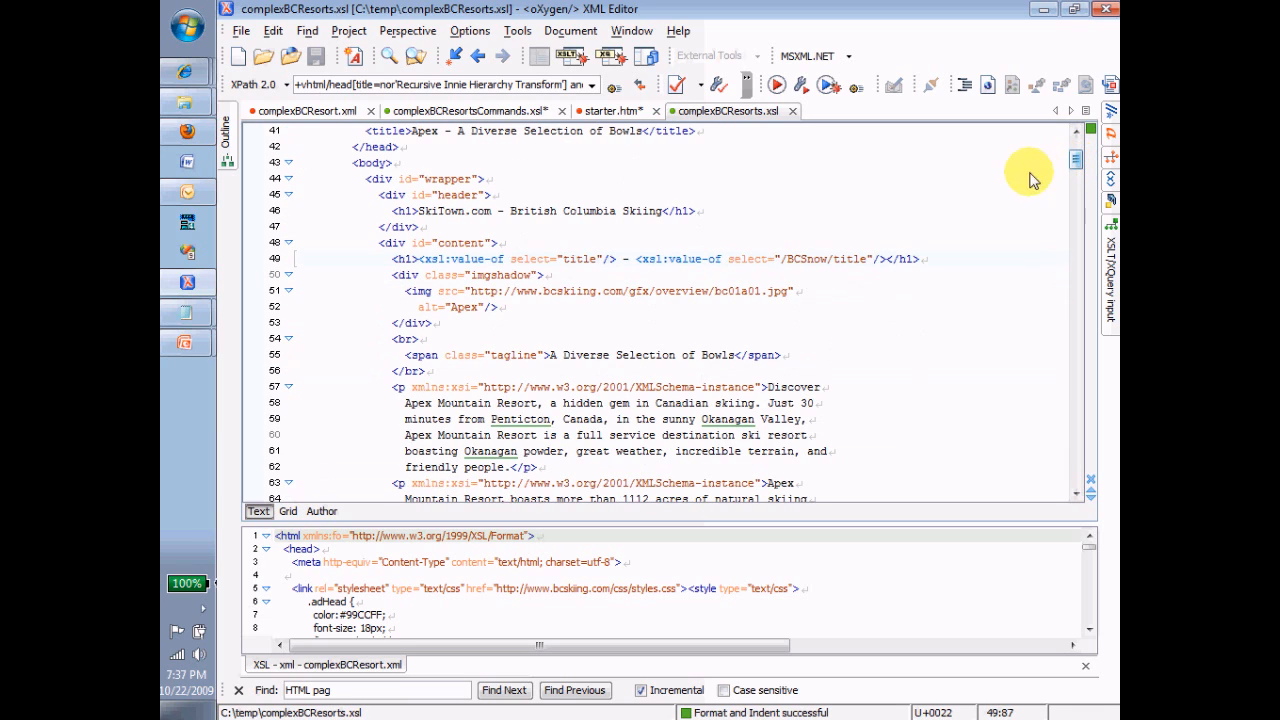
mouse_move(700, 243)
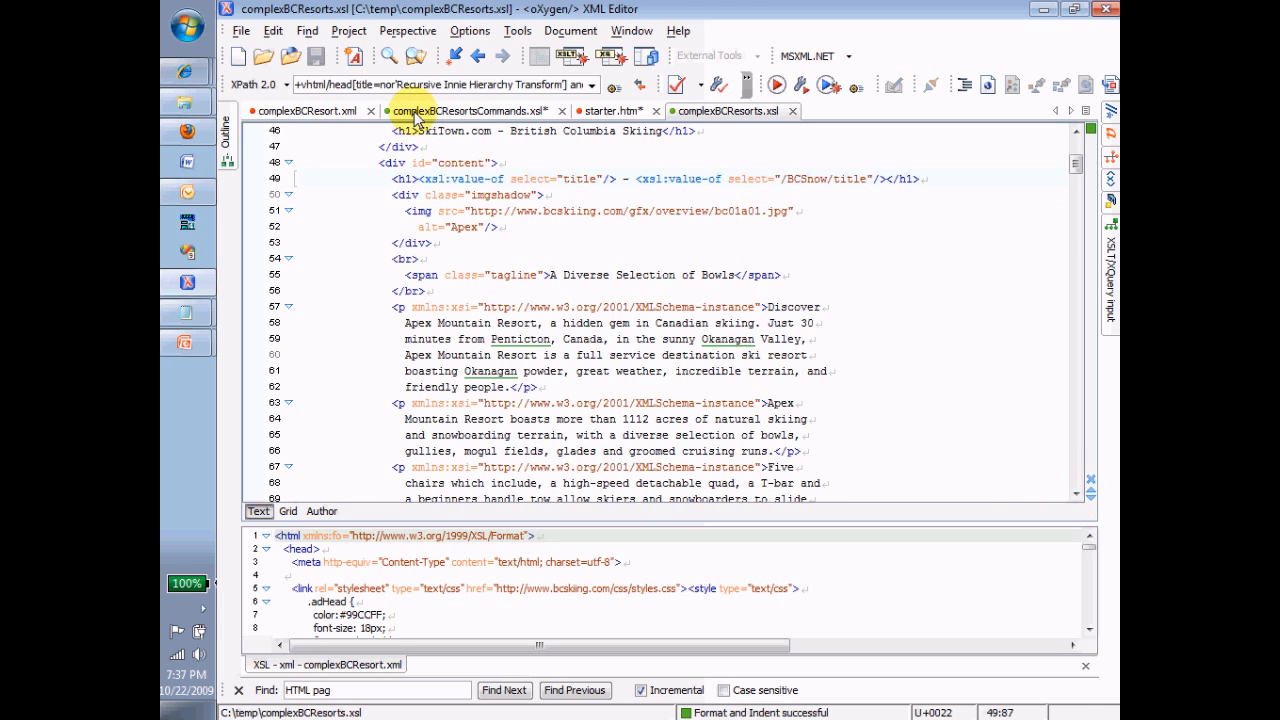
left_click(470, 111)
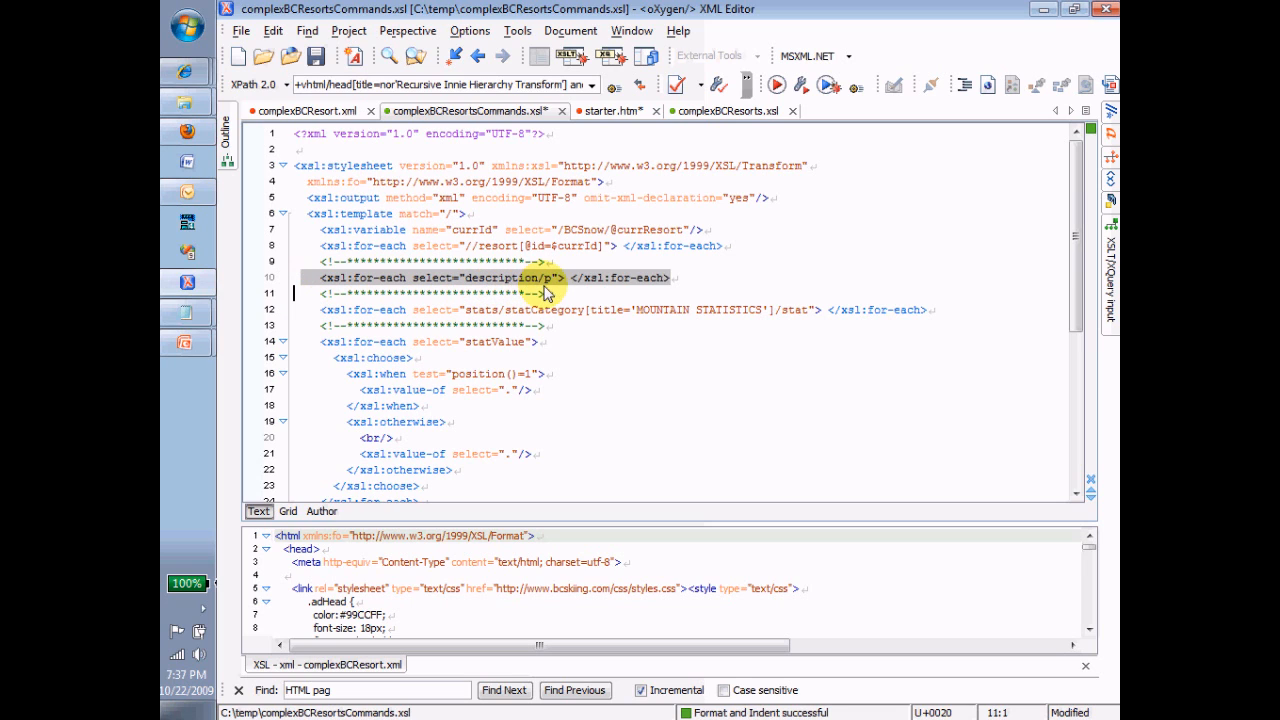
mouse_move(570, 293)
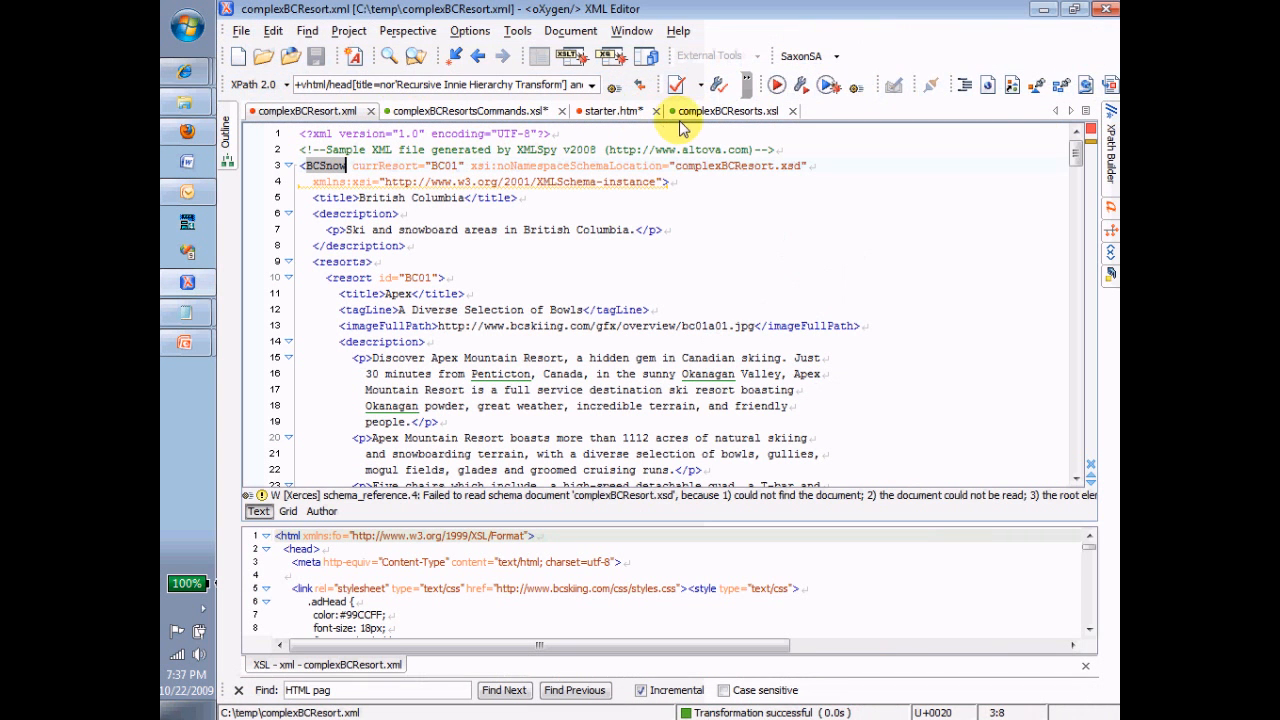
Replace the tagline span text with <xsl:value-of select="tagLine"/> and description paragraphs with [[description]]
left_click(722, 111)
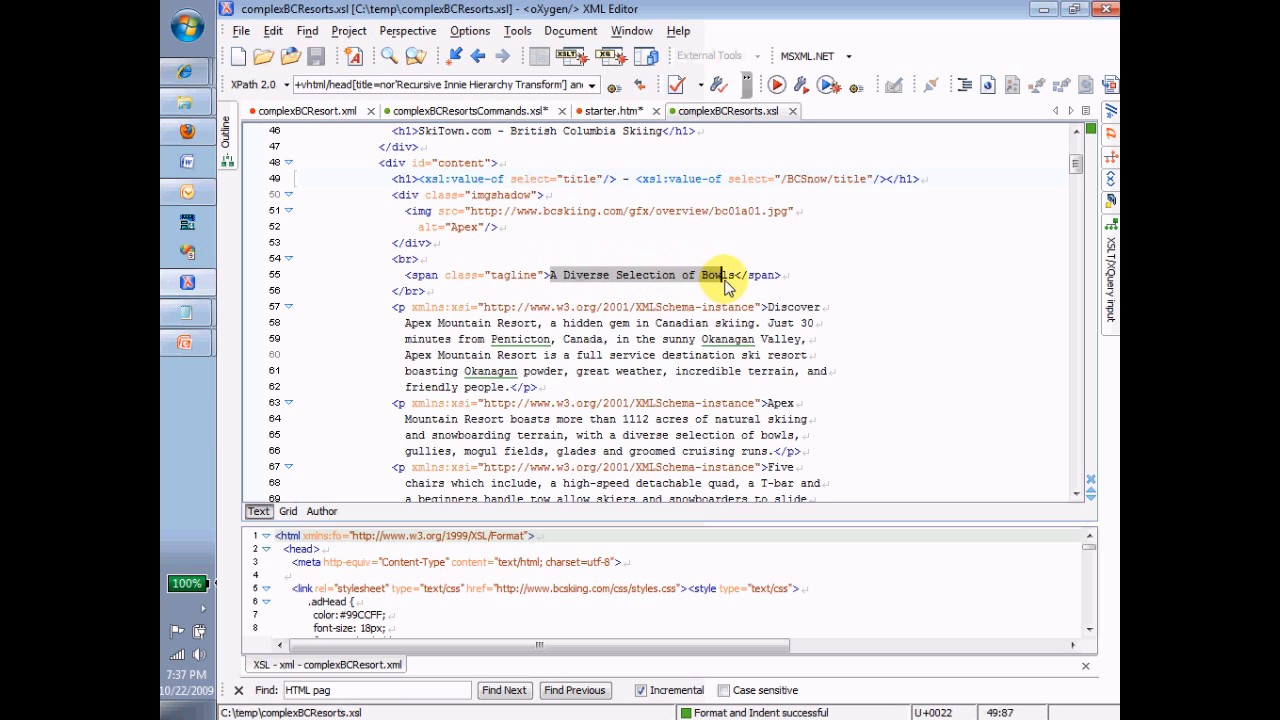
type("<xsl:value-of")
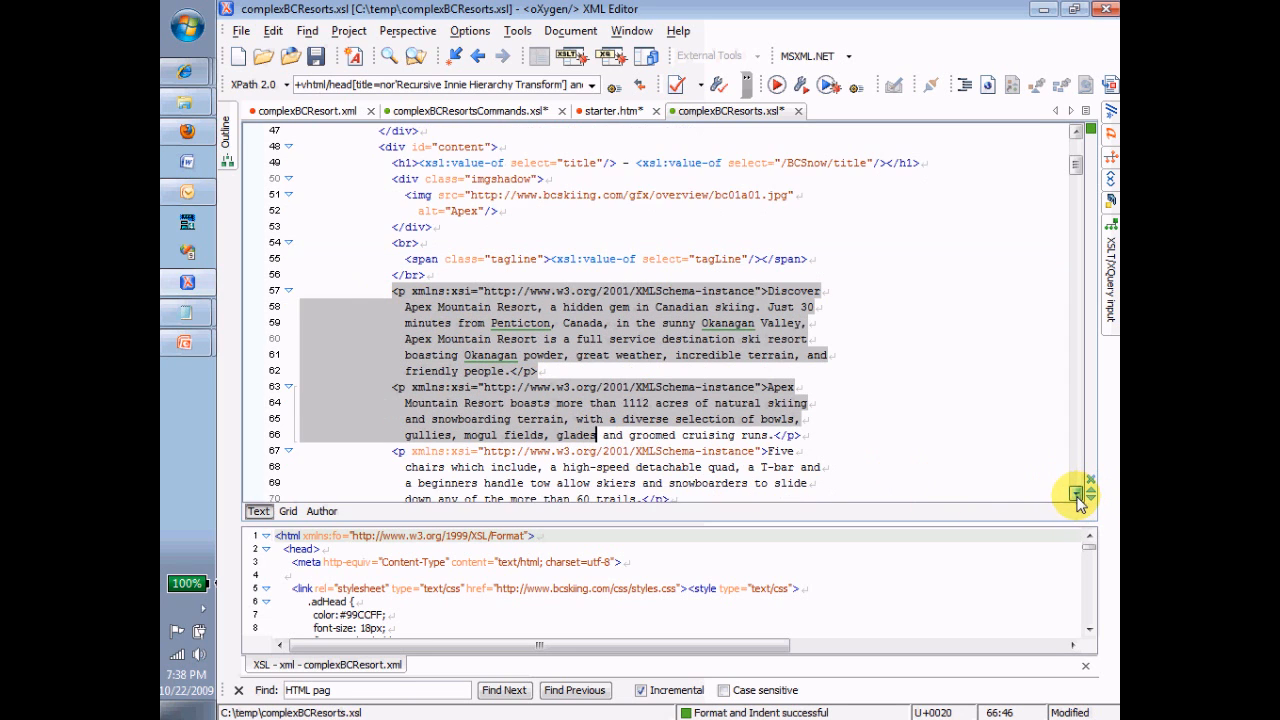
scroll("down", 3)
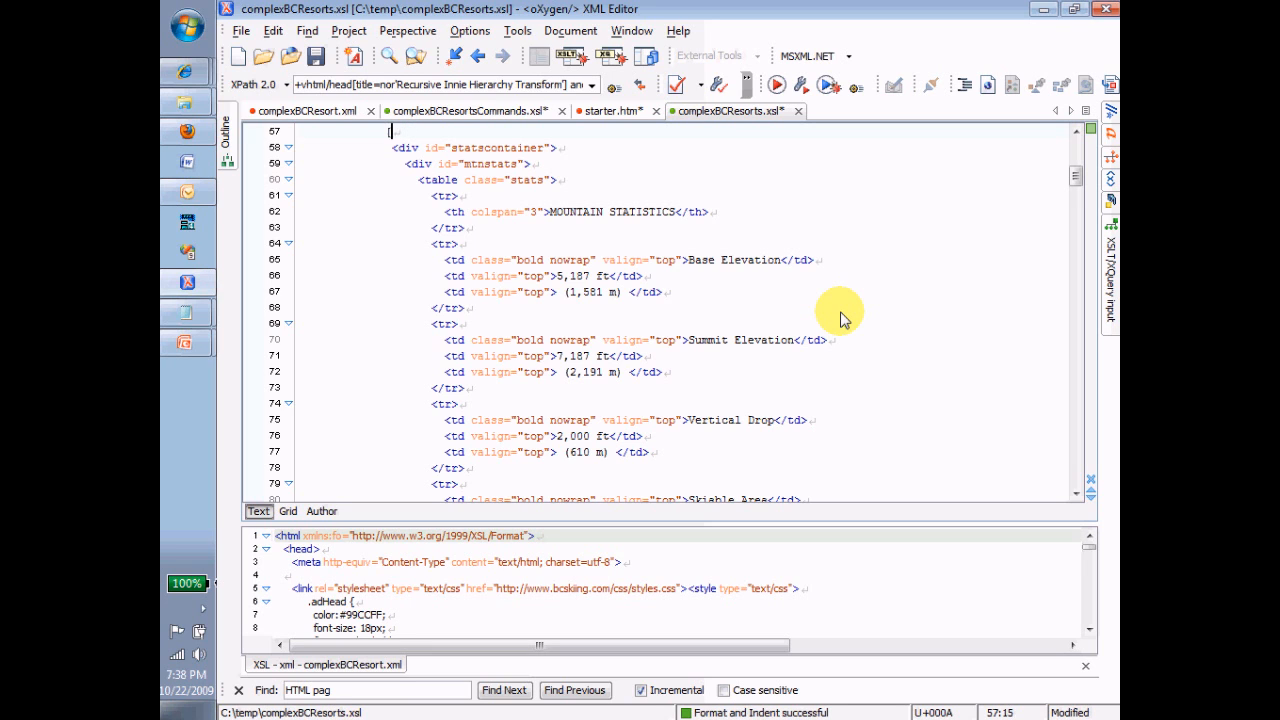
type("[descrip")
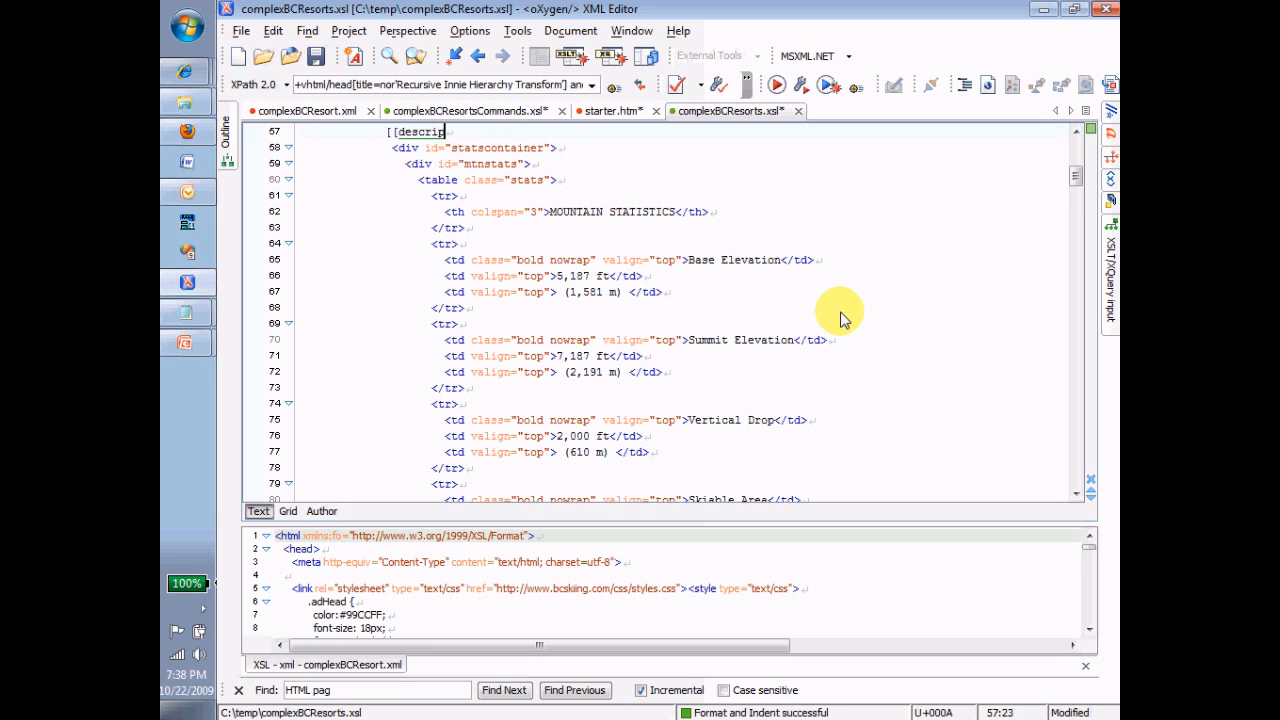
type("tion]]")
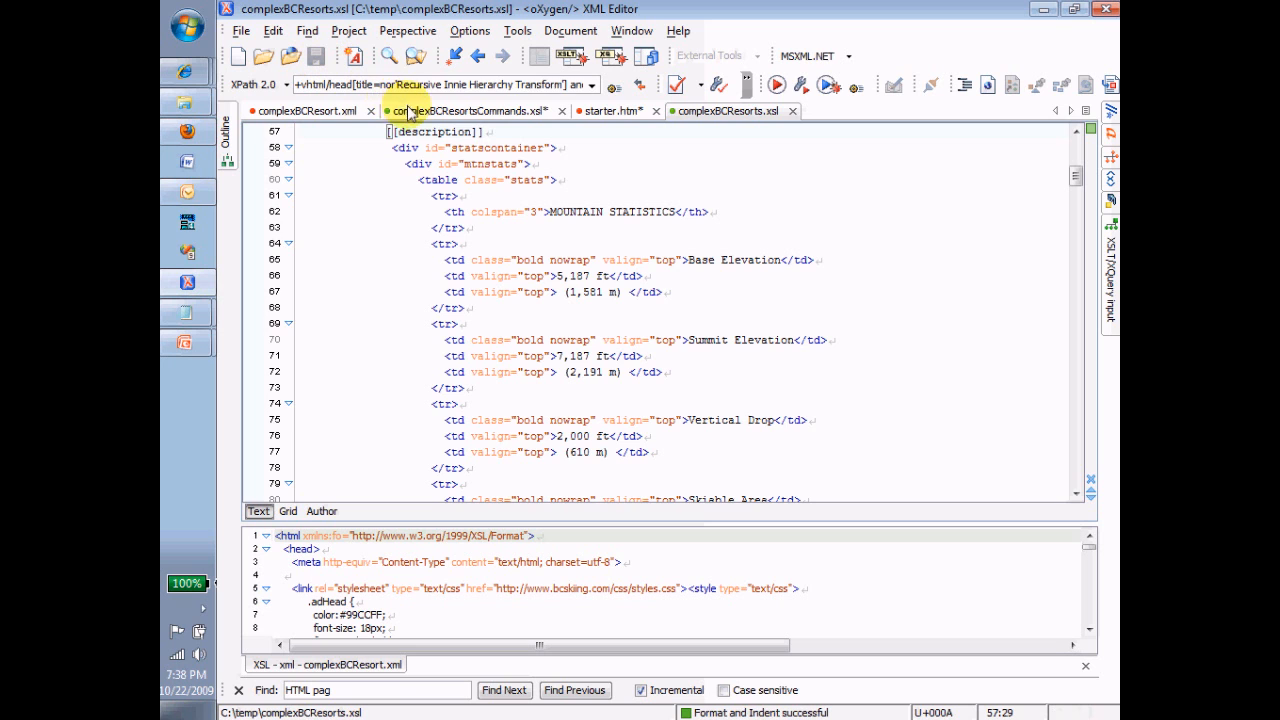
Run the transformation to show Apex - British Columbia with tagline 'A Diverse Selection of Bowls'
left_click(775, 84)
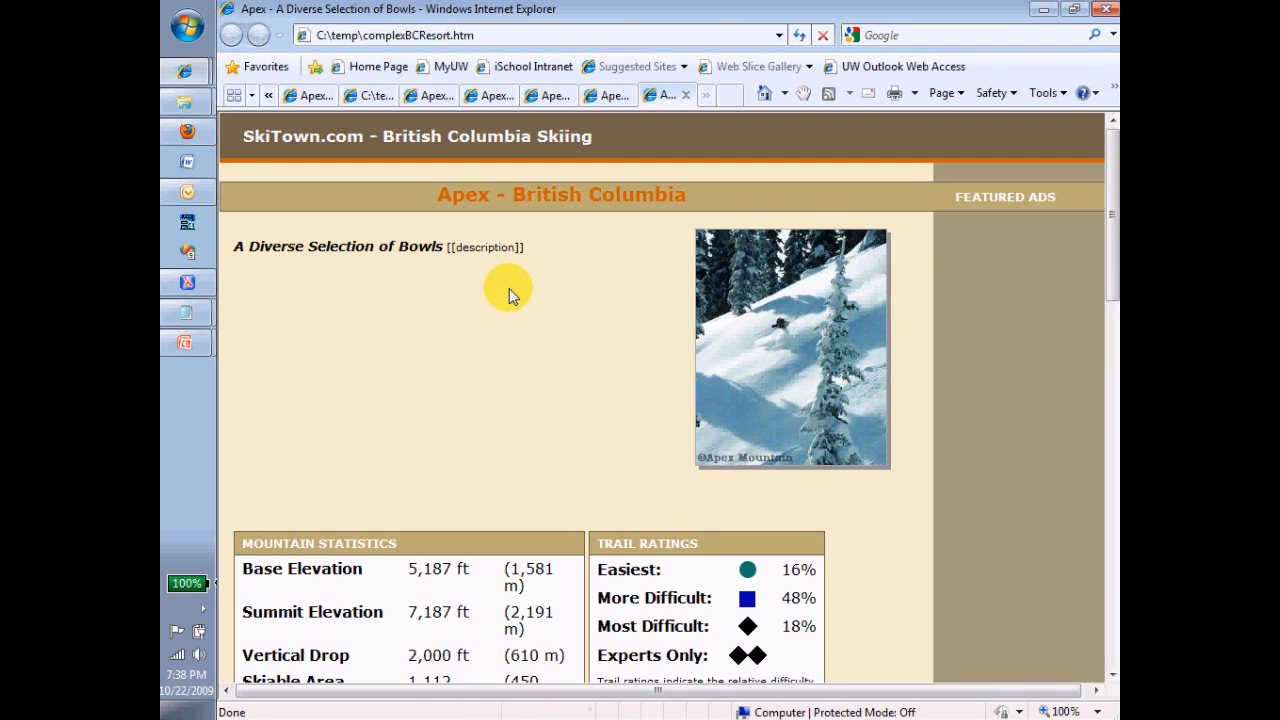
mouse_move(500, 255)
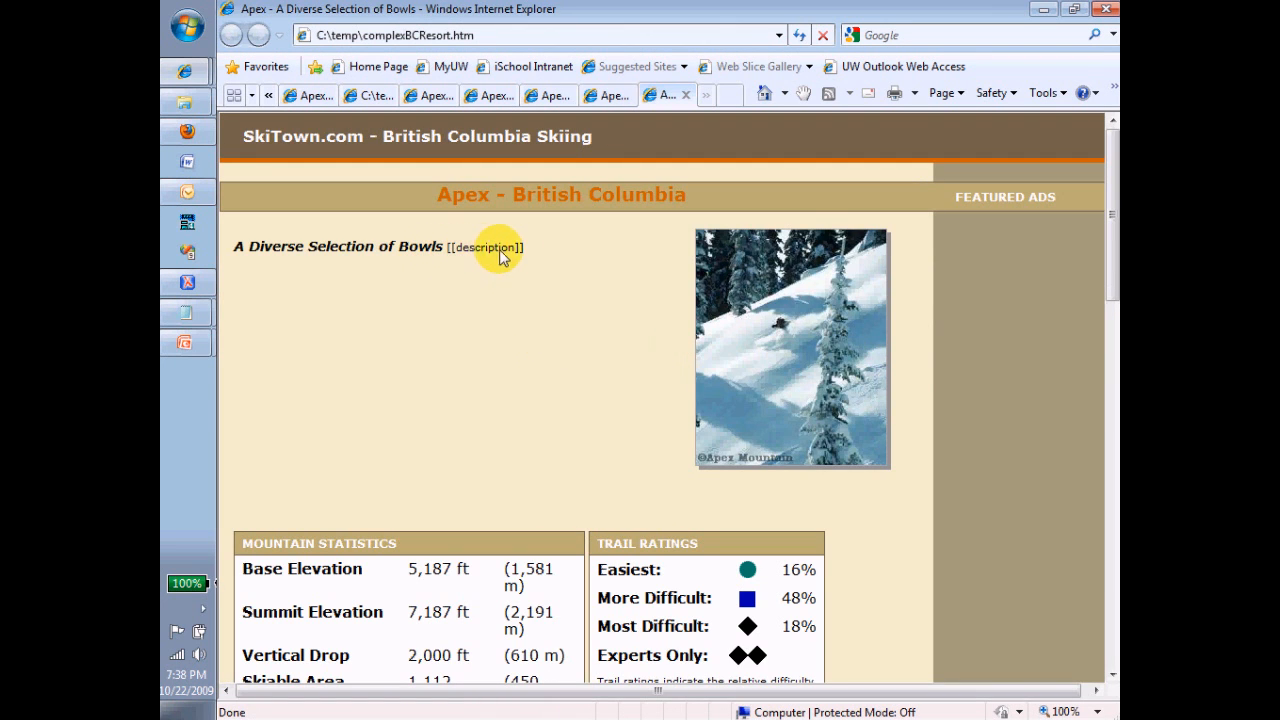
mouse_move(455, 258)
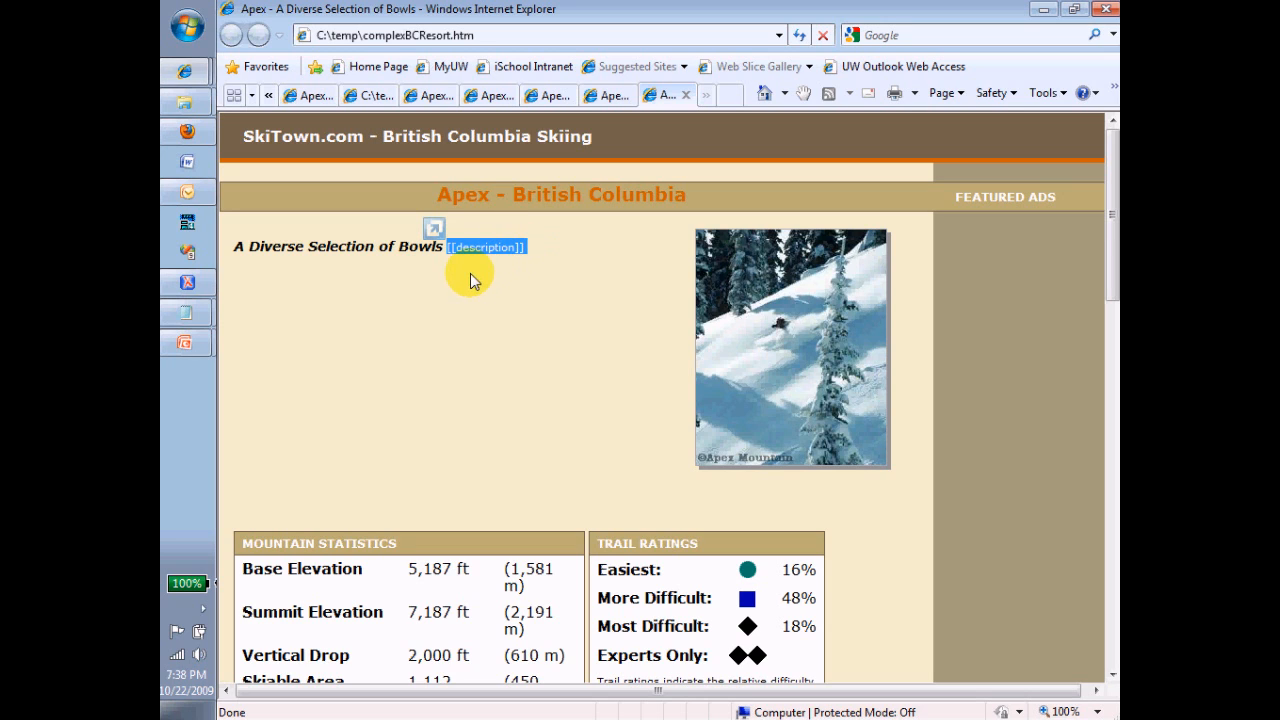
mouse_move(190, 110)
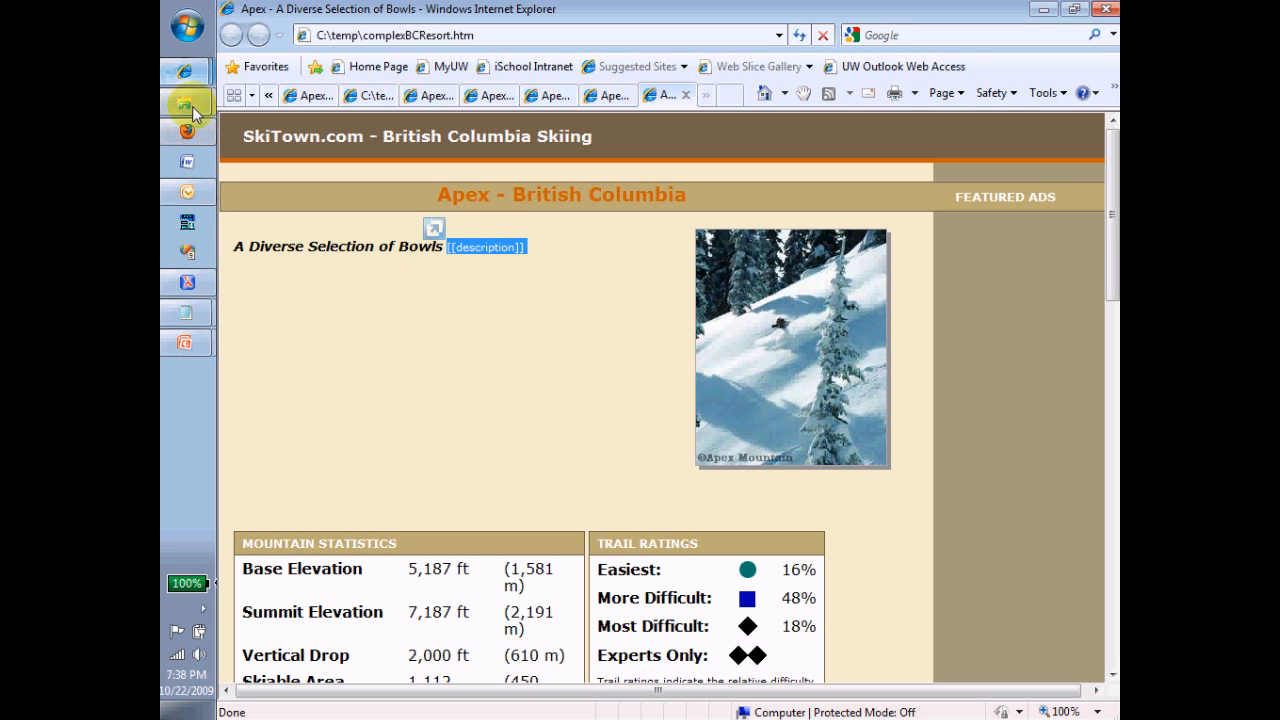
mouse_move(258, 418)
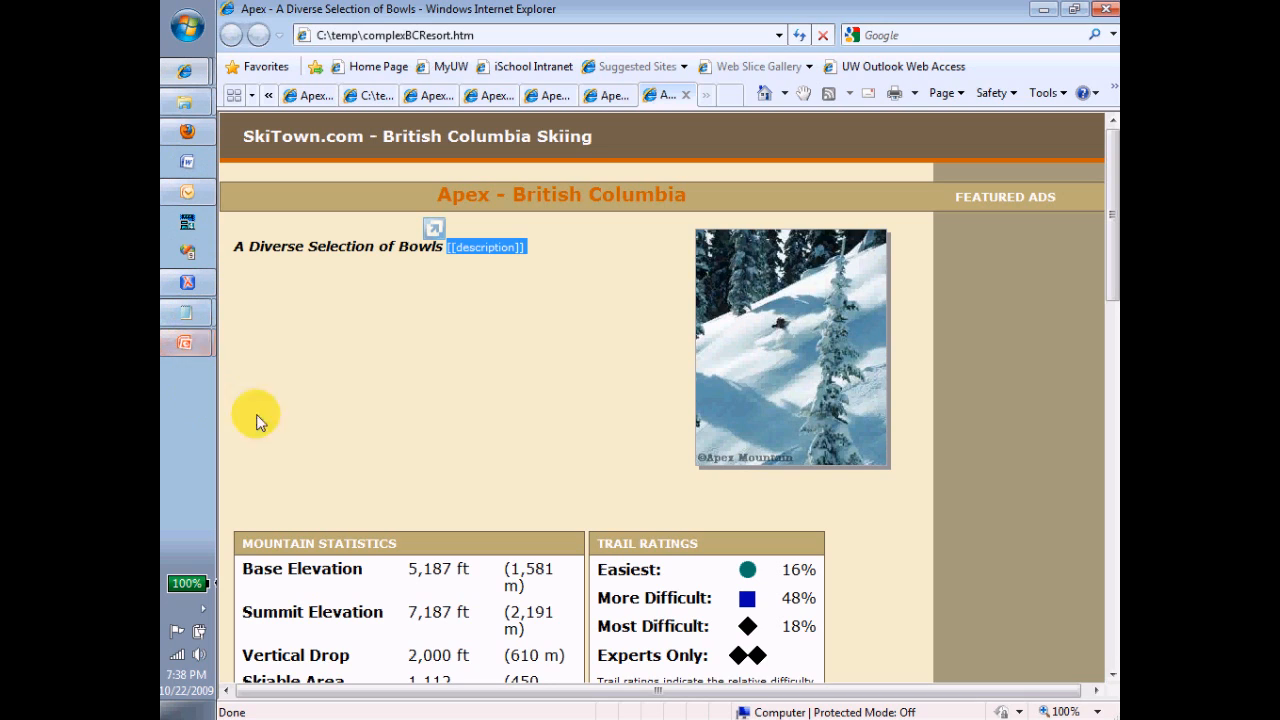